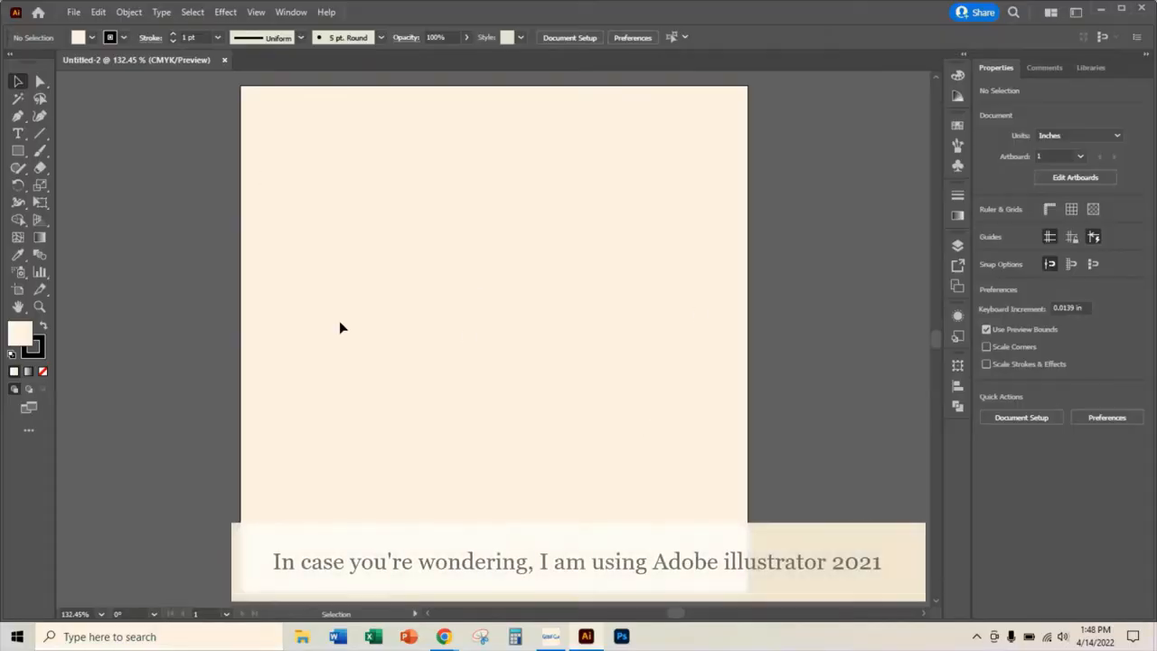
mouse_move(704, 377)
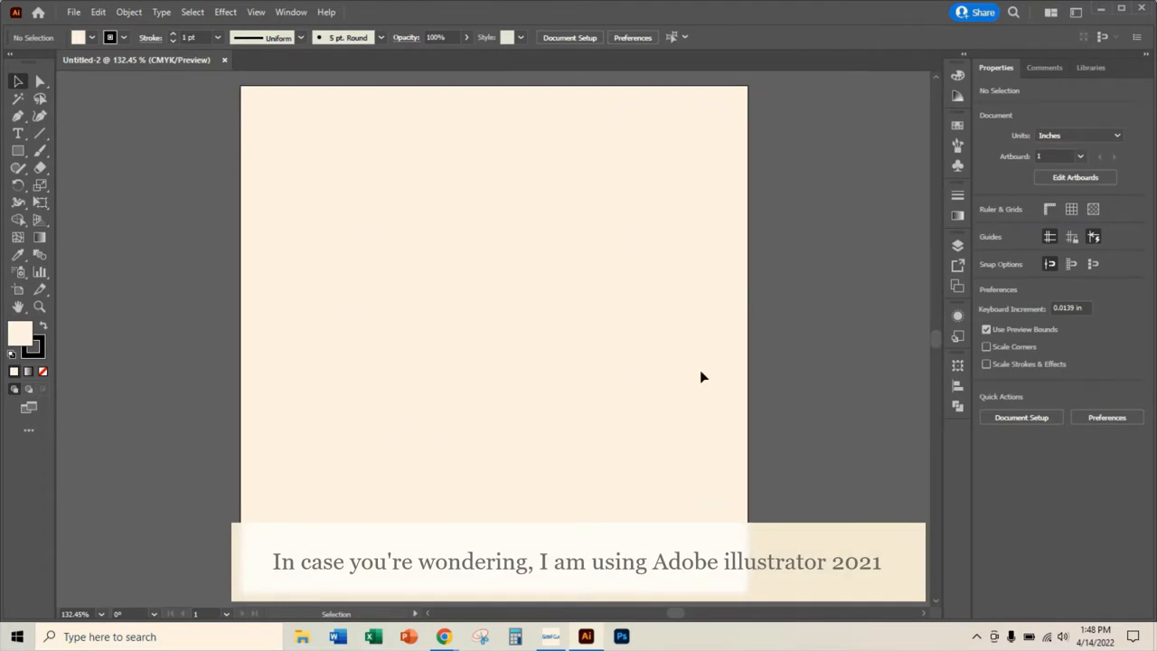
mouse_move(127, 232)
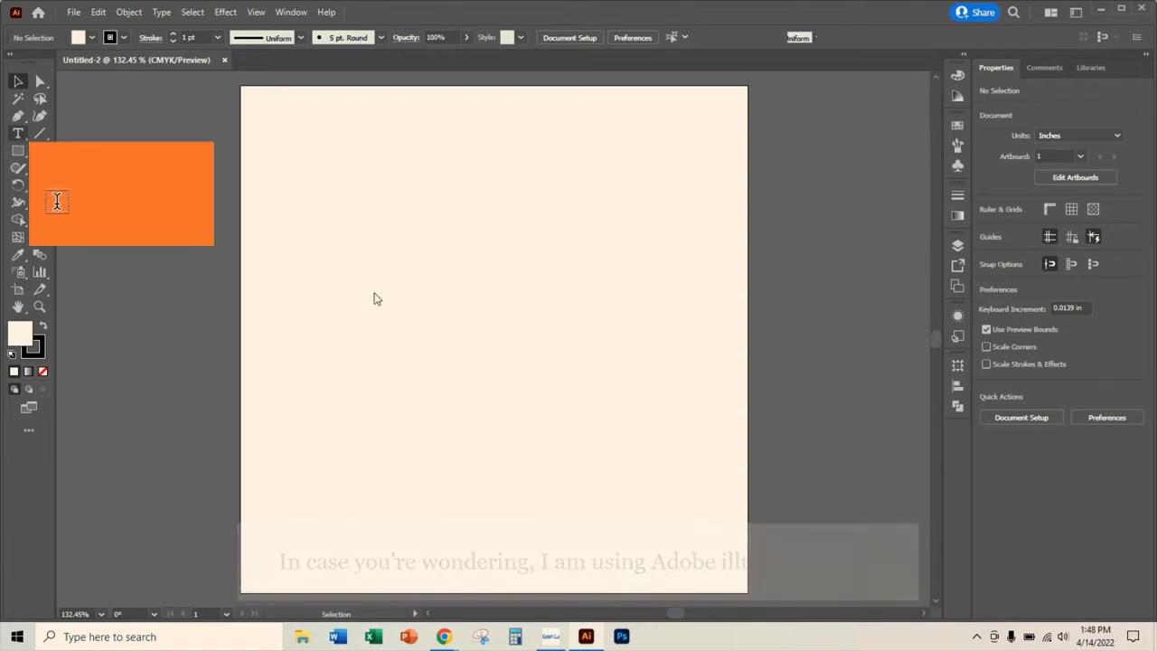
Step: Place a text object on the artboard reading '34'
left_click(16, 133)
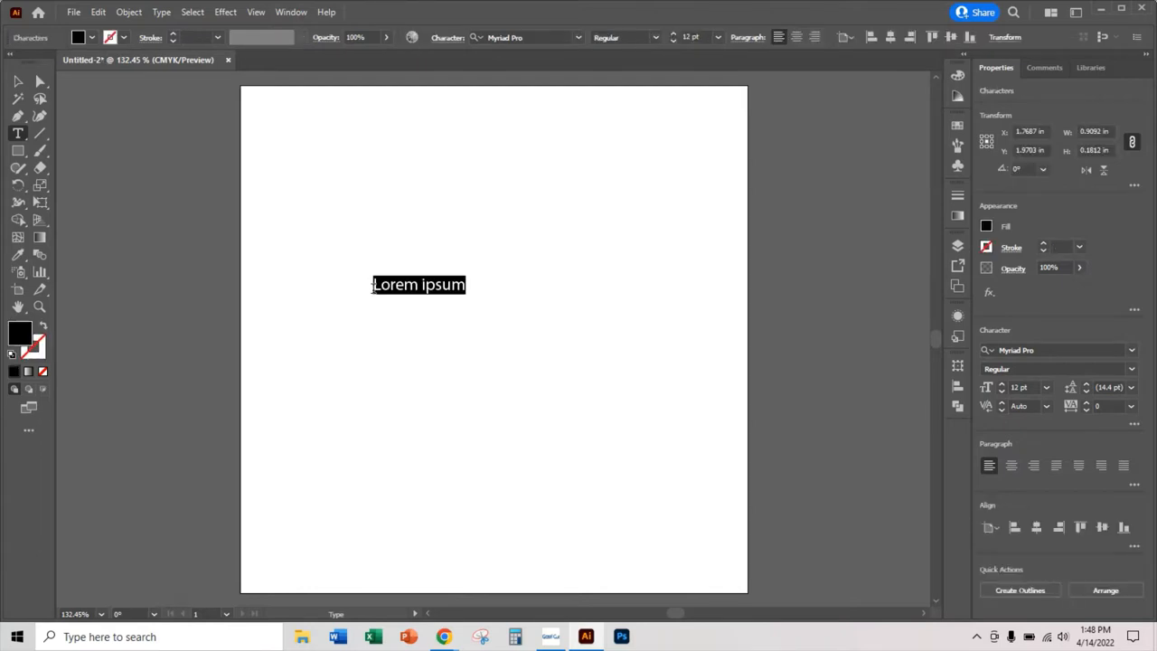
type("34")
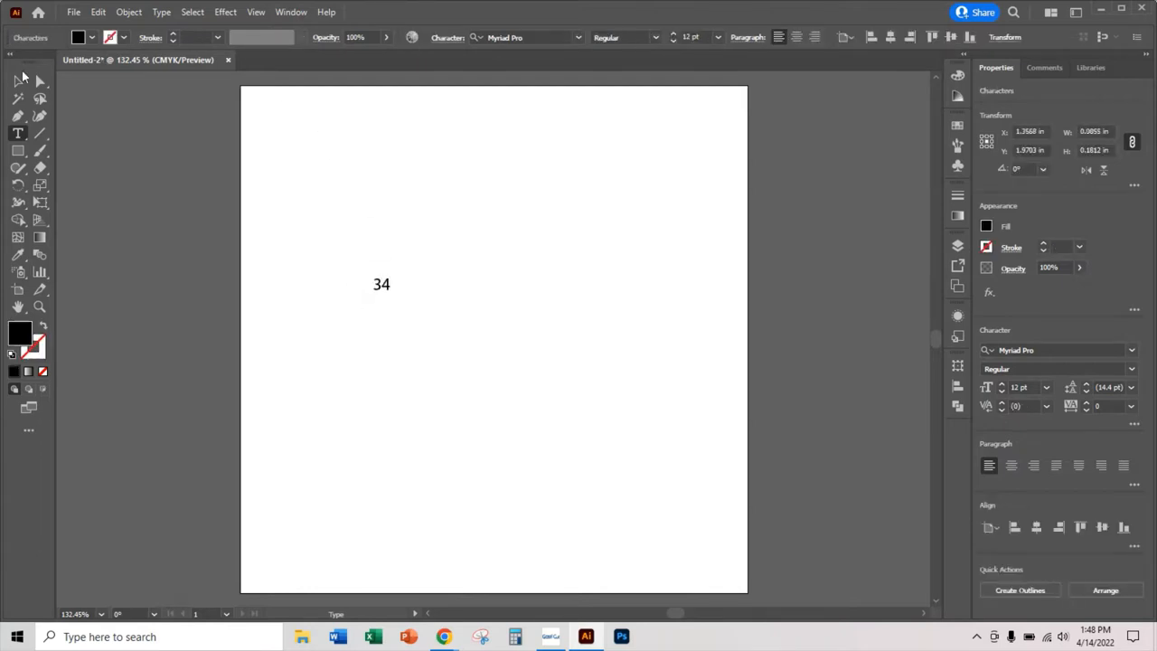
left_click(382, 284)
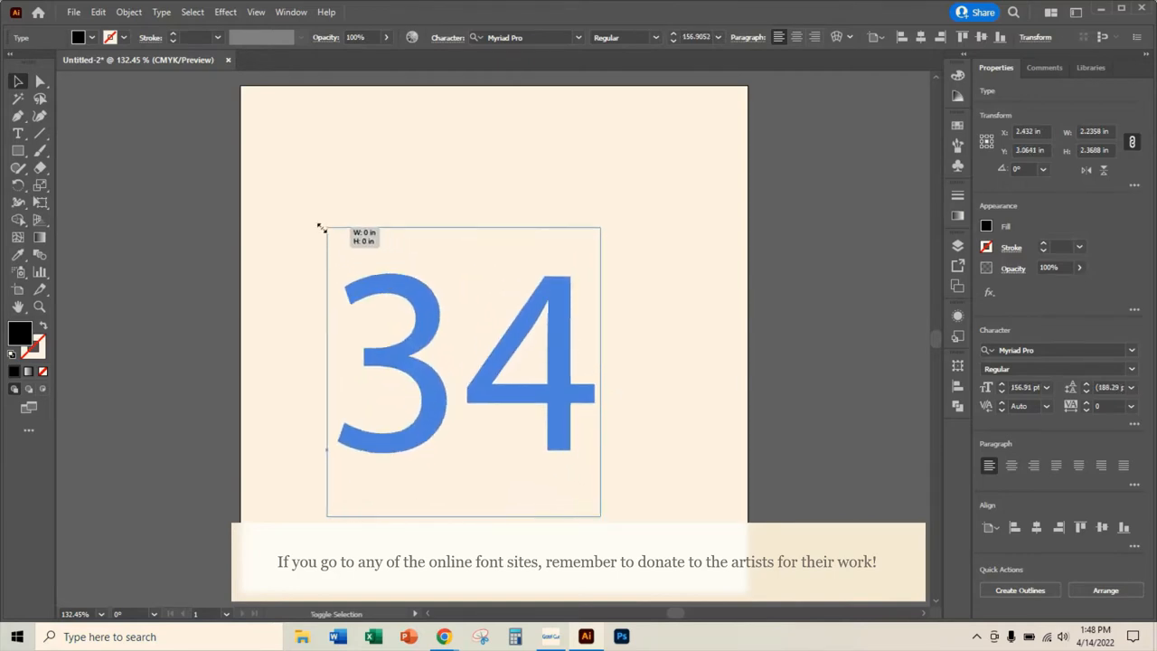
Step: Scale the 34 up by its corner handle until it fills most of the page
left_click_drag(321, 226, 601, 516)
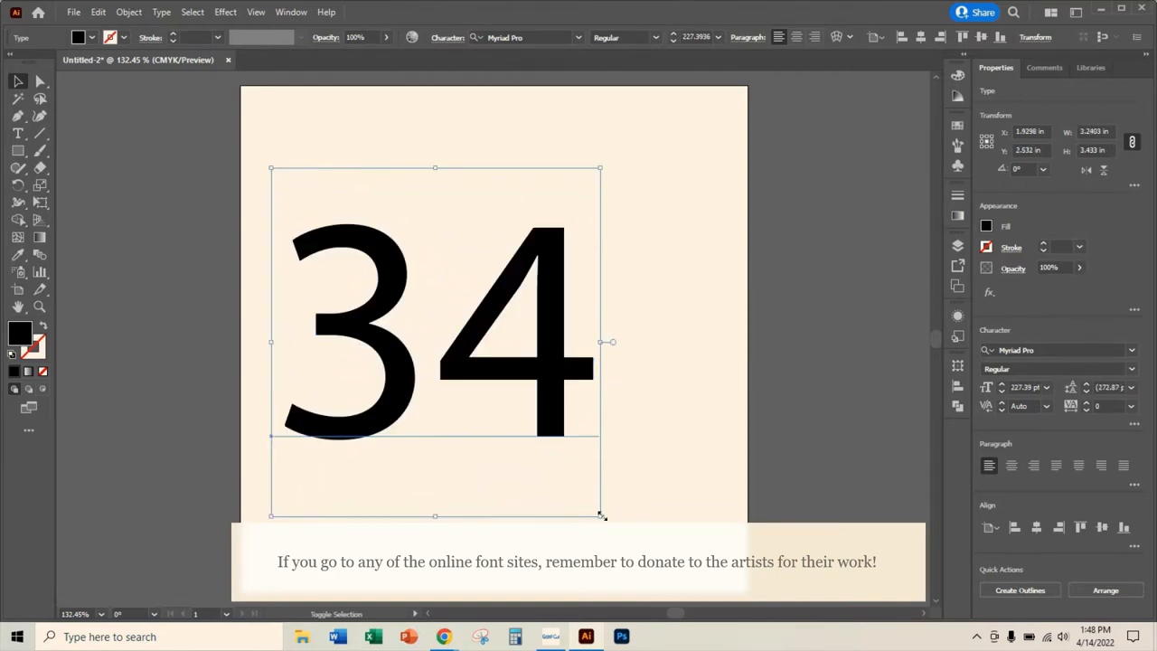
left_click_drag(601, 515, 660, 167)
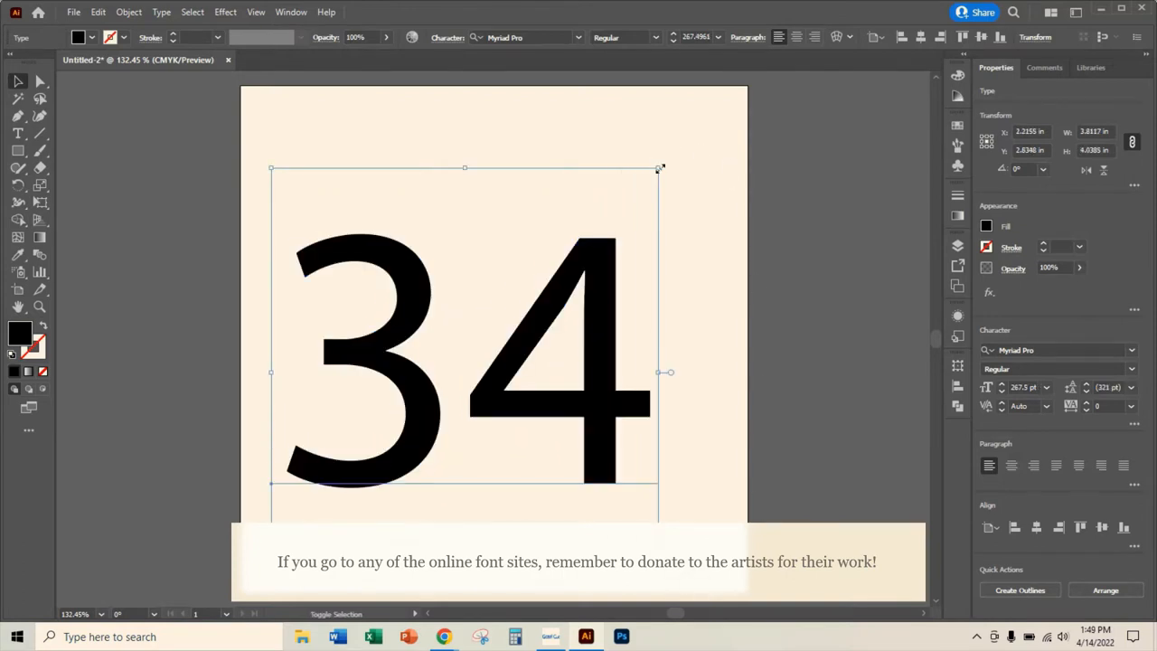
left_click_drag(660, 168, 715, 107)
type("a")
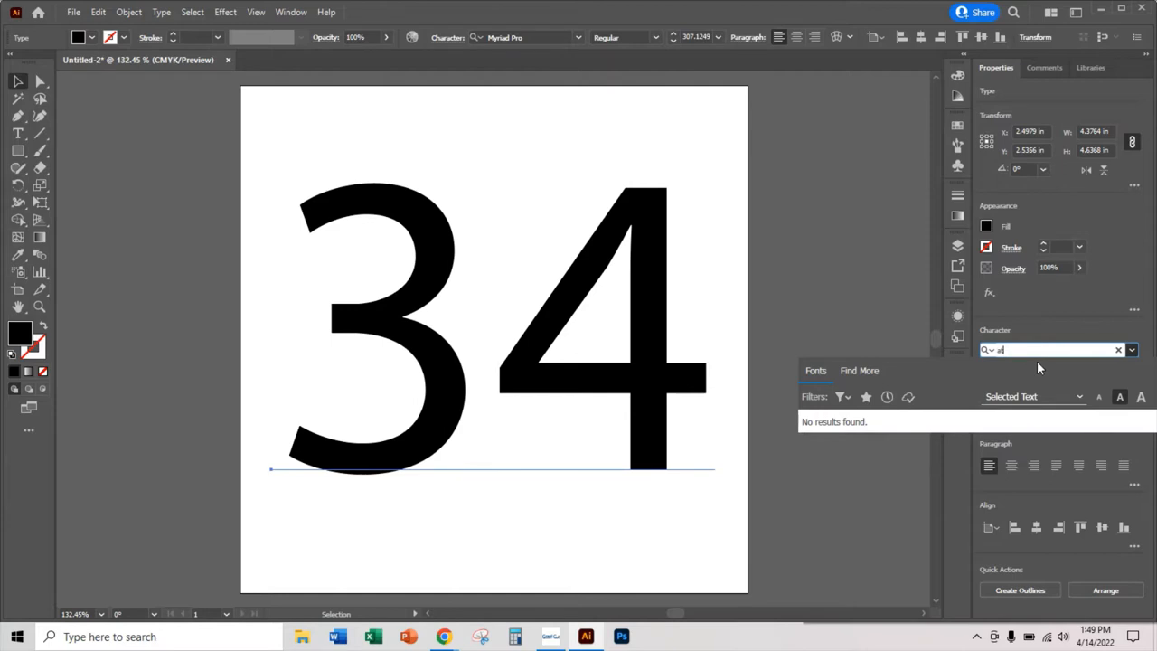
Step: Find the font by searching 'ath' and apply the blocky Athletic Regular to 34
type("th")
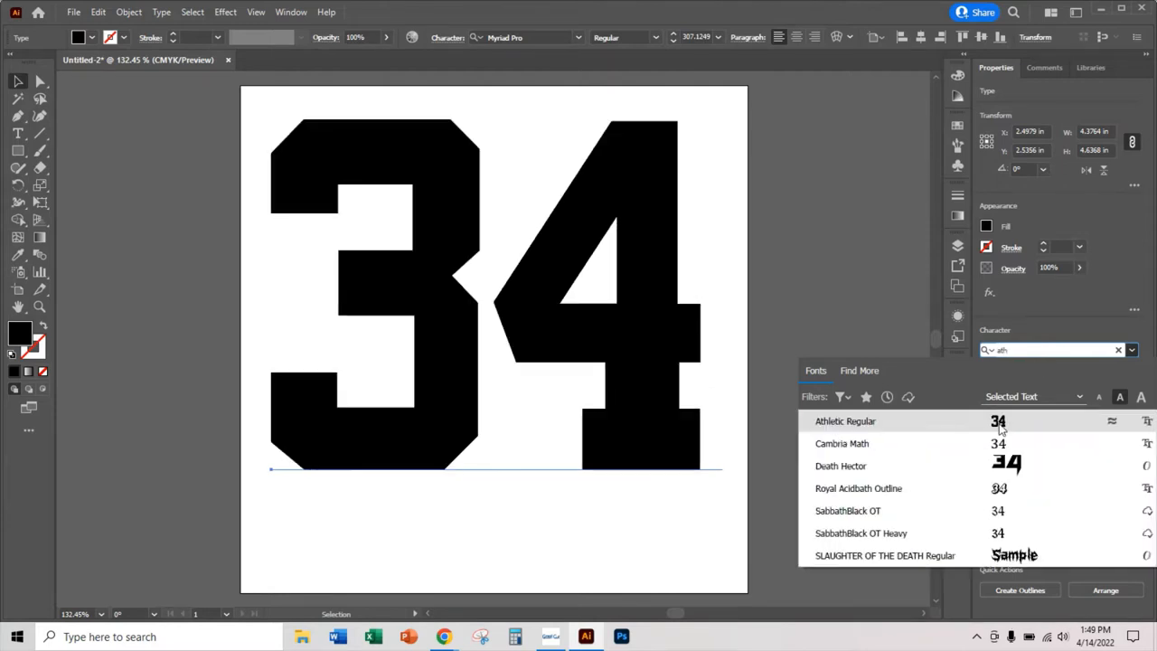
left_click(846, 421)
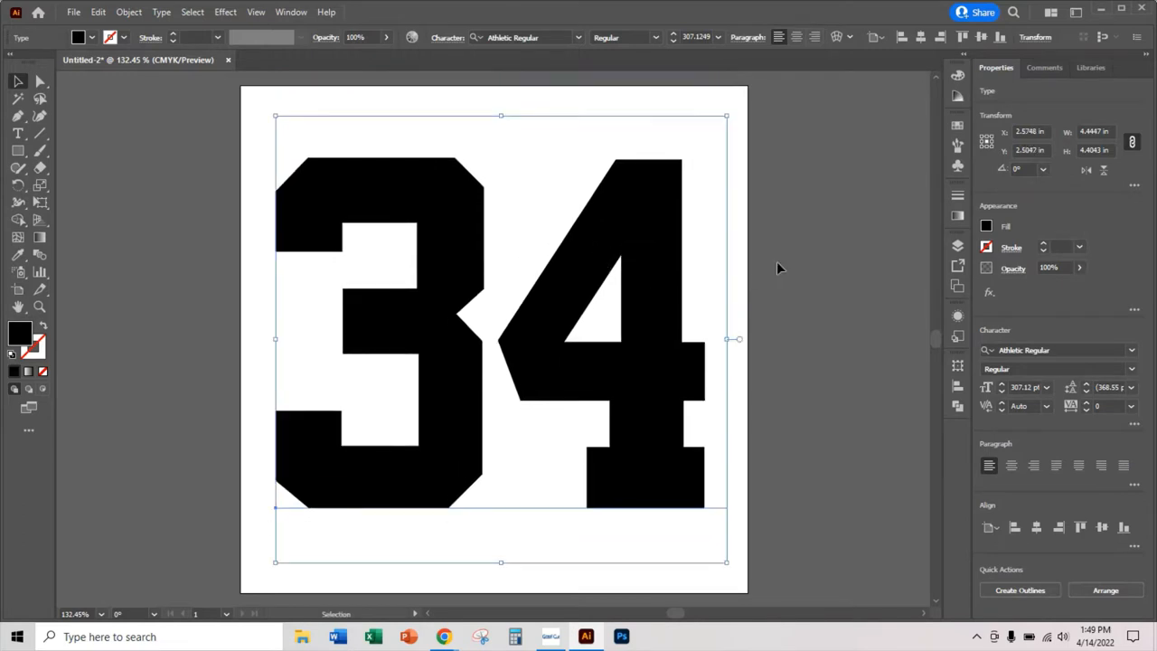
mouse_move(559, 319)
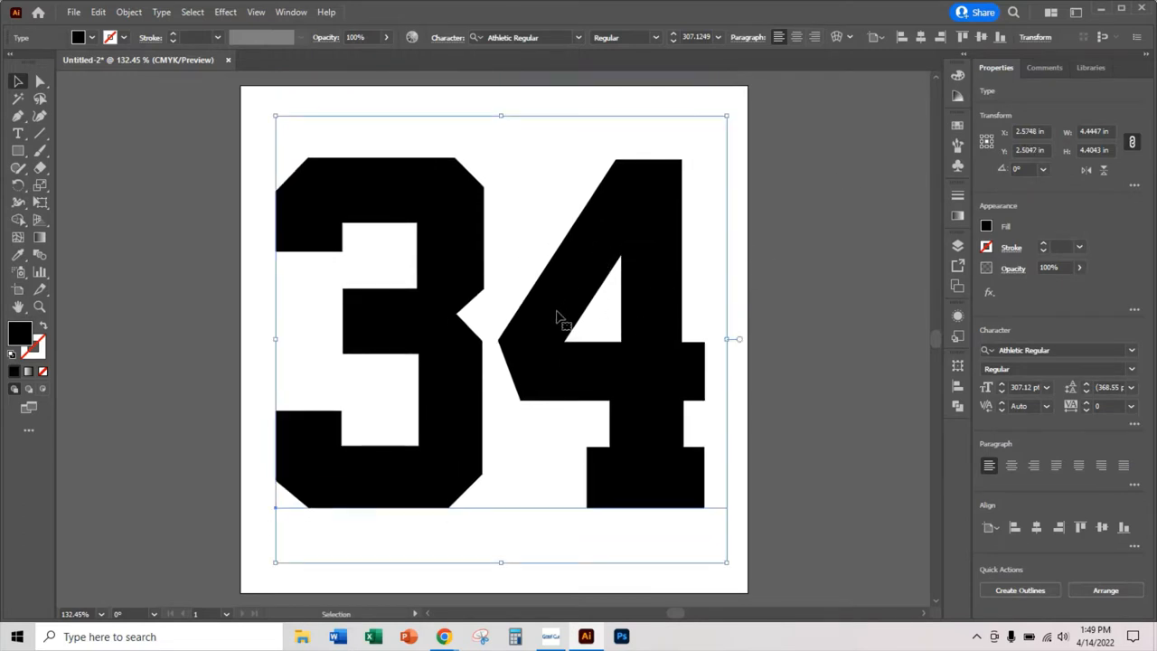
mouse_move(850, 304)
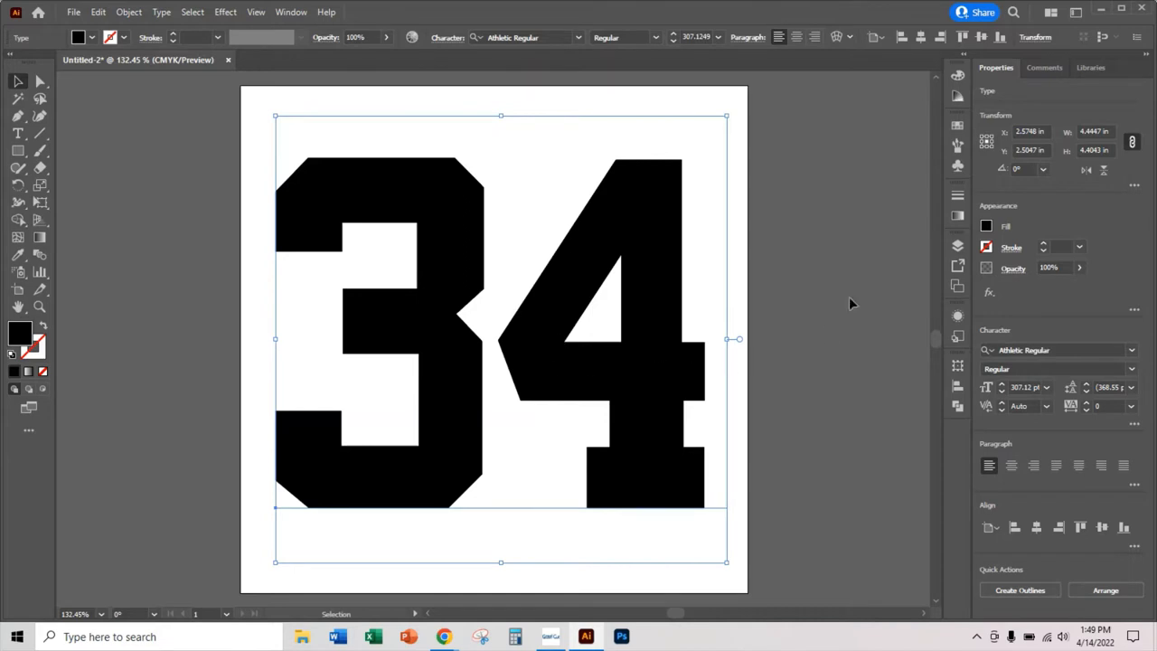
mouse_move(632, 380)
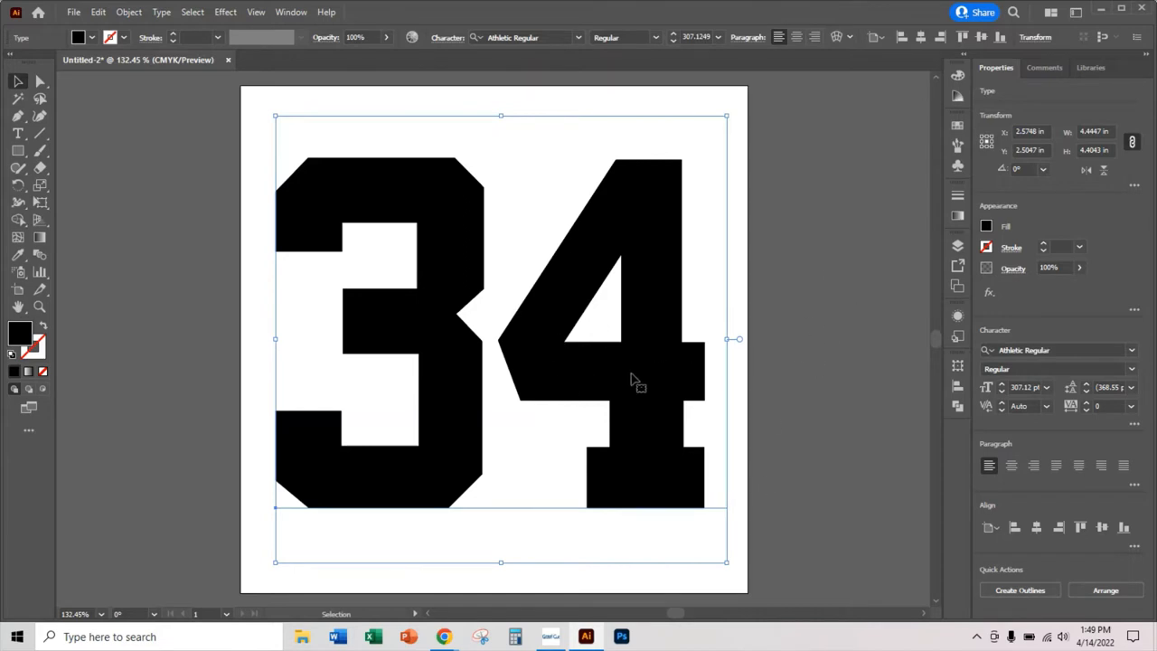
mouse_move(672, 414)
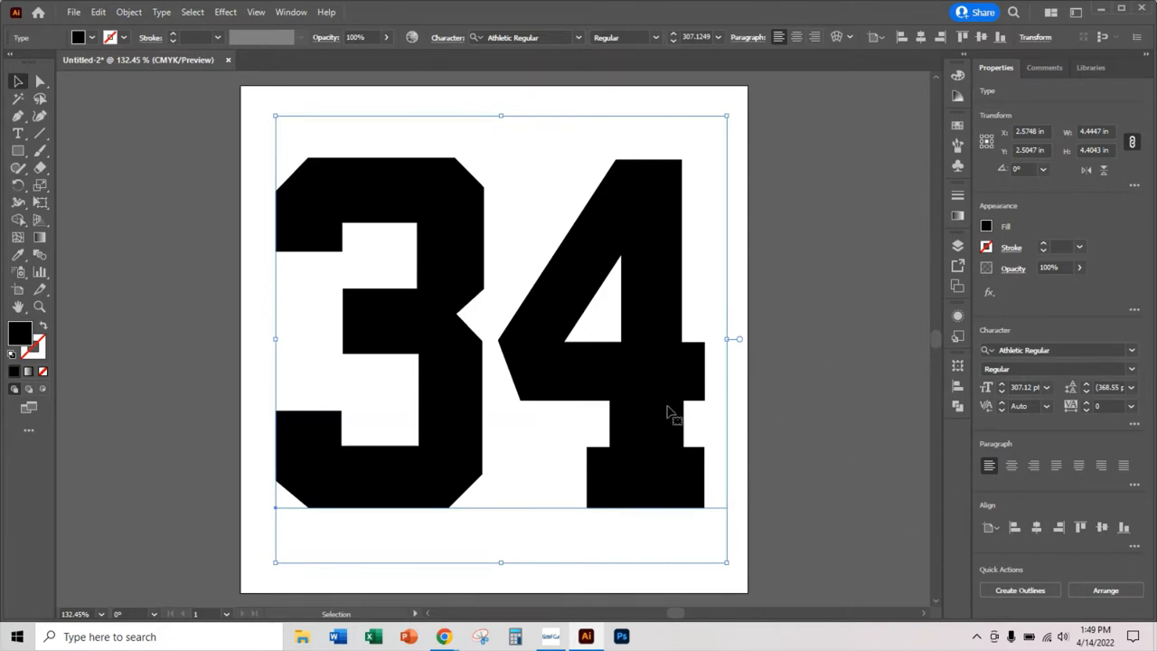
mouse_move(1020, 590)
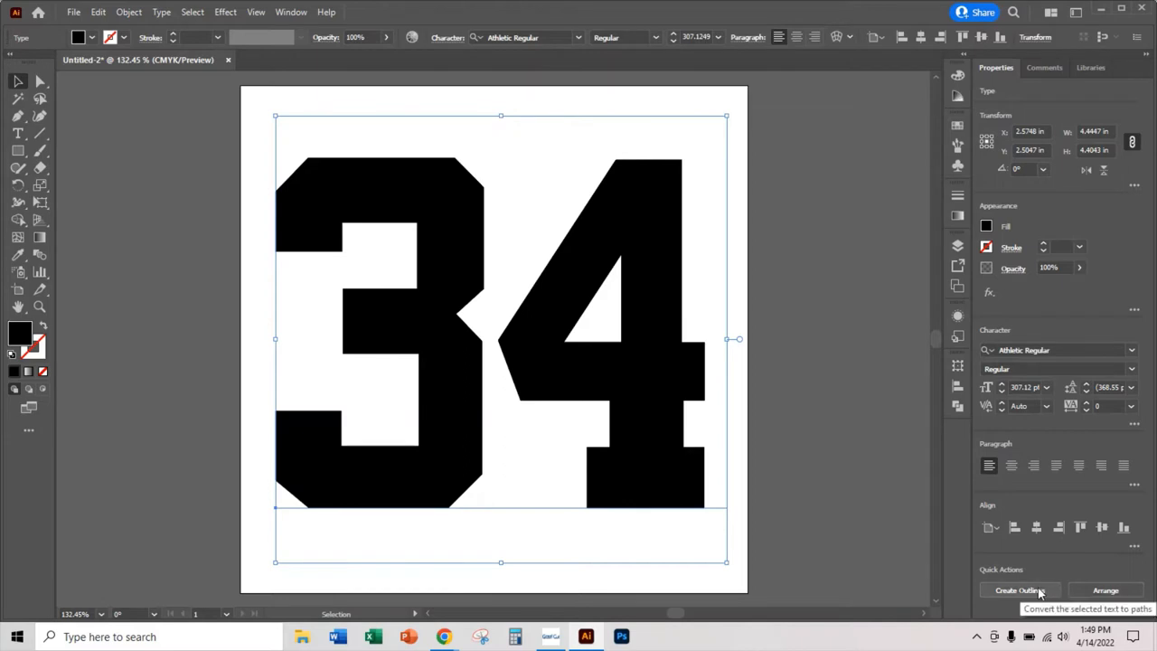
mouse_move(1058, 590)
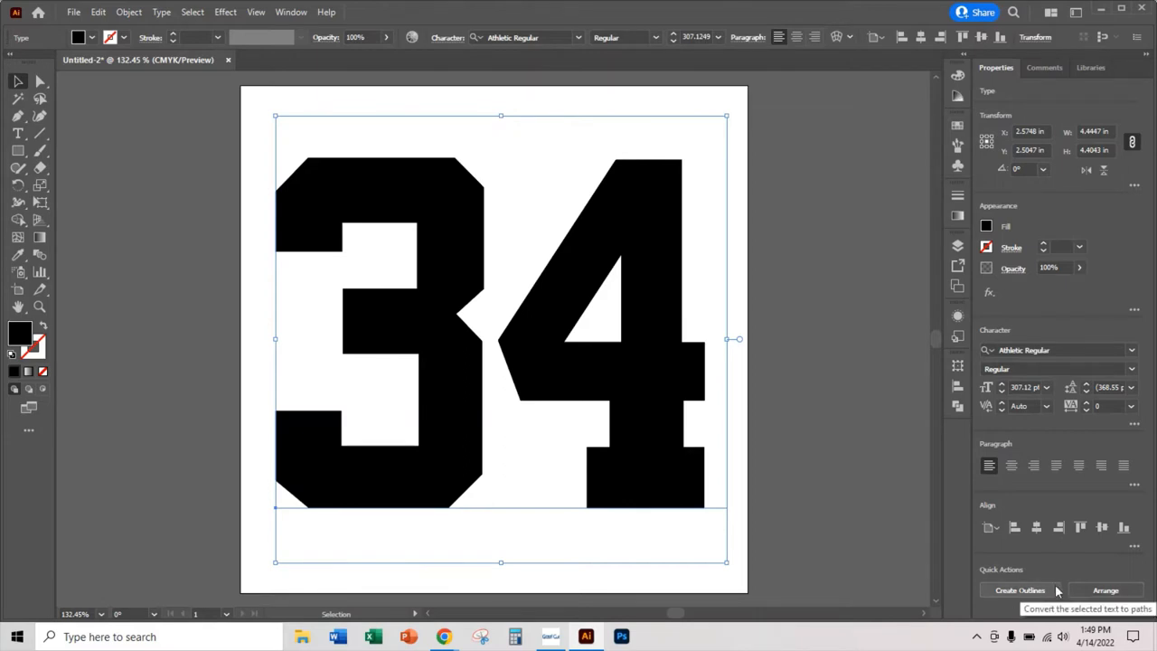
Step: Convert the 34 text to outline shapes and fill them with CMYK Red
left_click(1019, 590)
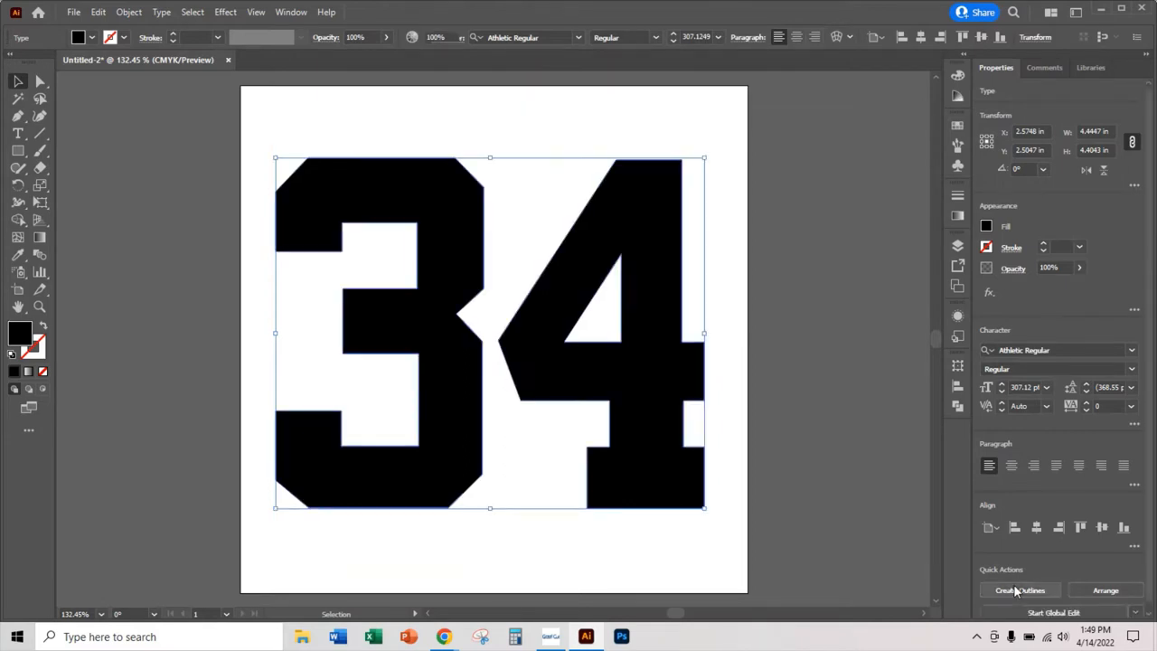
left_click(1020, 590)
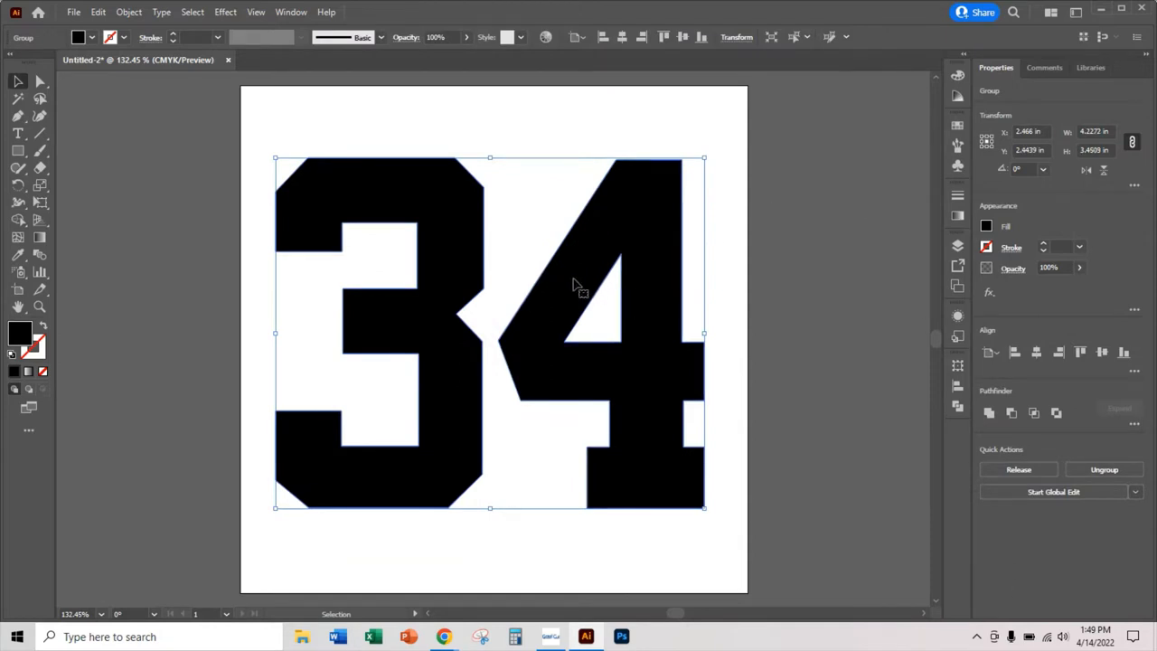
mouse_move(551, 301)
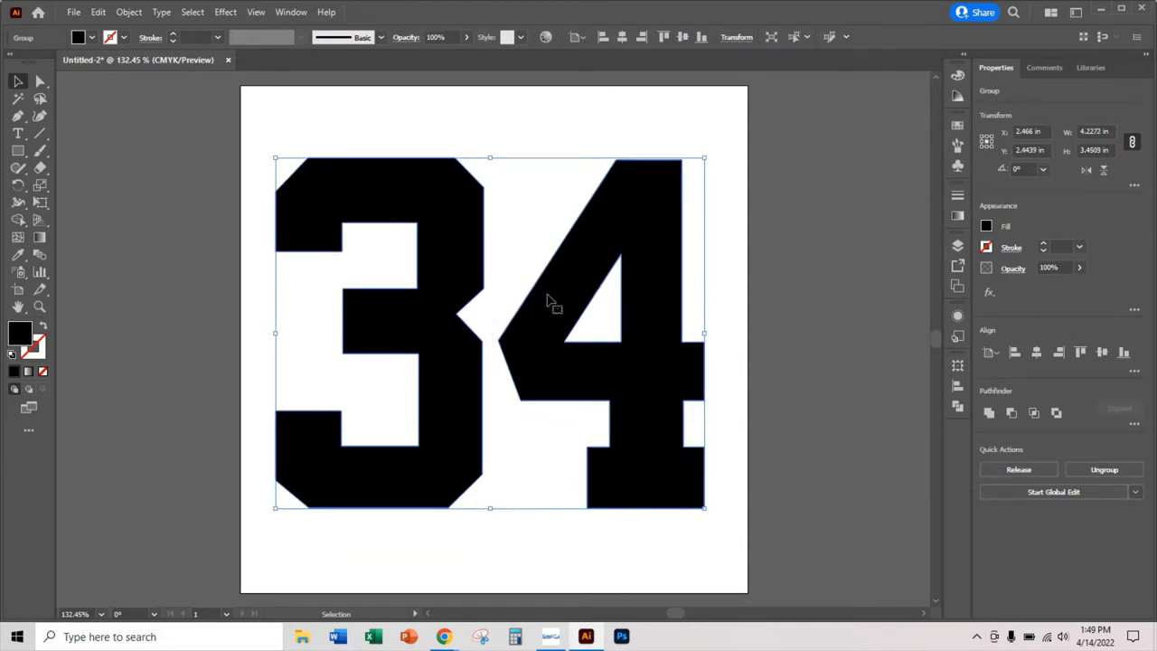
mouse_move(583, 308)
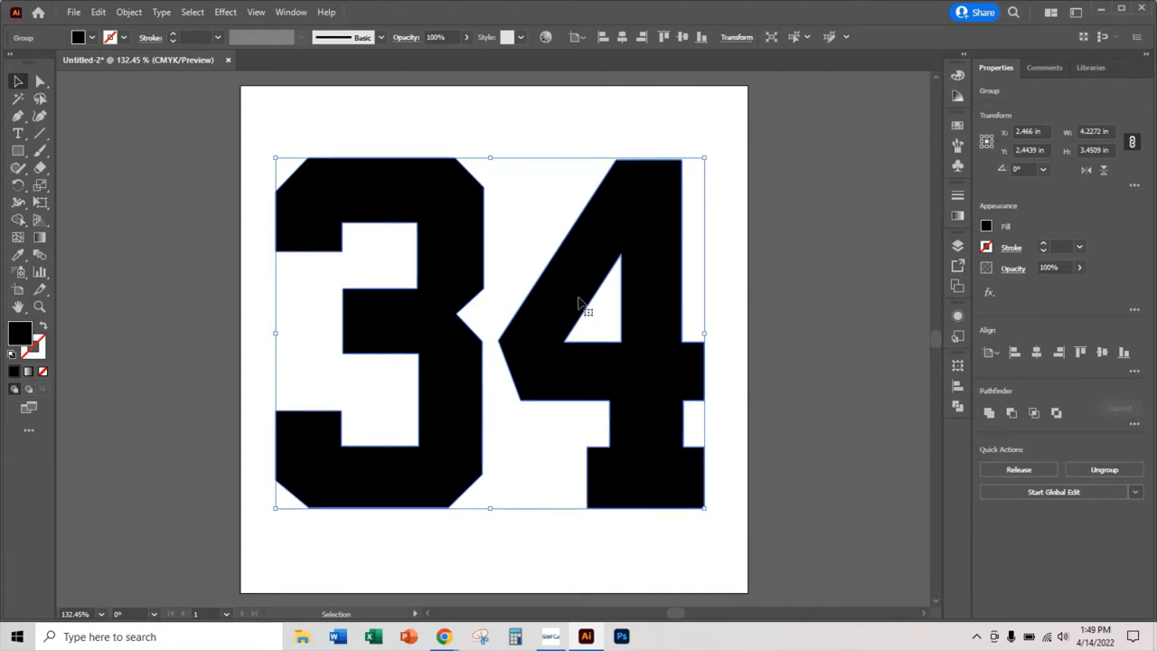
left_click(986, 226)
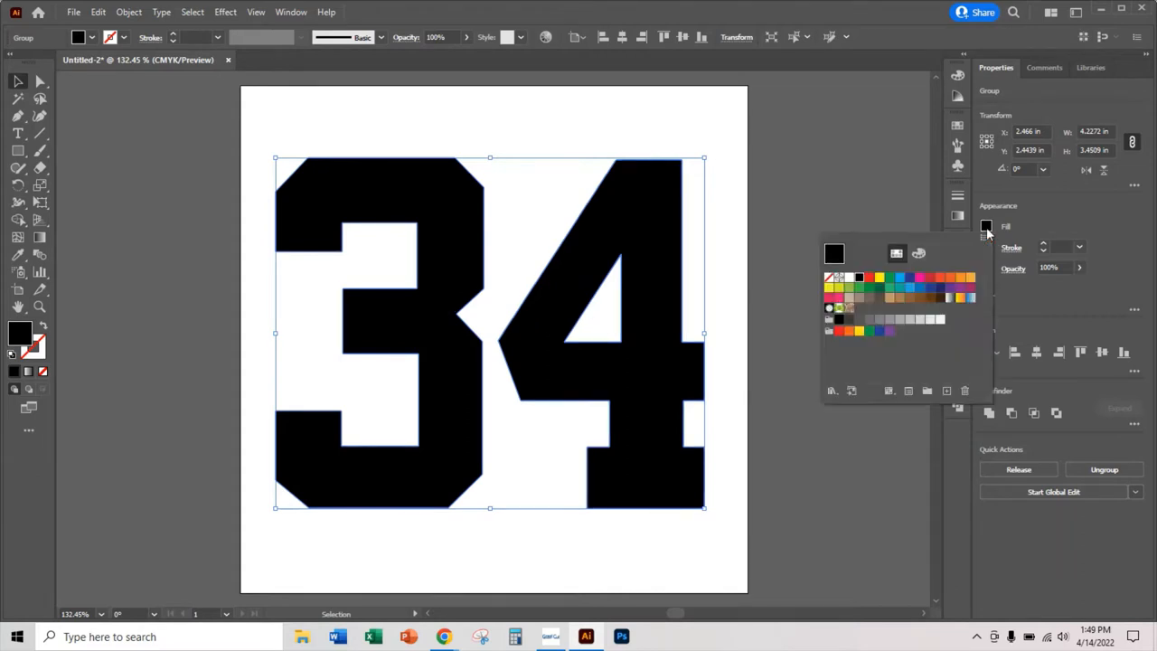
mouse_move(870, 282)
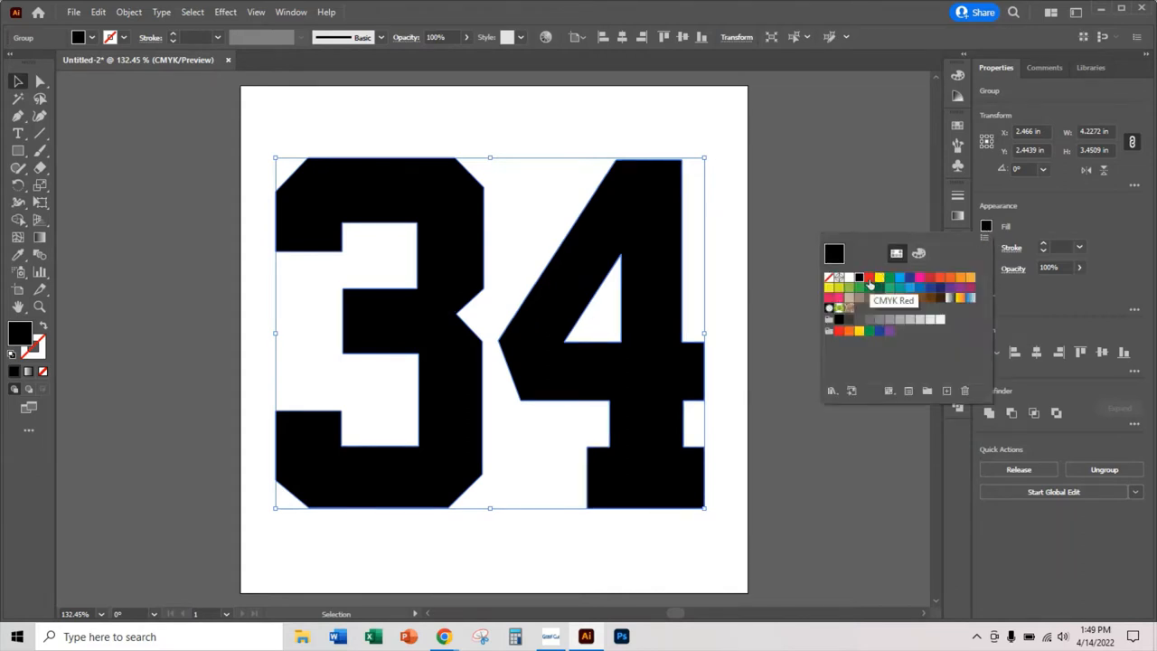
left_click(868, 278)
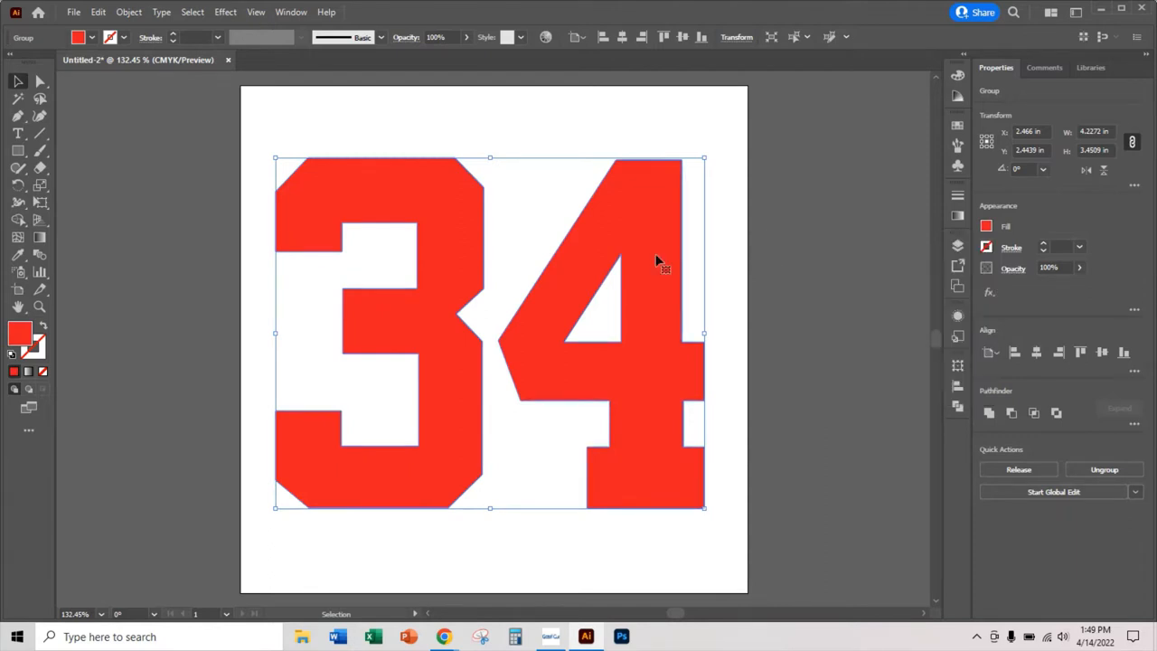
mouse_move(637, 246)
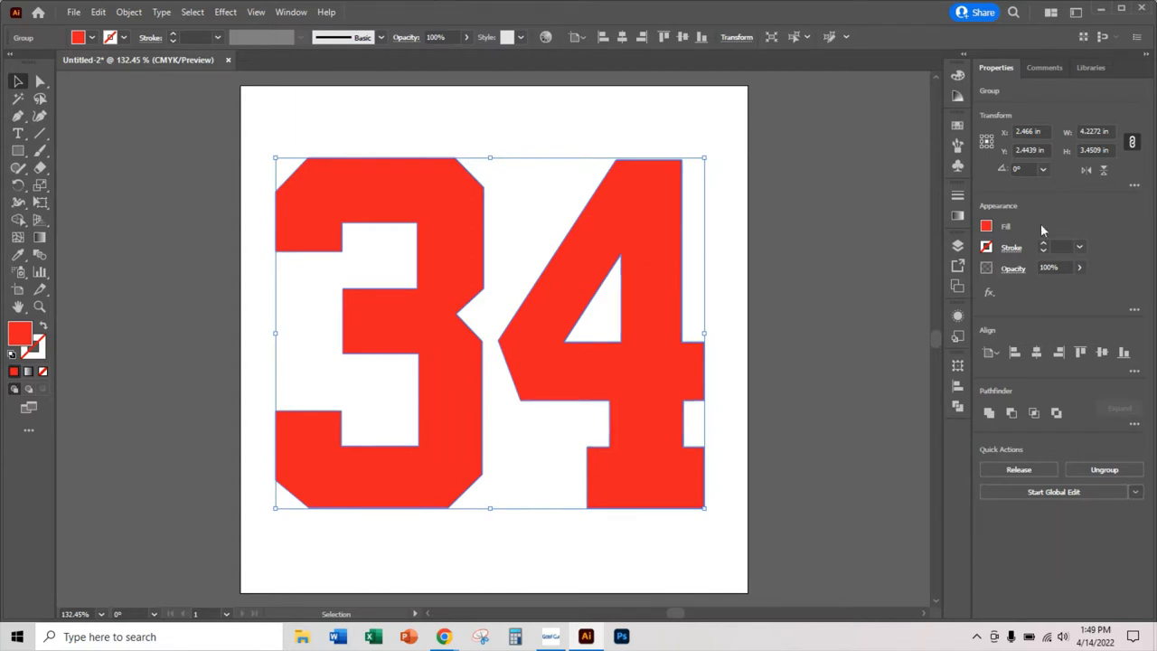
mouse_move(995, 256)
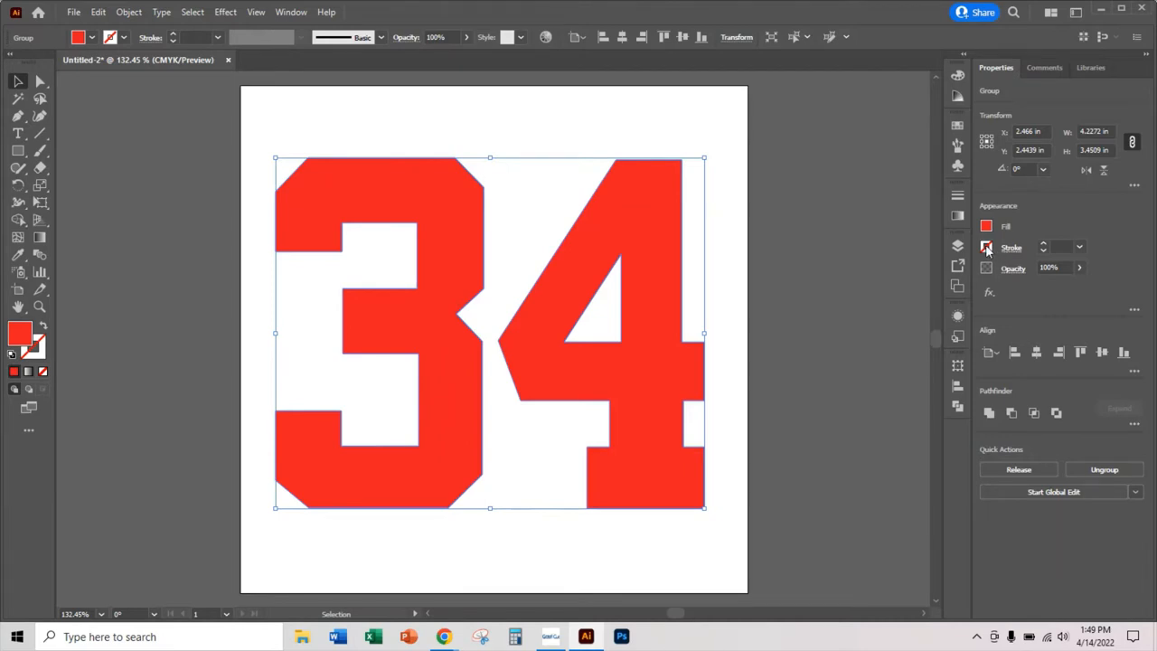
Step: Apply a black 1 pt stroke to the red 34 group
left_click(986, 247)
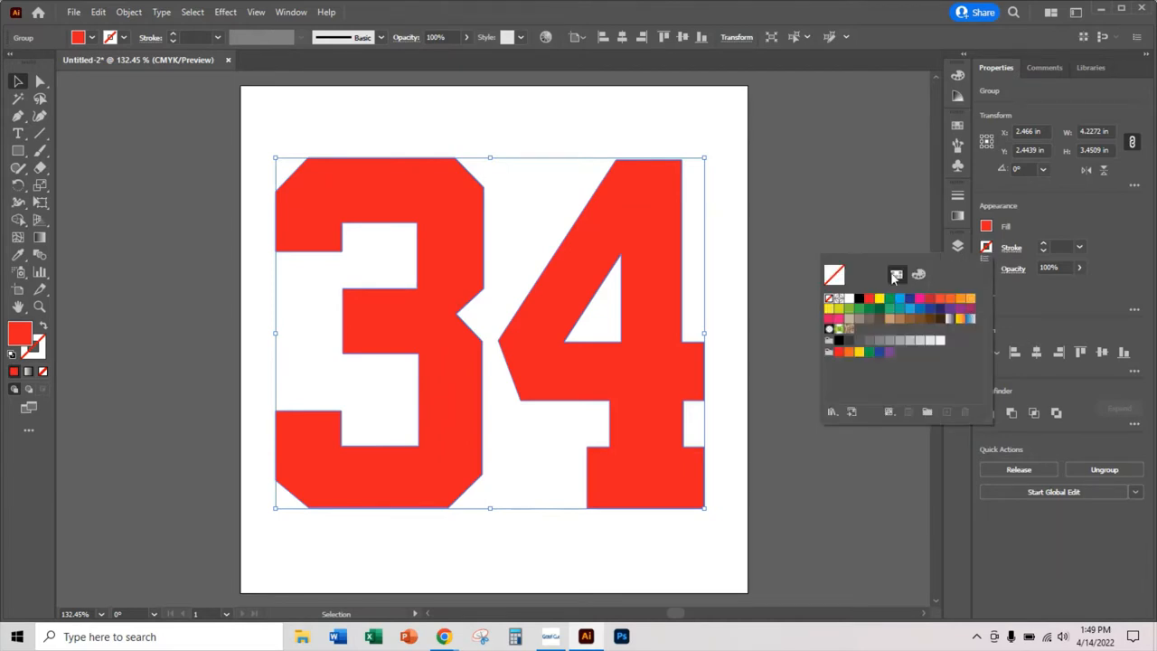
mouse_move(860, 298)
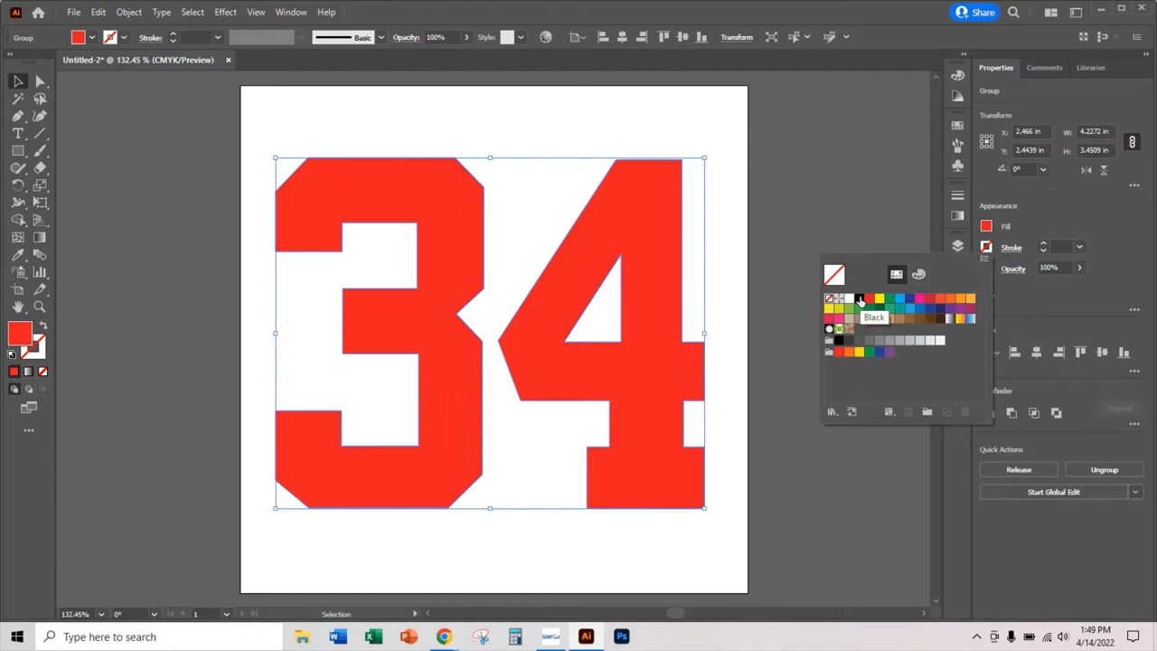
left_click(859, 298)
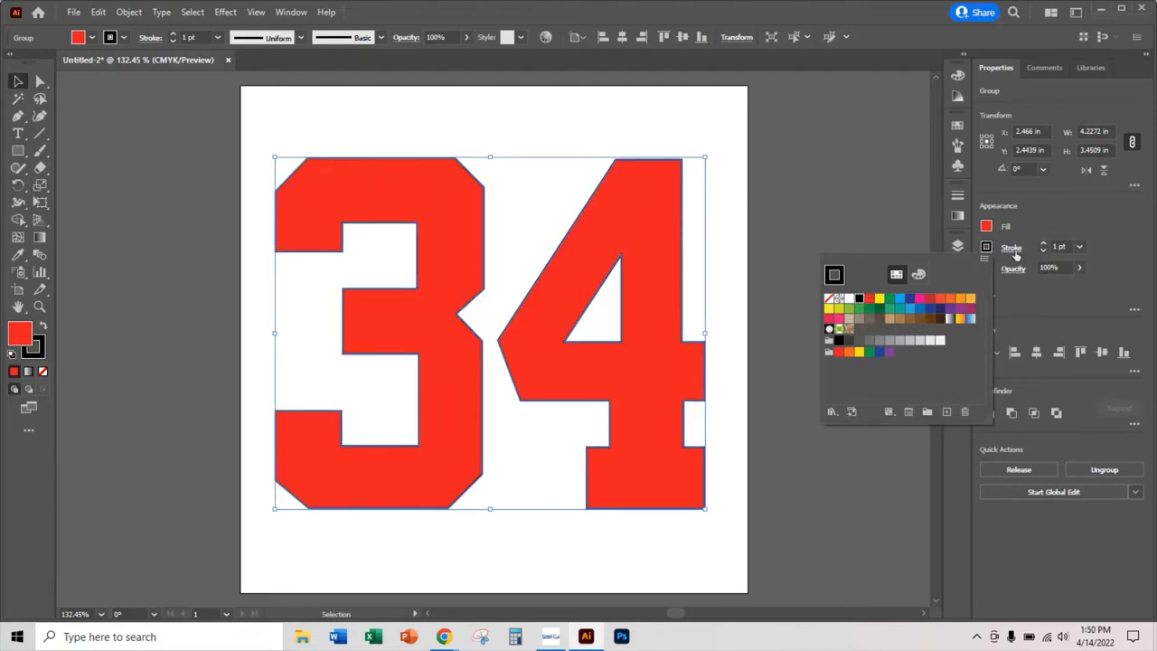
left_click(1012, 248)
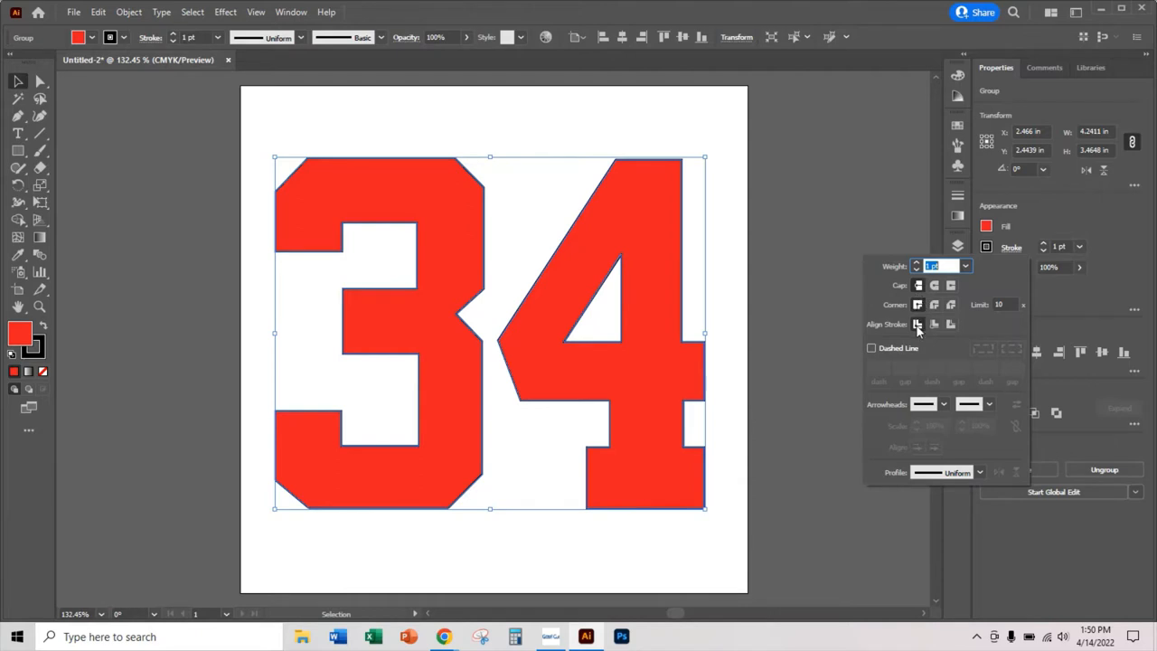
mouse_move(918, 285)
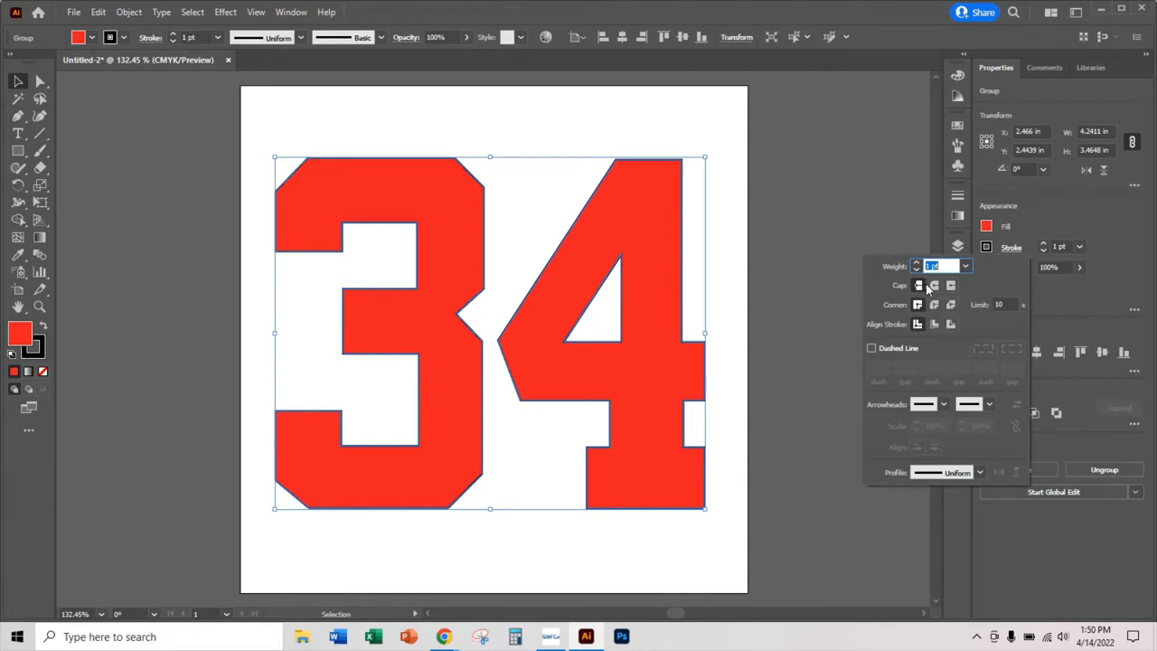
mouse_move(950, 286)
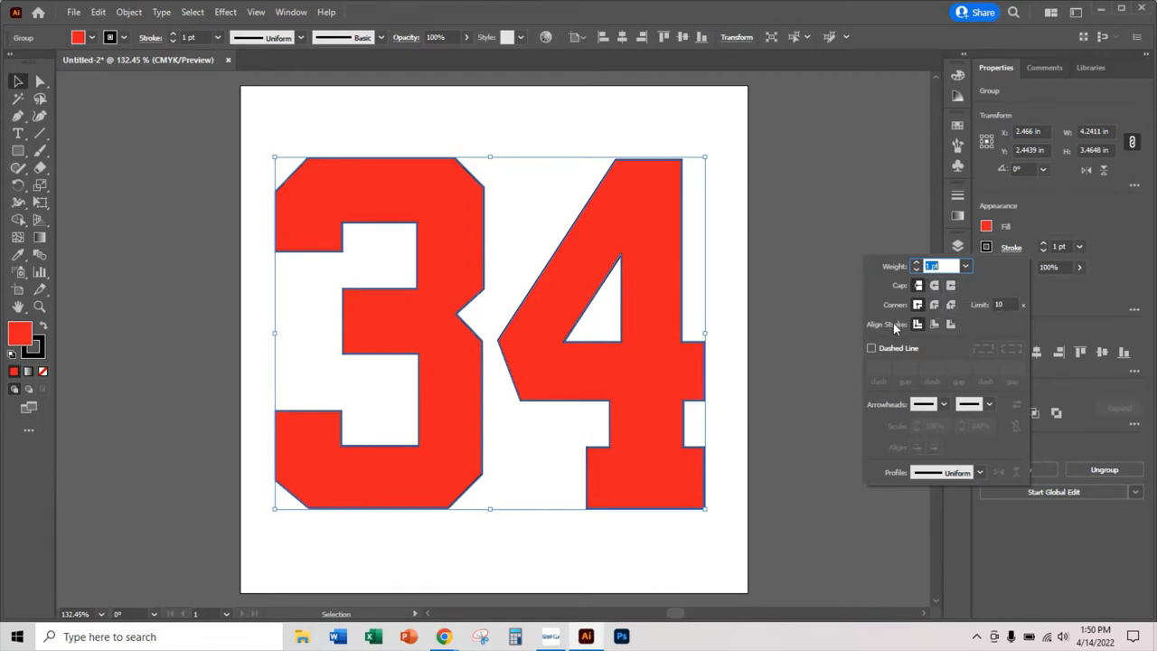
mouse_move(918, 285)
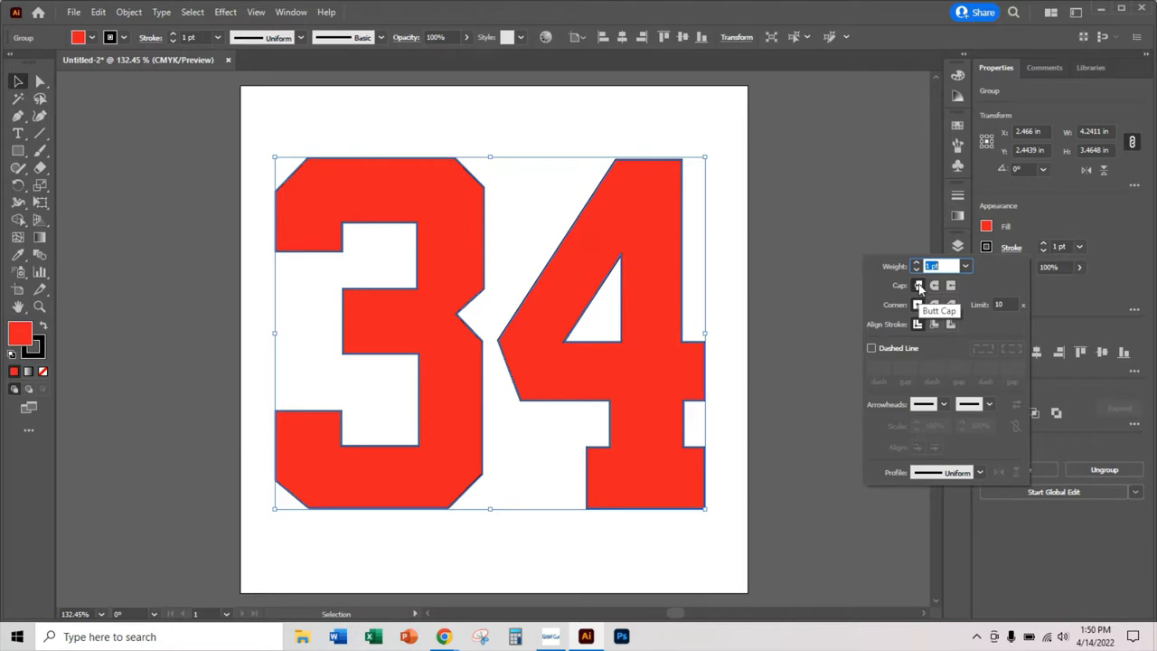
mouse_move(919, 305)
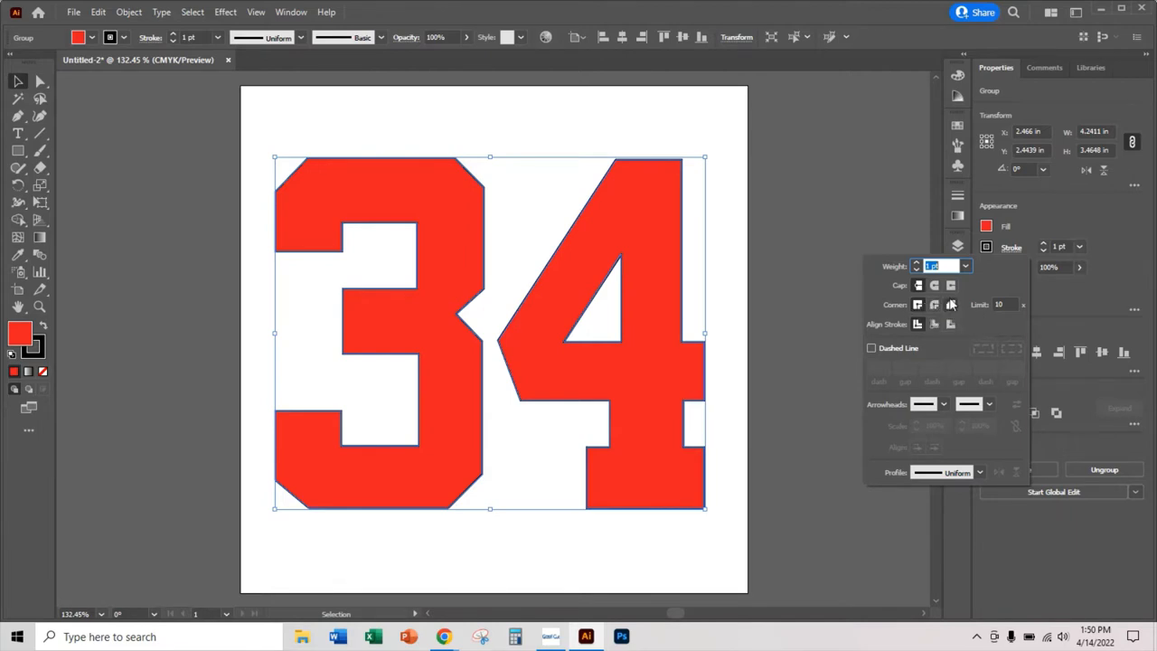
mouse_move(934, 324)
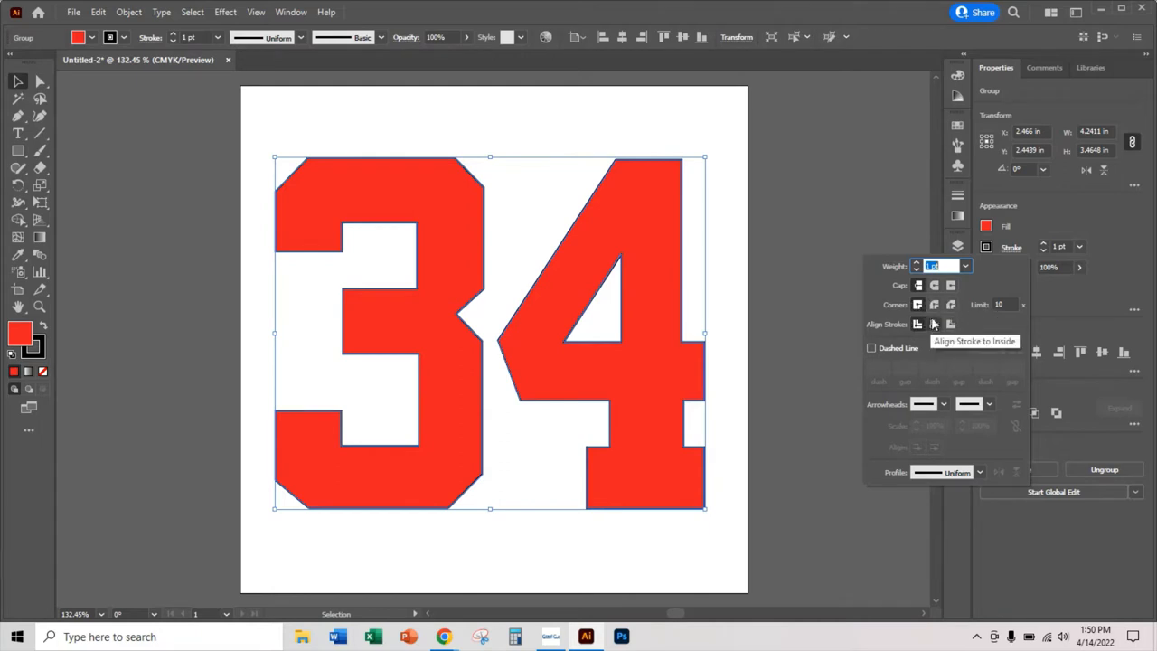
mouse_move(933, 324)
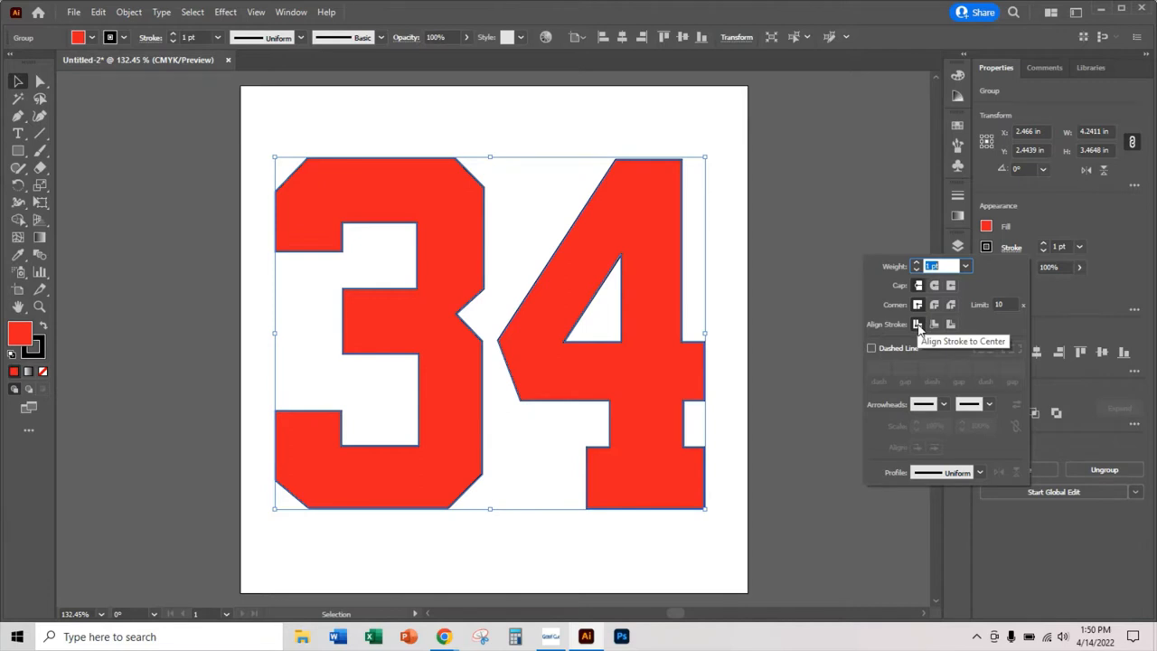
mouse_move(934, 324)
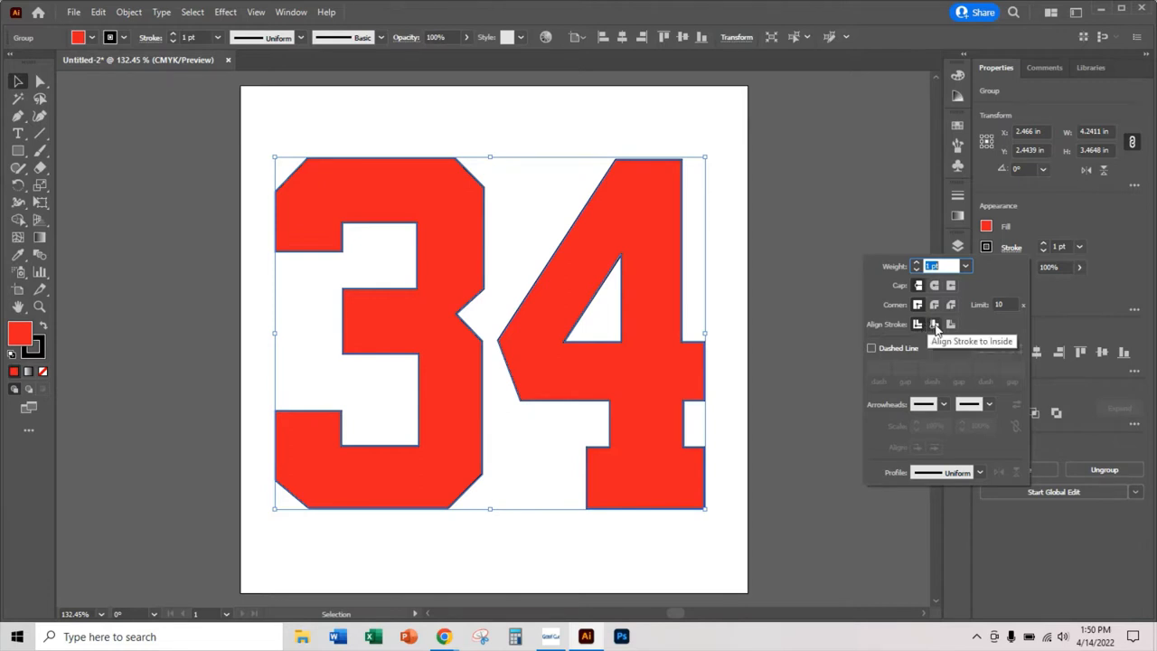
mouse_move(950, 324)
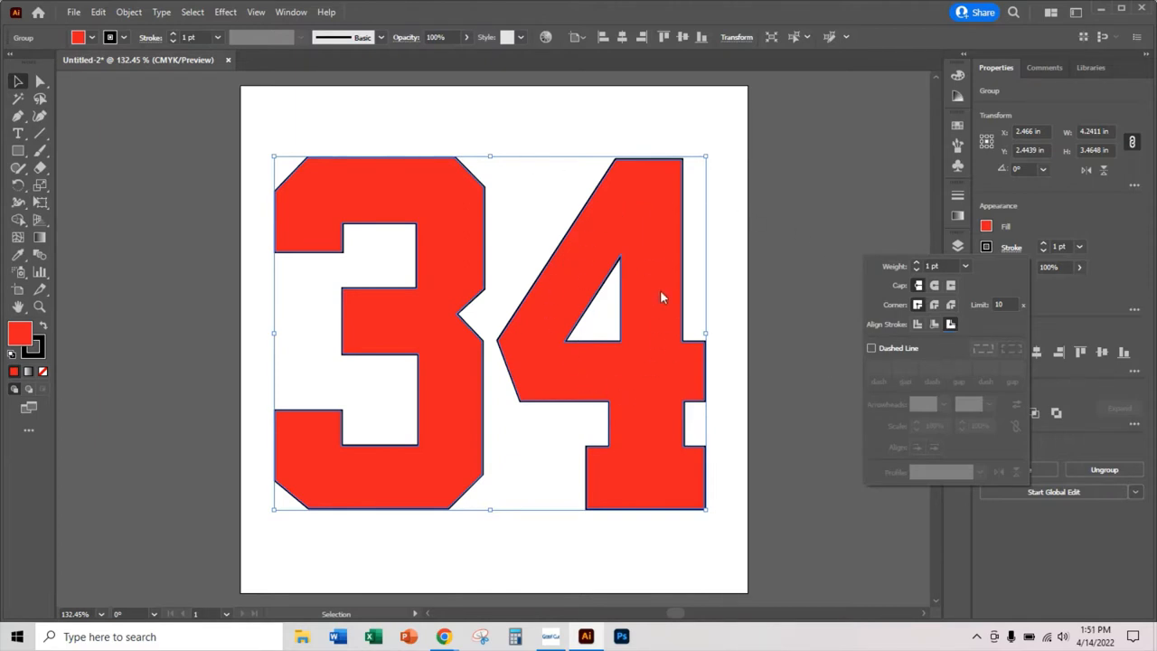
mouse_move(669, 387)
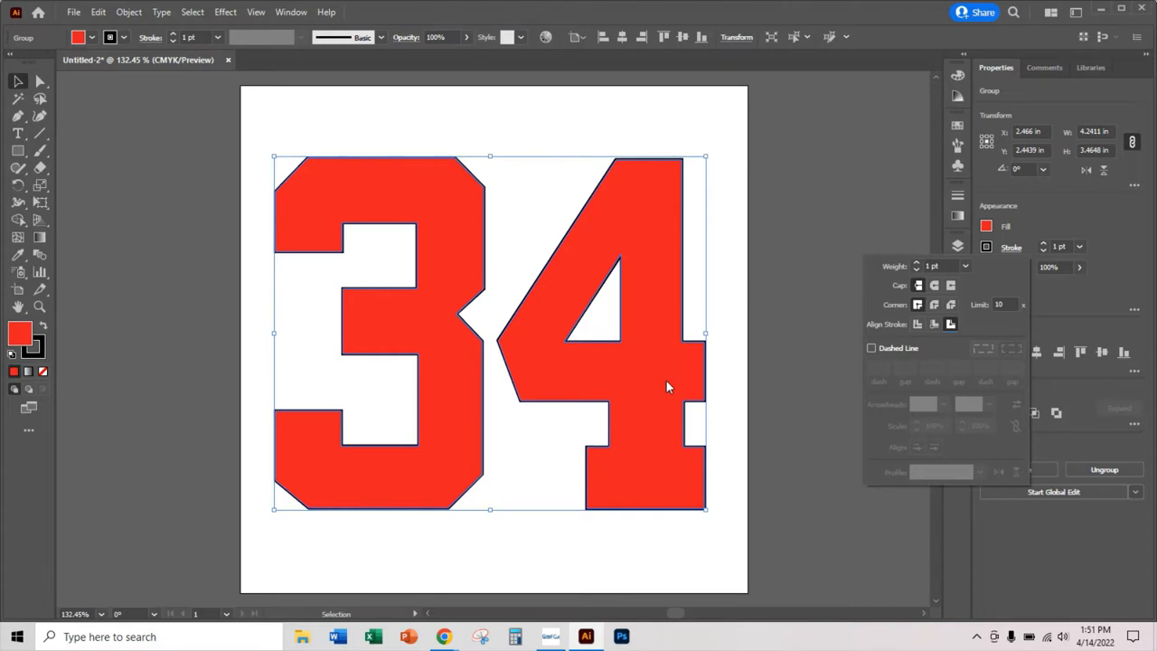
mouse_move(914, 355)
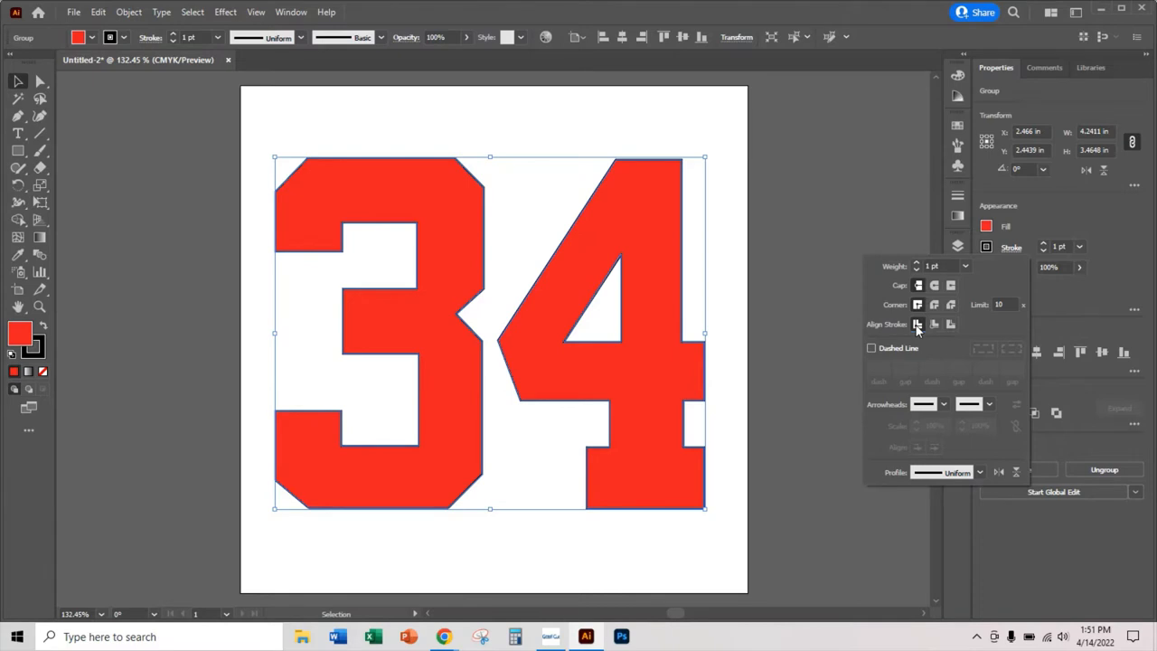
mouse_move(572, 283)
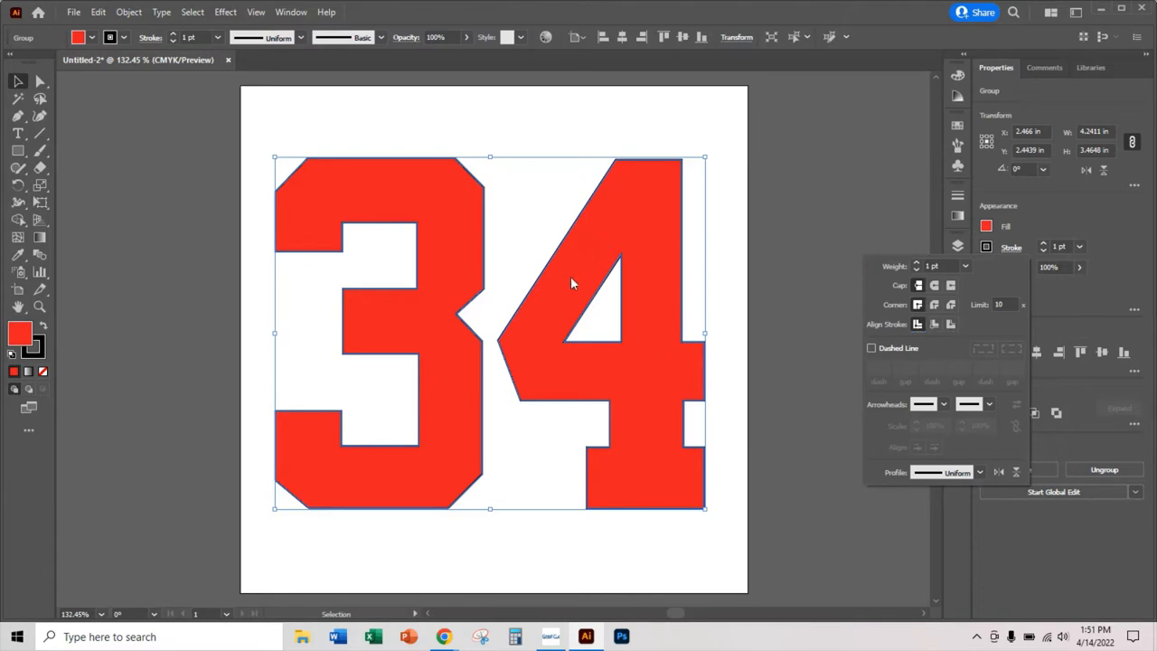
mouse_move(568, 353)
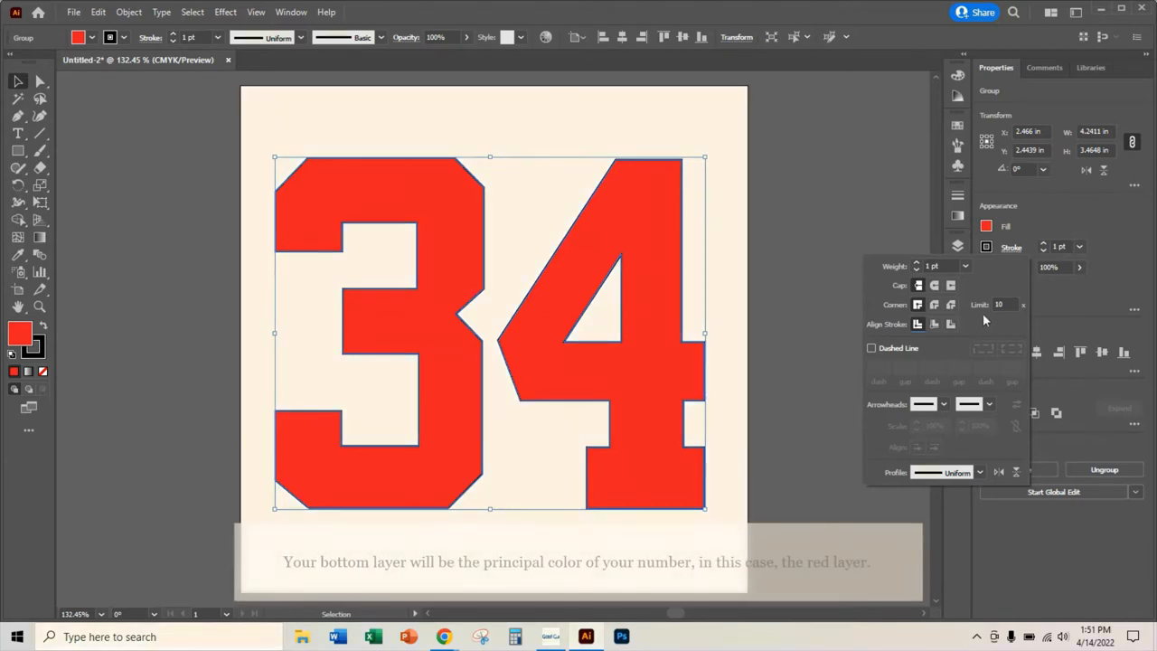
mouse_move(917, 324)
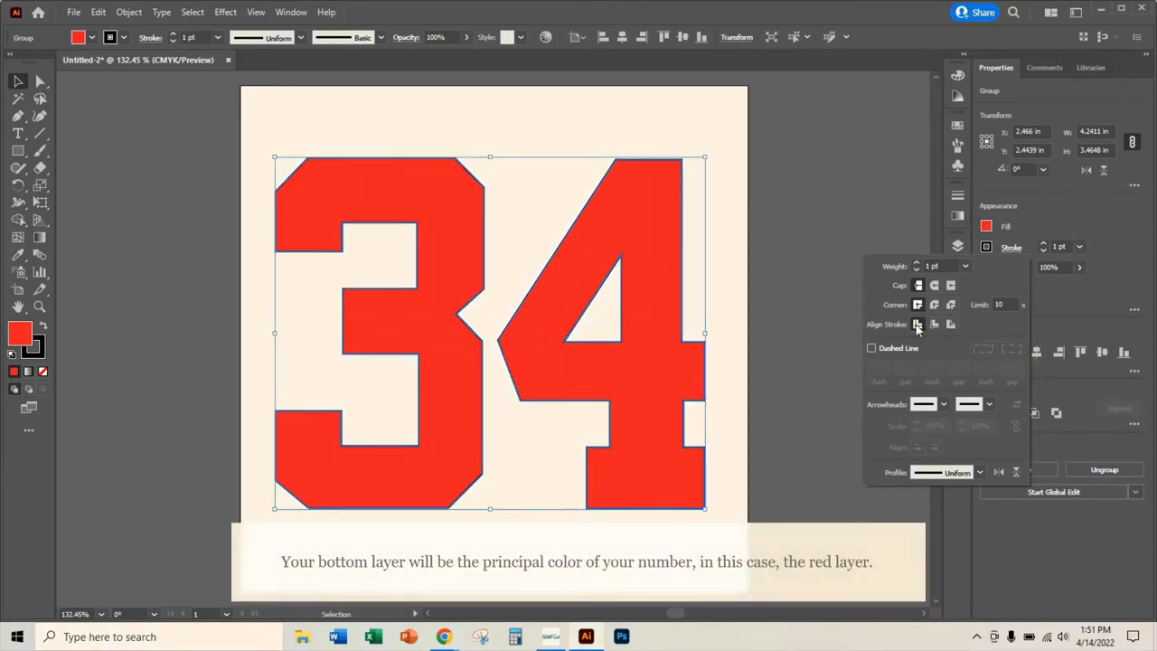
Step: Raise the black stroke weight to 10 pt and deselect to preview the heavy border
left_click(1011, 247)
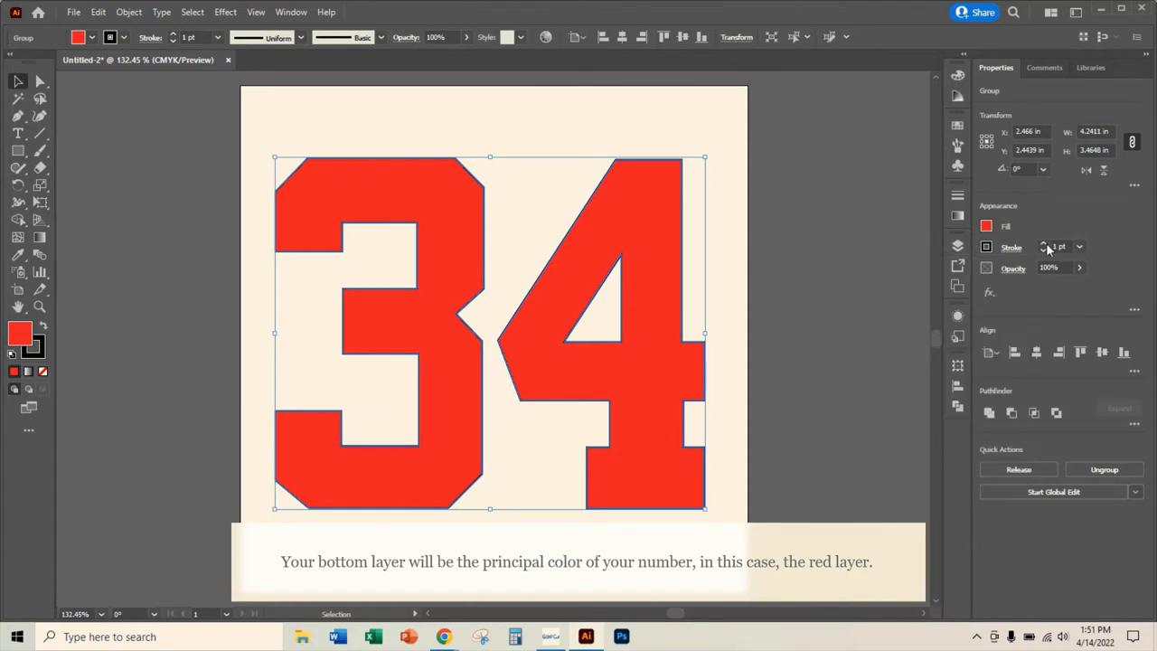
left_click(1044, 247)
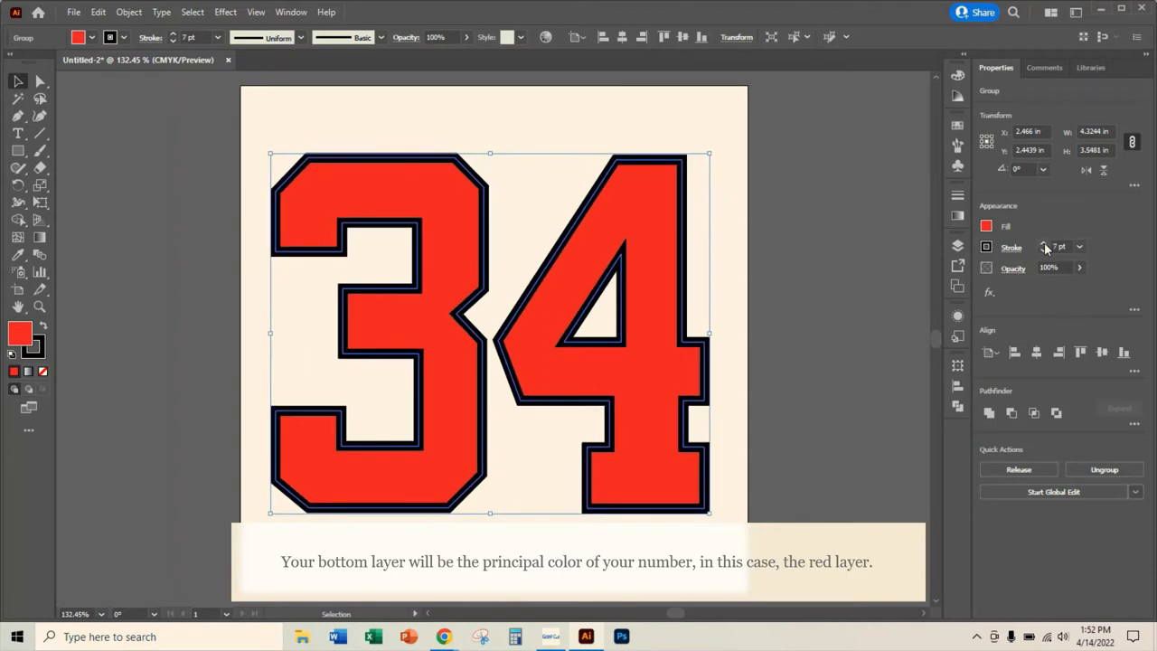
left_click(1044, 244)
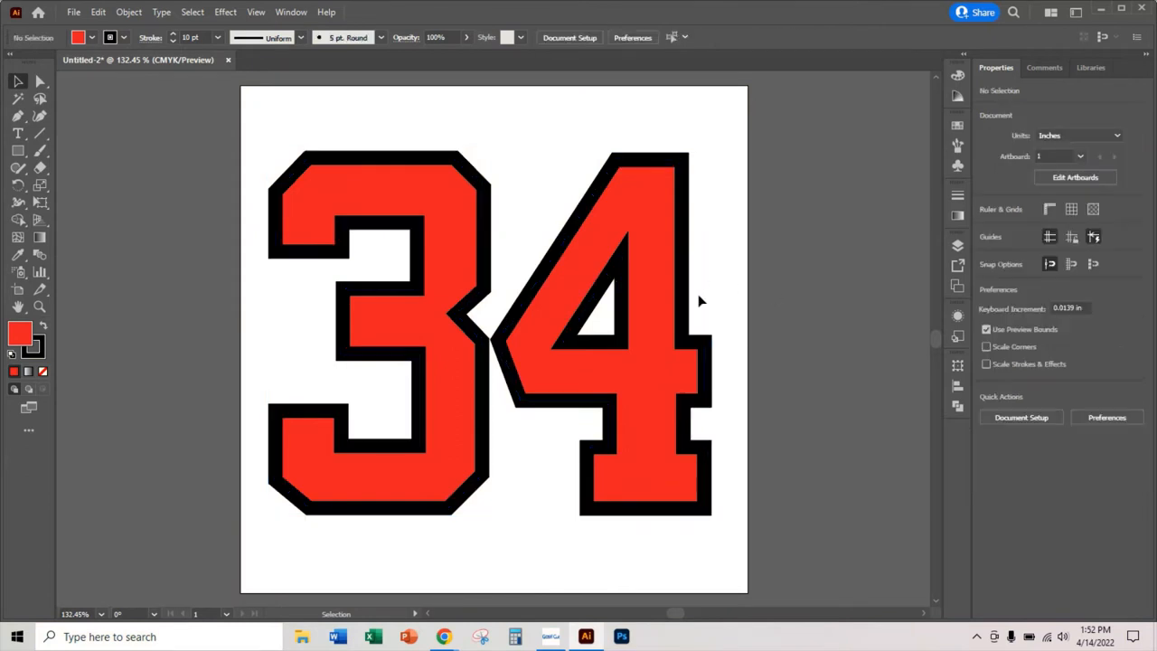
left_click(542, 318)
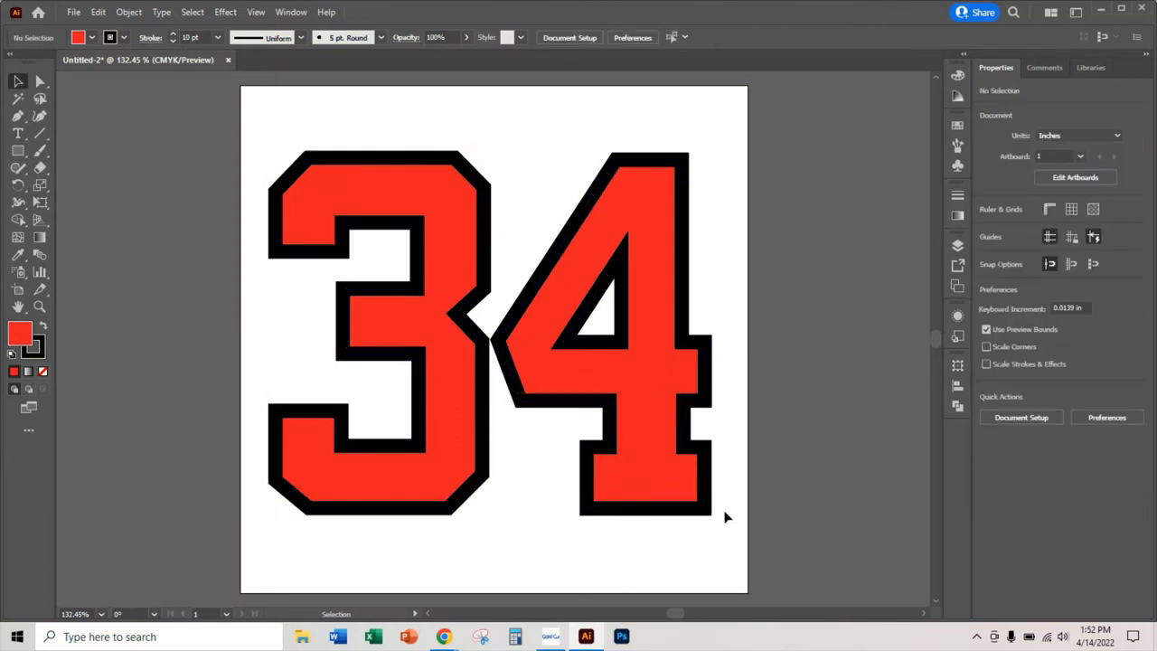
left_click(606, 201)
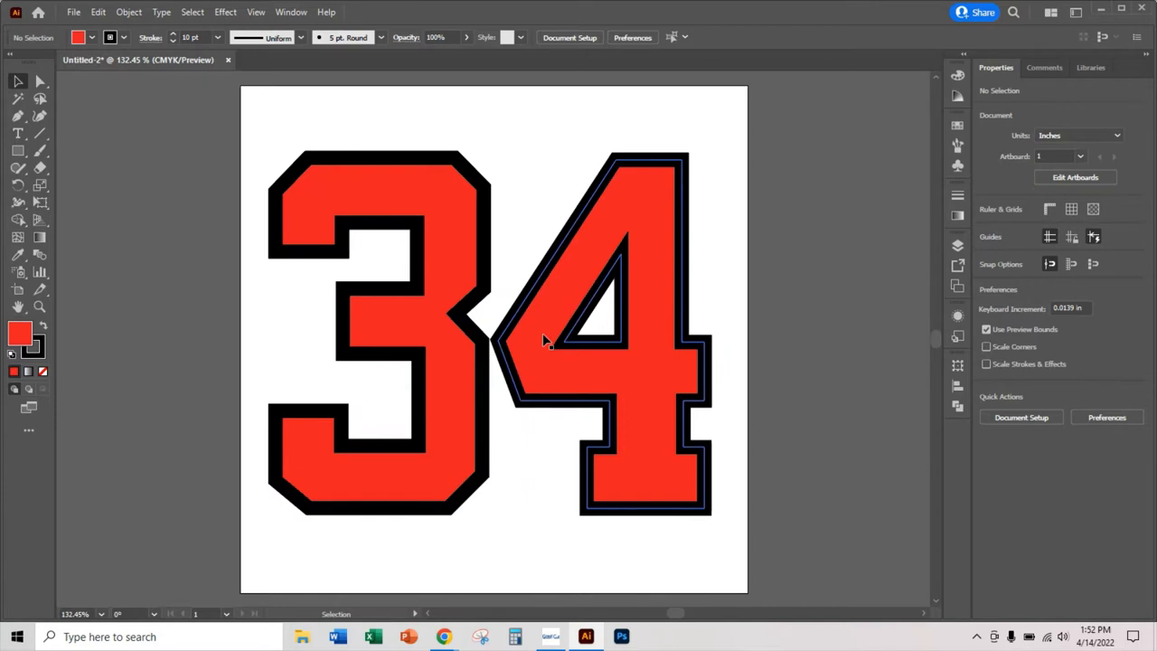
left_click(542, 307)
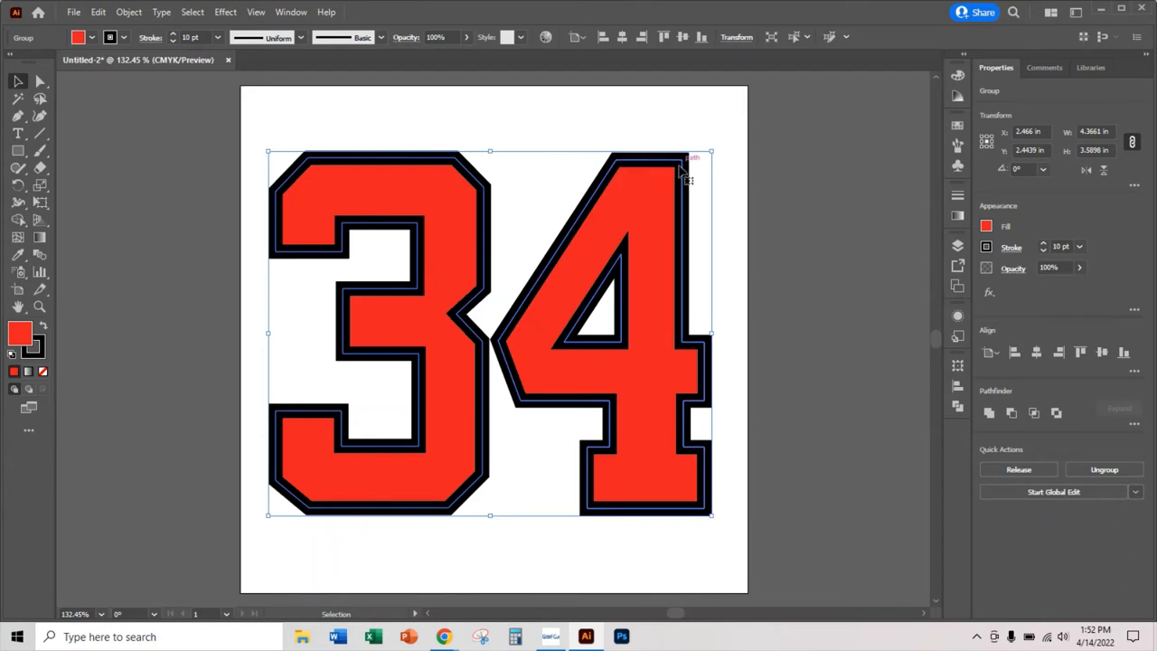
mouse_move(708, 356)
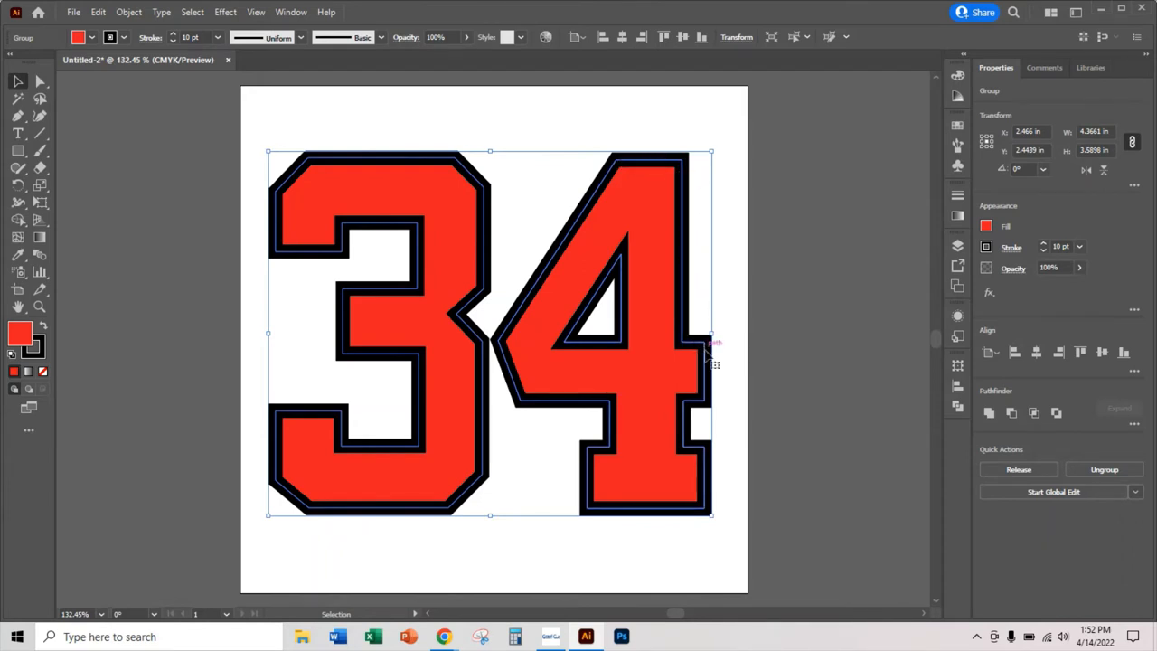
mouse_move(707, 461)
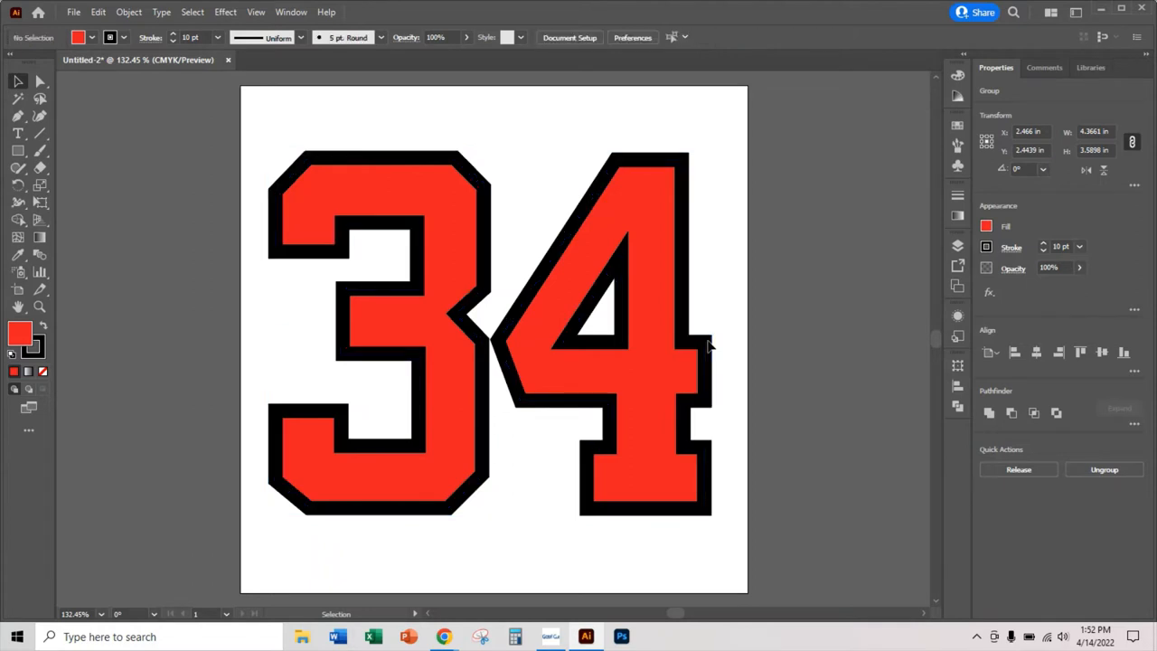
left_click(556, 244)
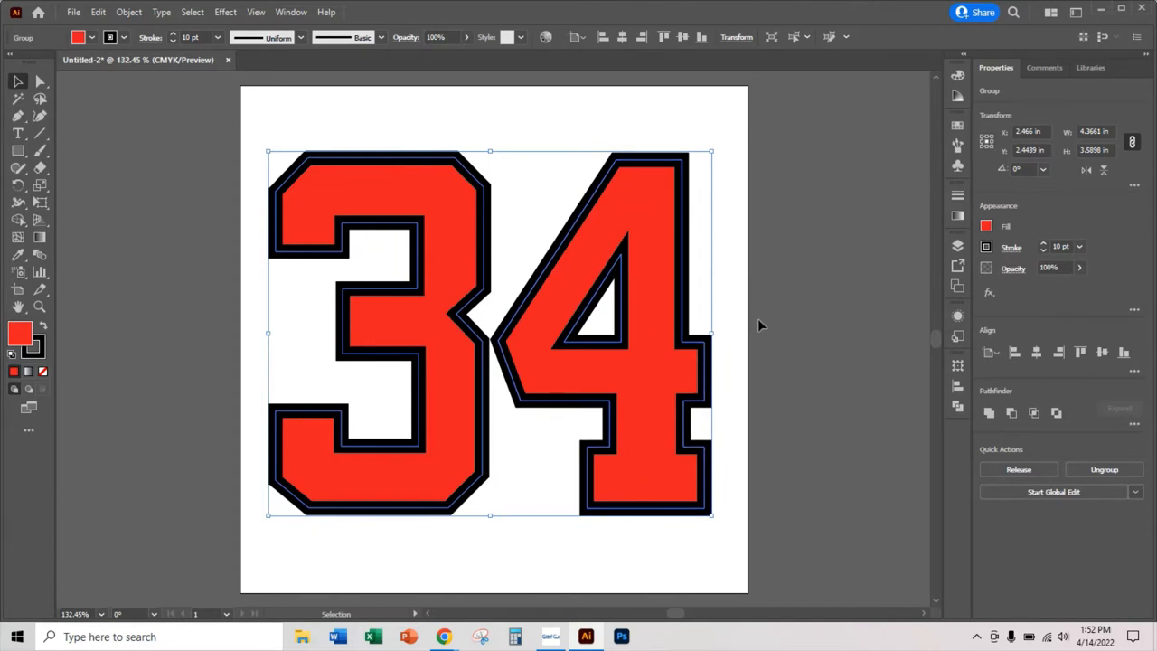
mouse_move(389, 393)
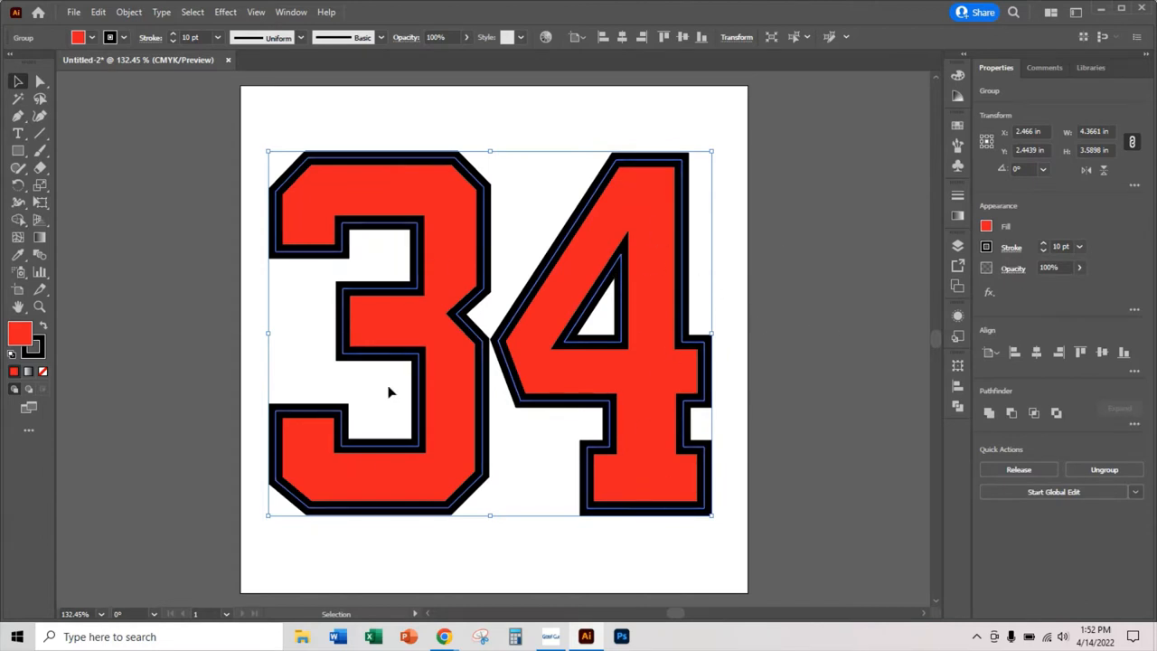
mouse_move(98, 11)
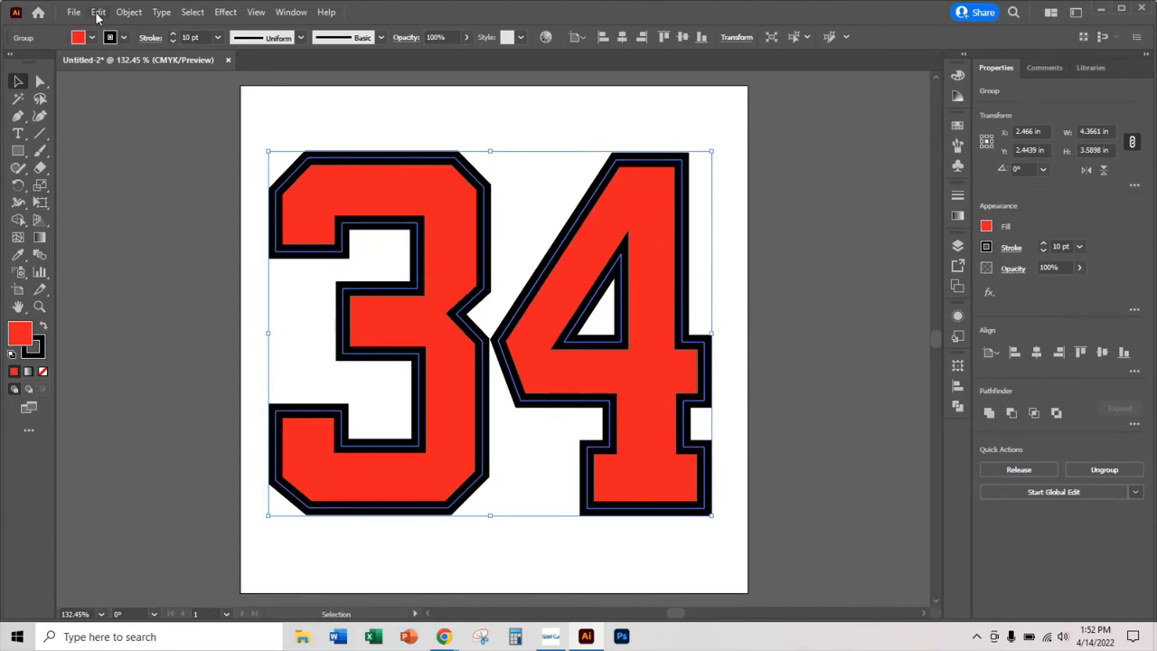
Step: Use Object > Expand with Fill and Stroke checked to turn the 34's outline into shapes
left_click(98, 11)
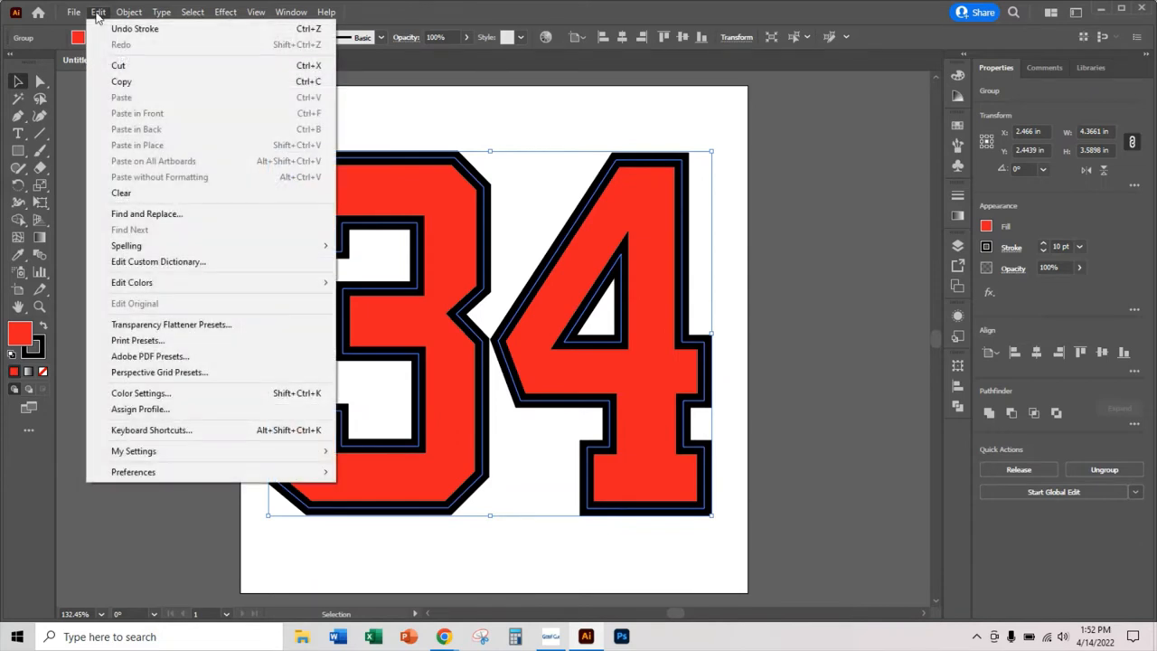
left_click(129, 12)
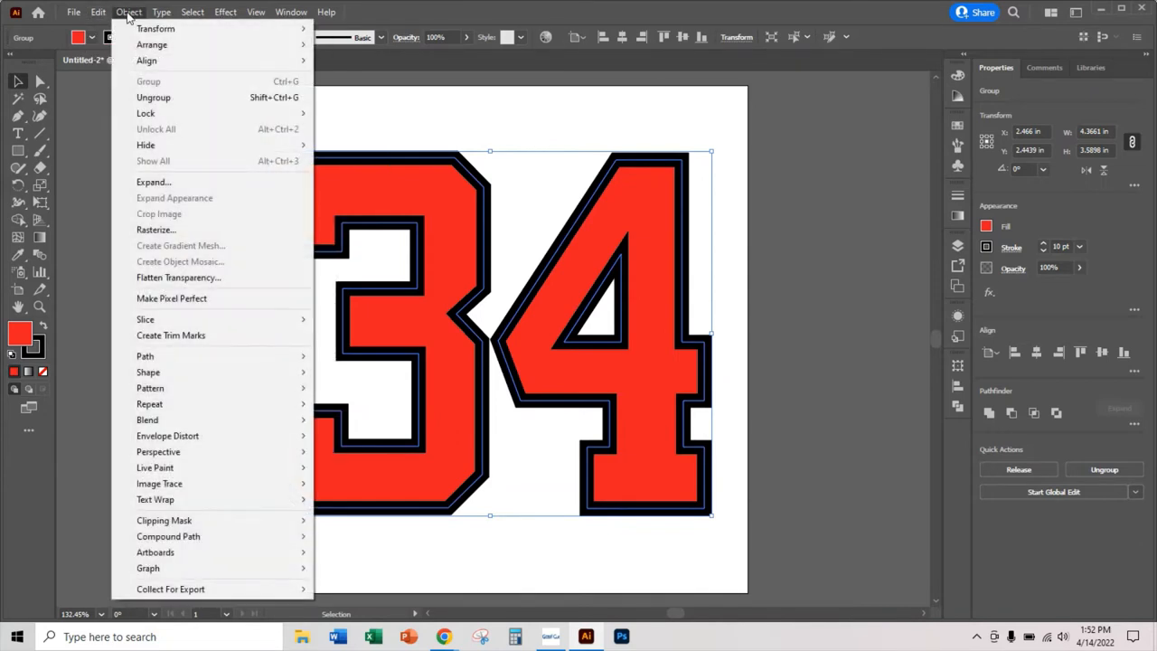
mouse_move(152, 182)
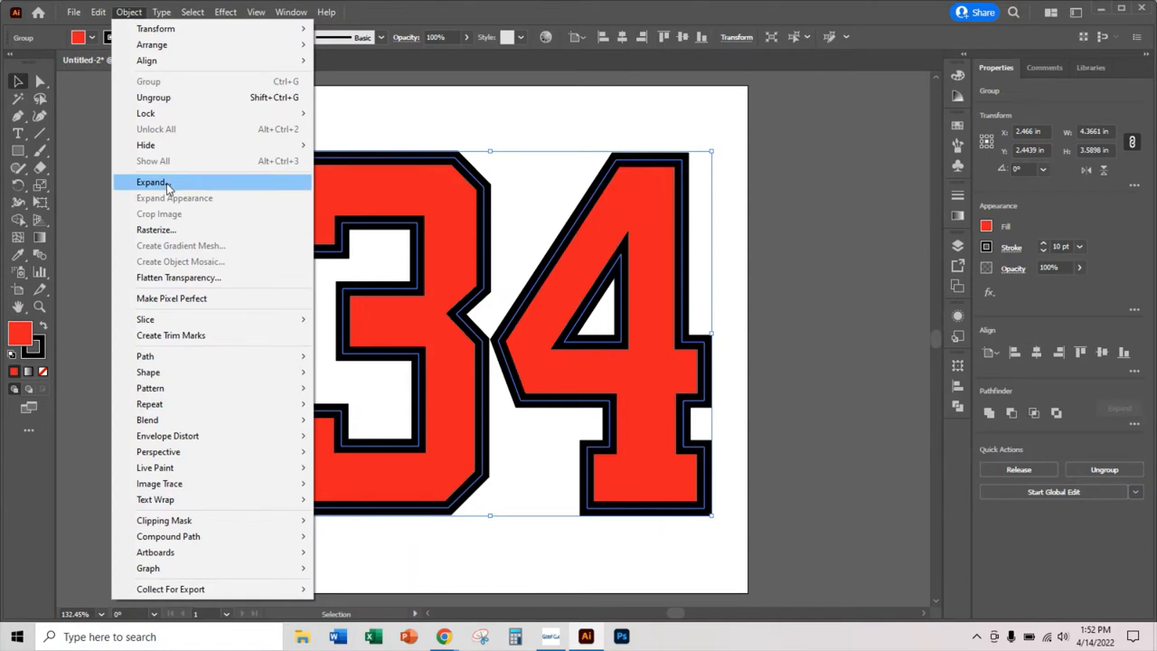
left_click(151, 182)
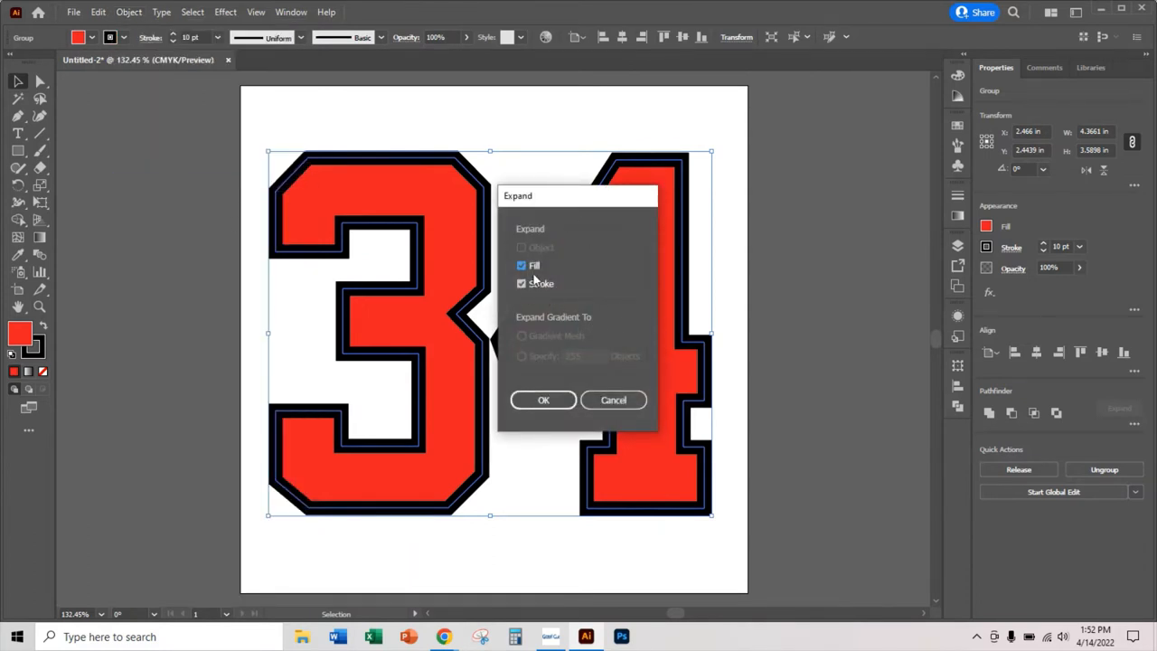
left_click(520, 265)
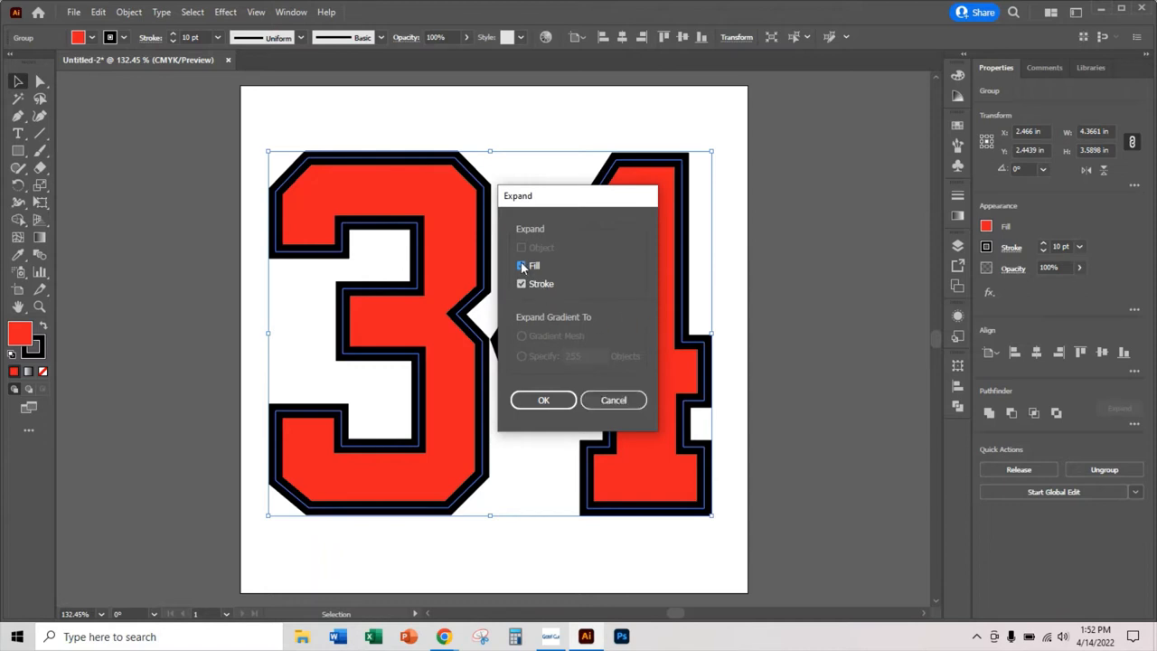
left_click(521, 265)
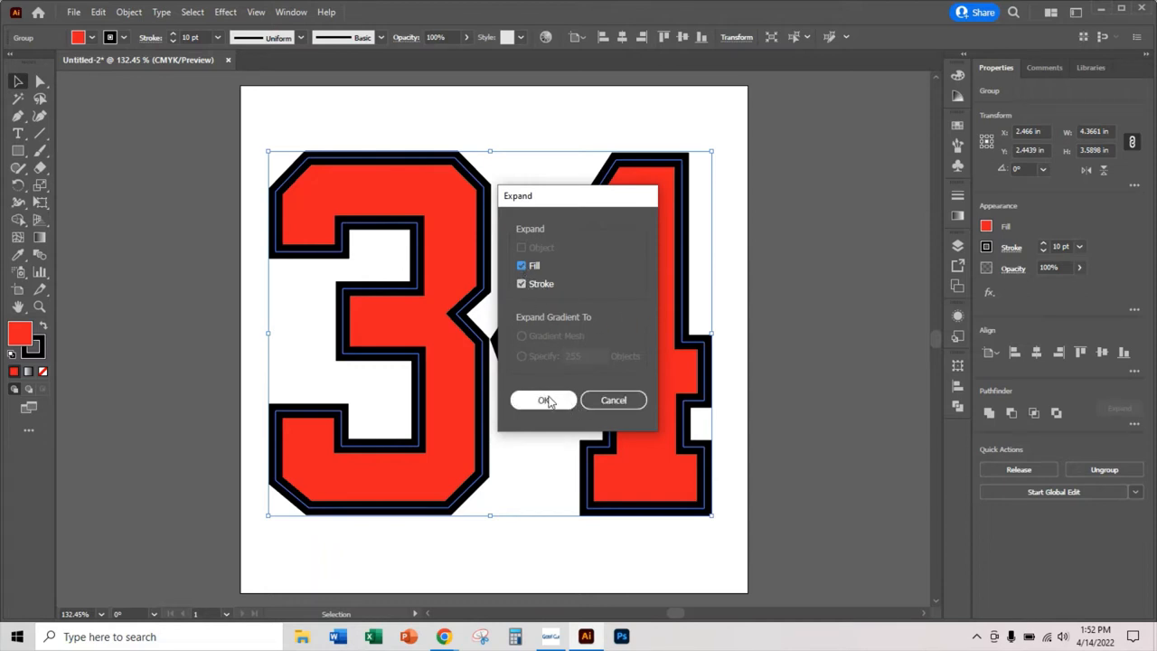
left_click(543, 400)
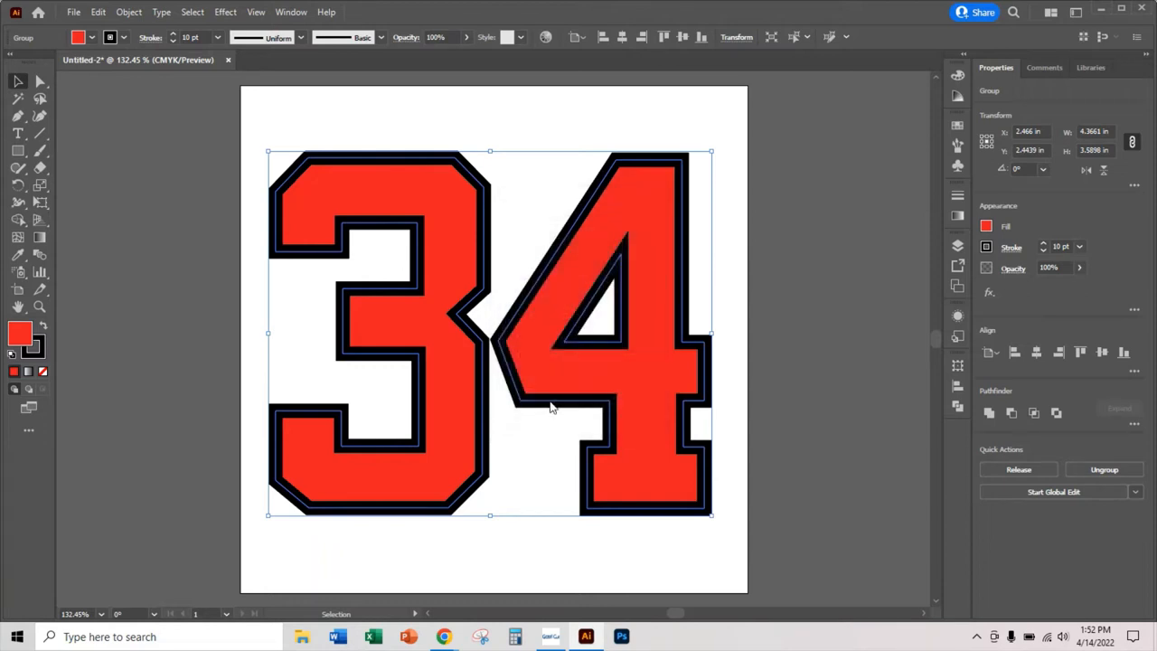
left_click(855, 415)
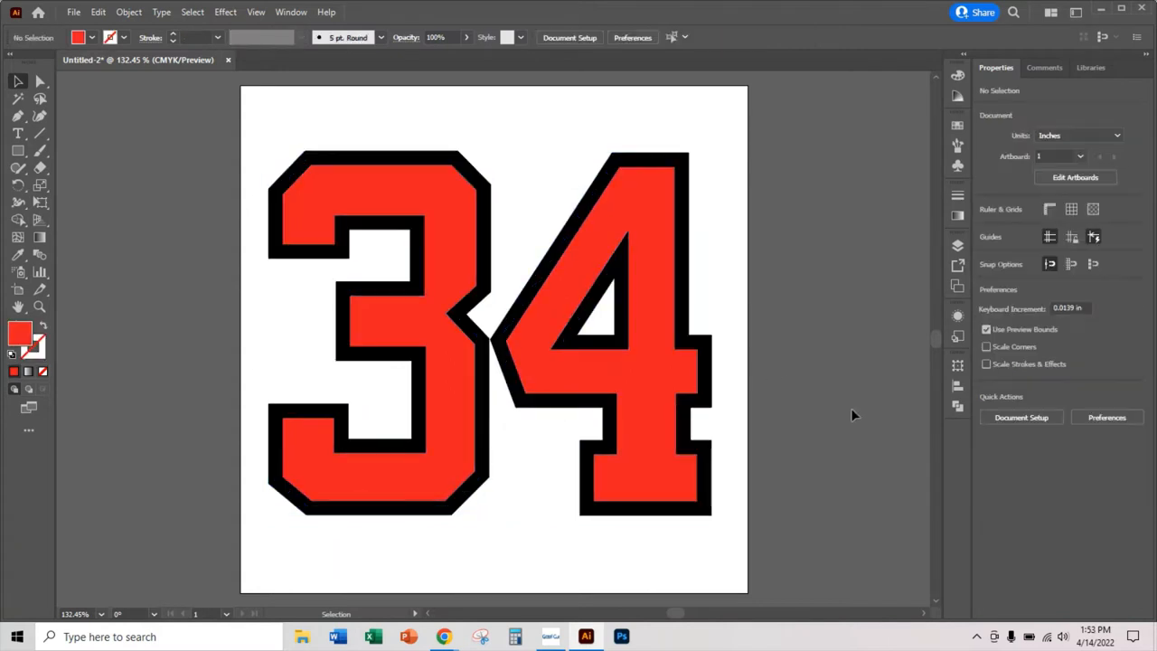
Step: Select the expanded 34 artwork and save it as 'test number 34.ai'
left_click(646, 208)
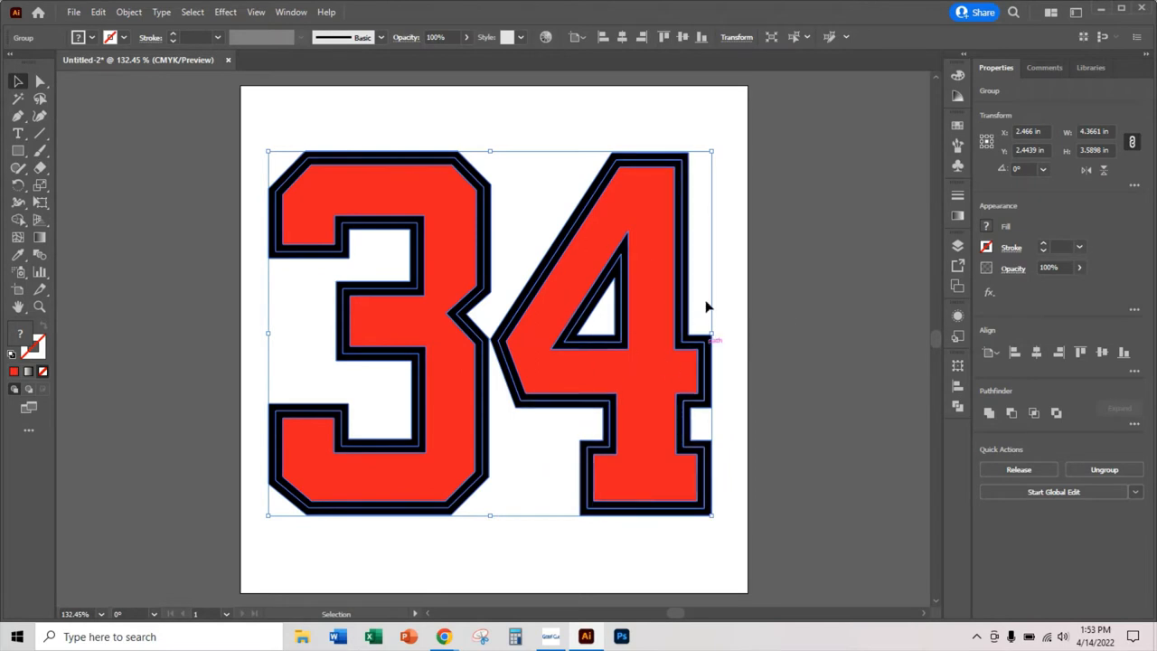
mouse_move(610, 484)
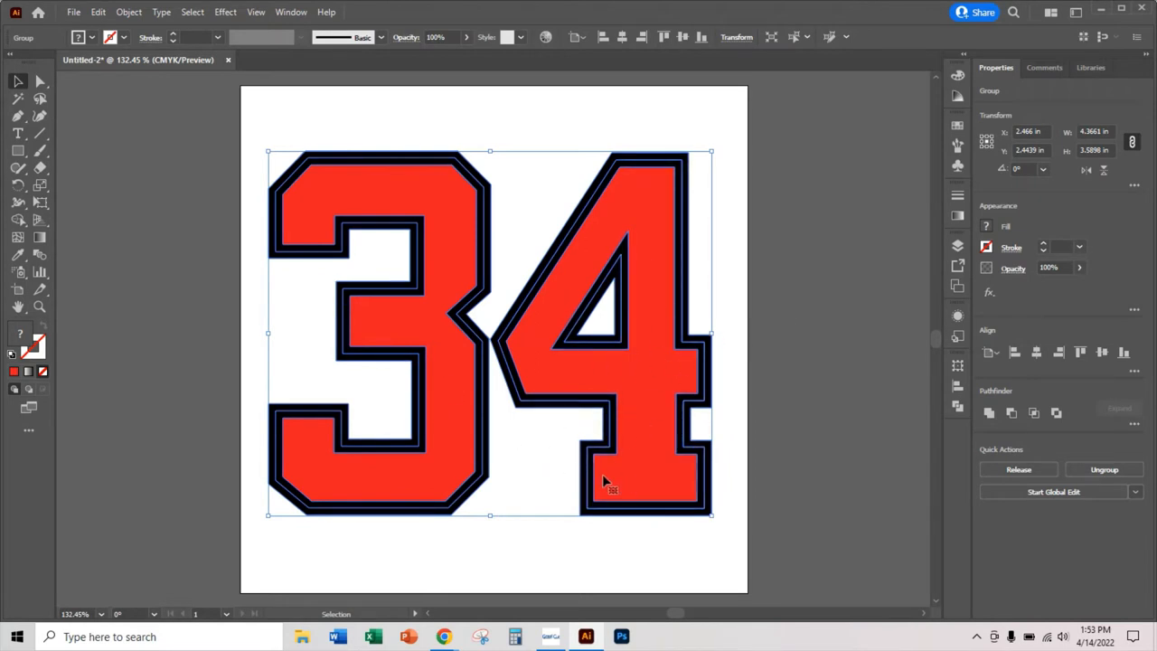
left_click(228, 203)
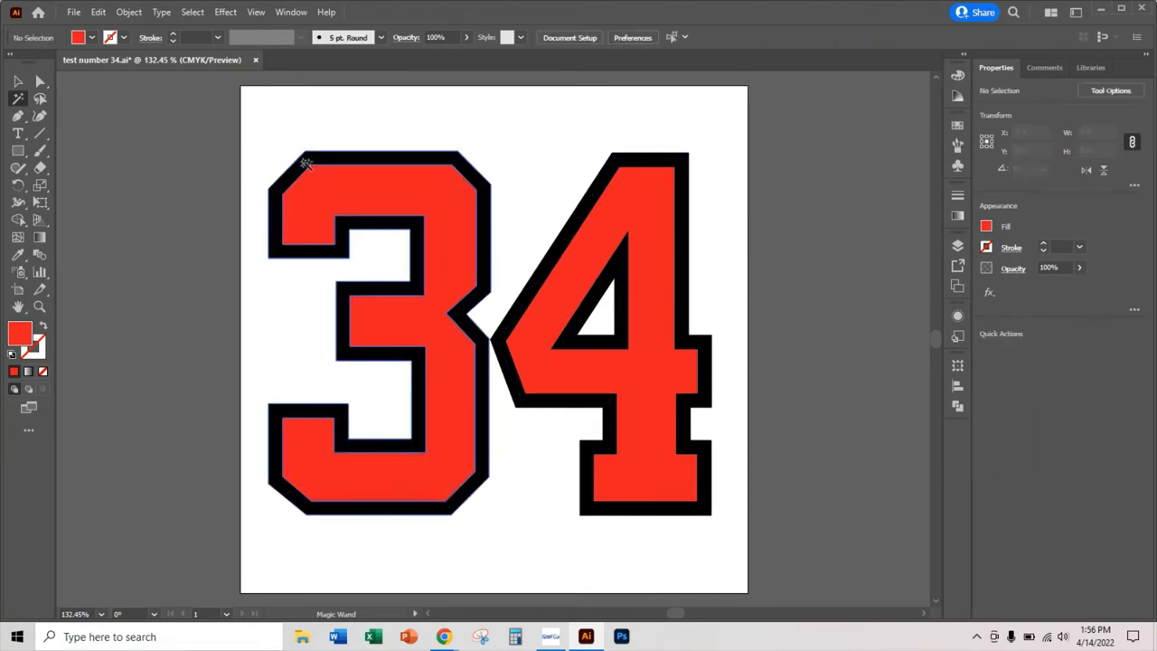
left_click(379, 334)
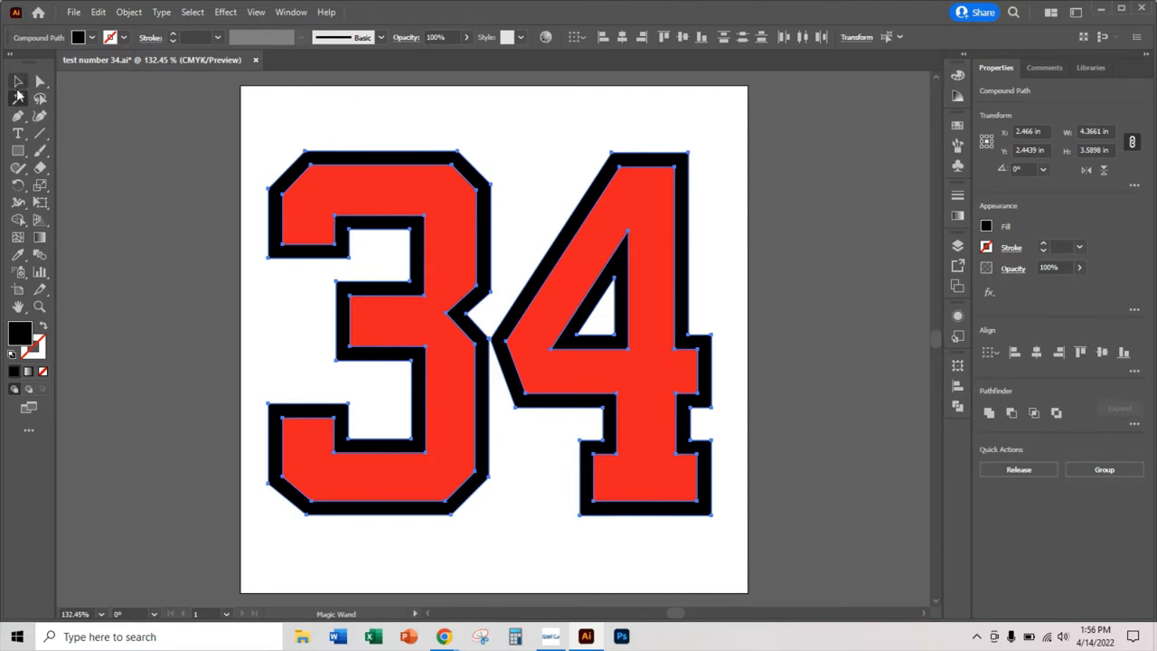
mouse_move(244, 179)
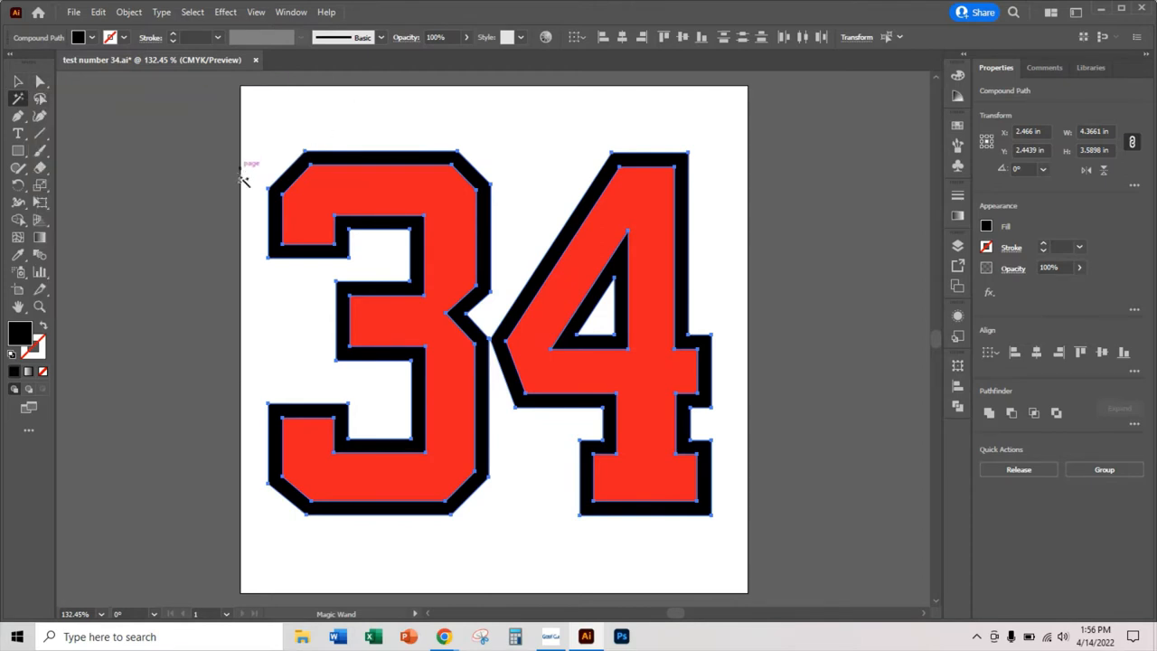
mouse_move(18, 99)
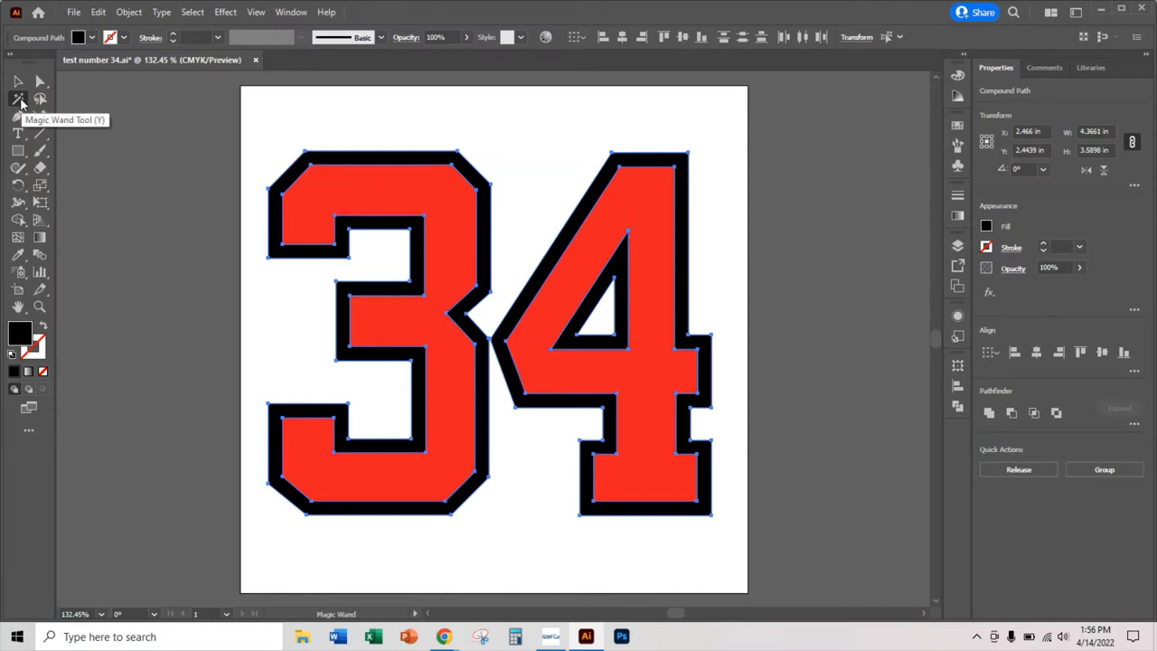
mouse_move(23, 113)
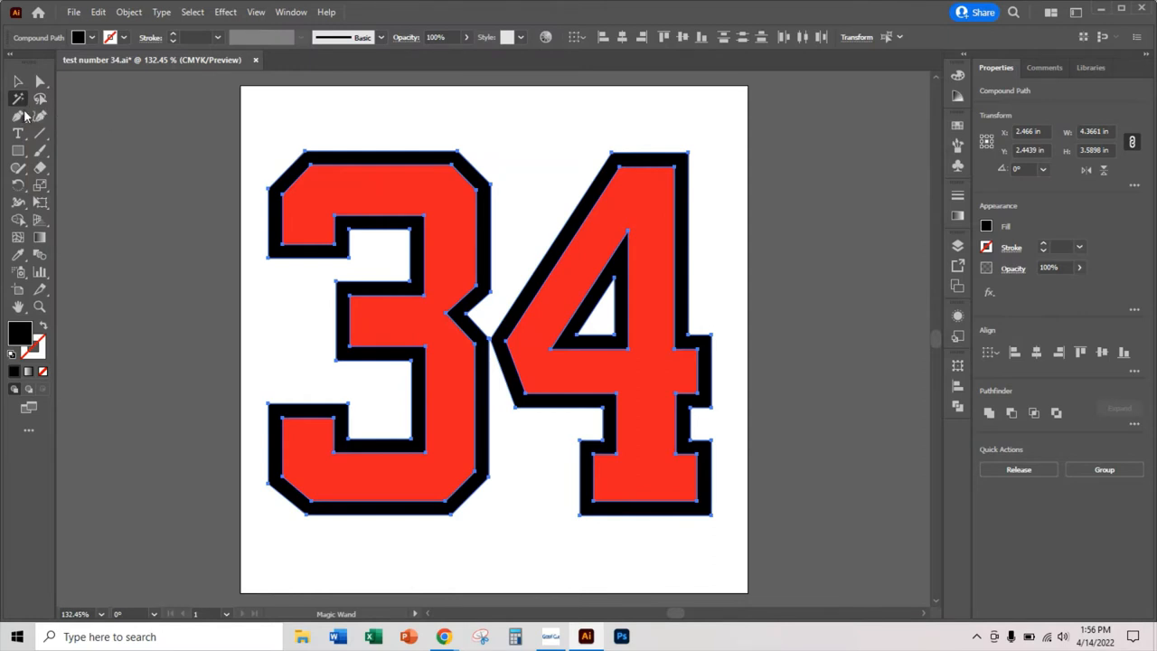
mouse_move(19, 98)
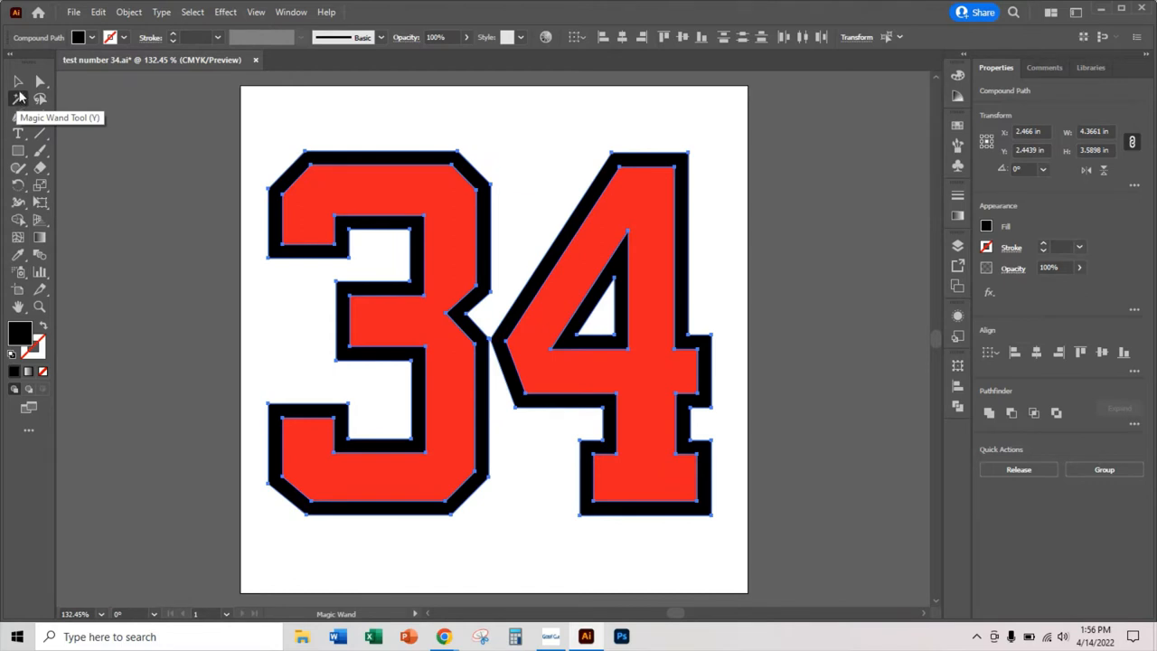
mouse_move(416, 100)
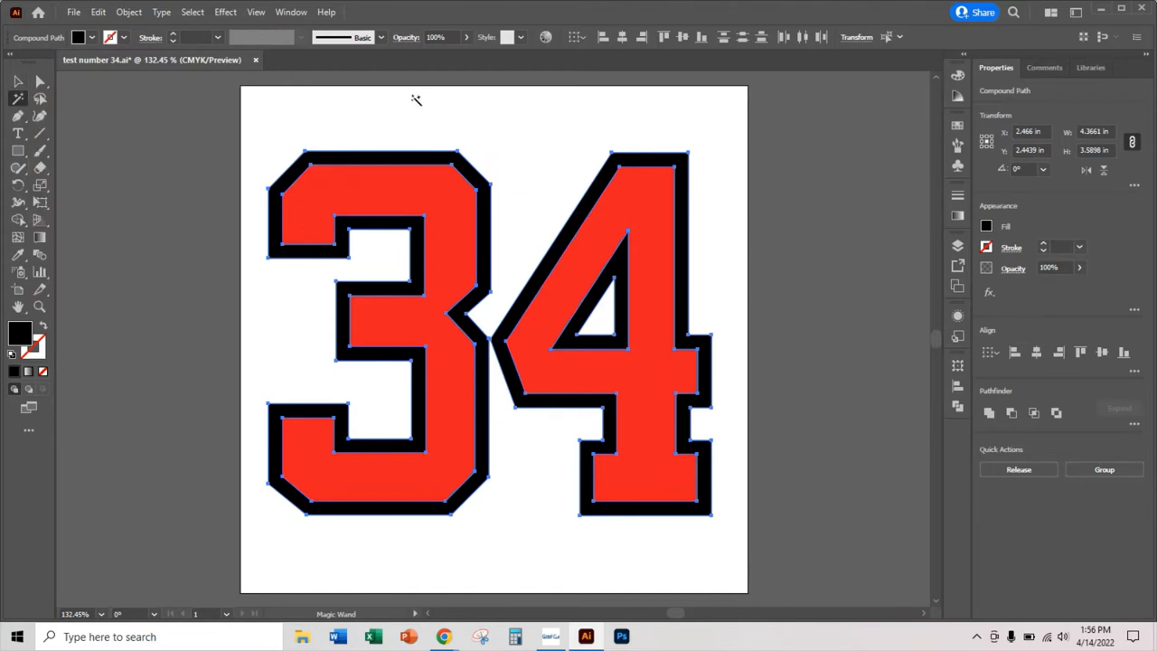
mouse_move(410, 122)
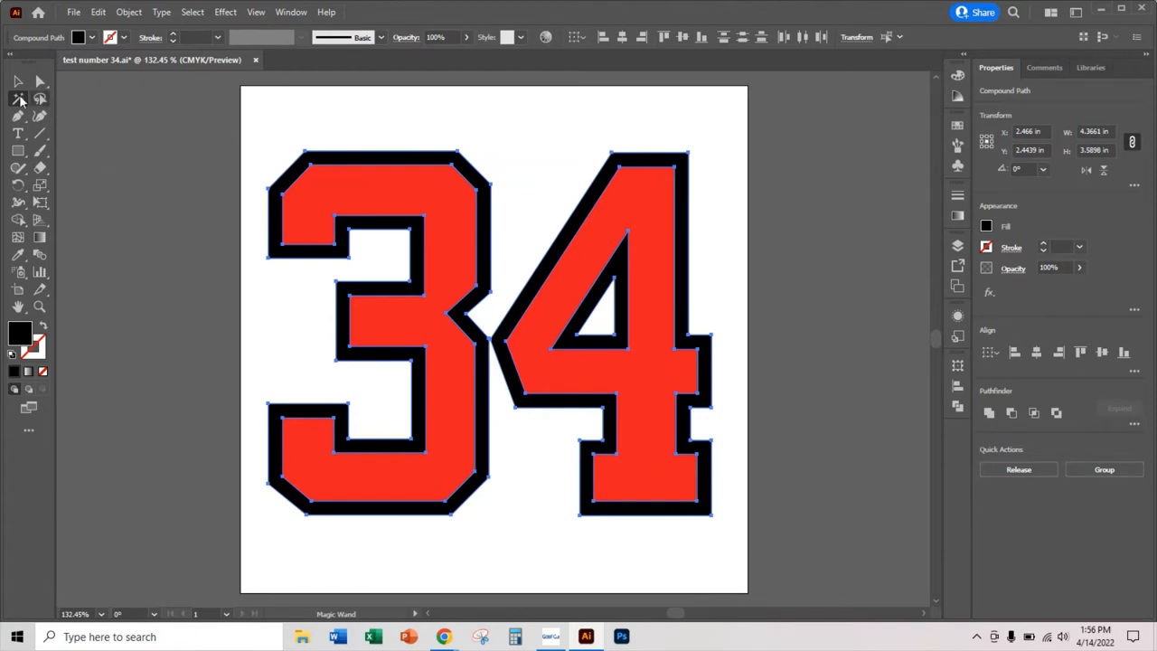
left_click(16, 82)
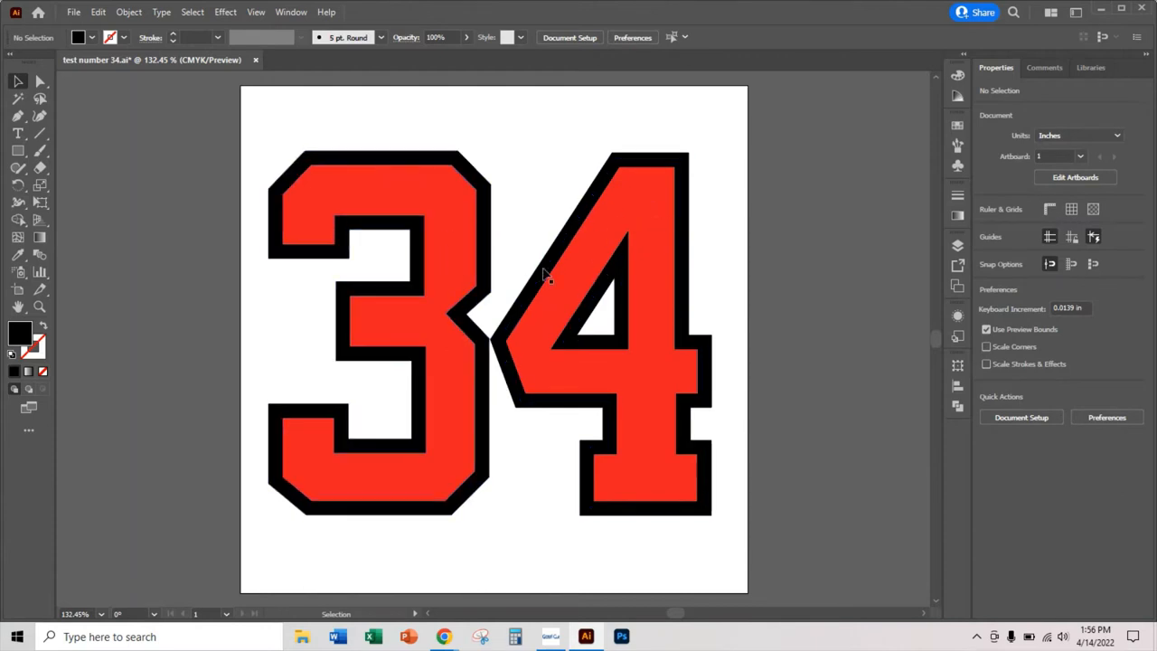
left_click(538, 378)
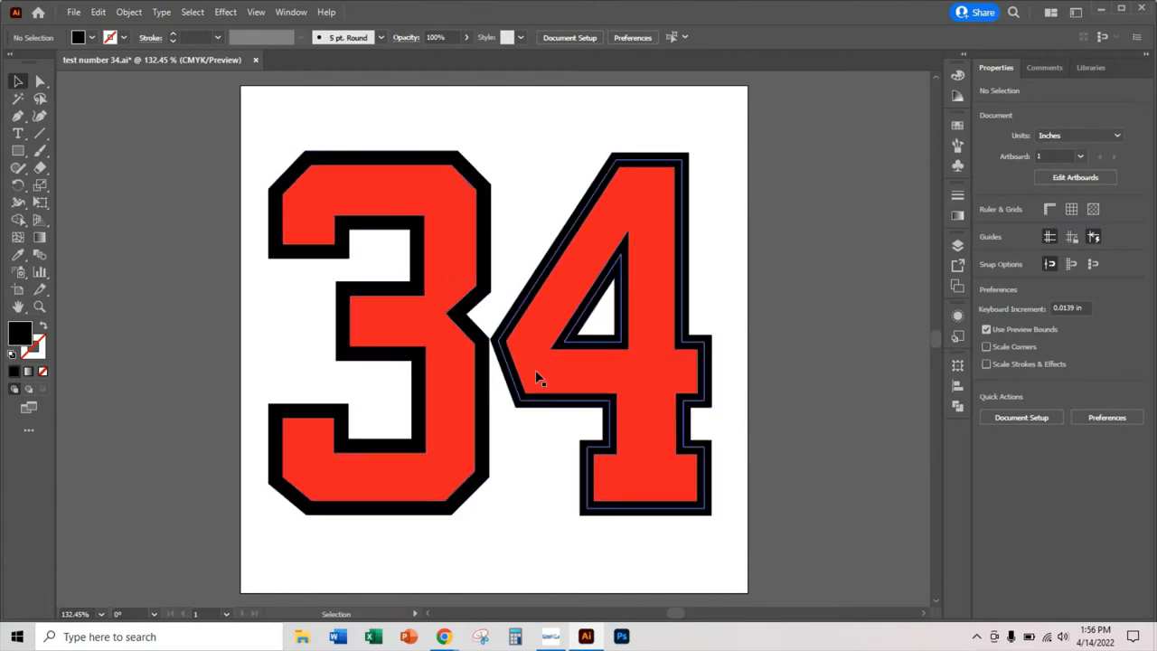
mouse_move(579, 265)
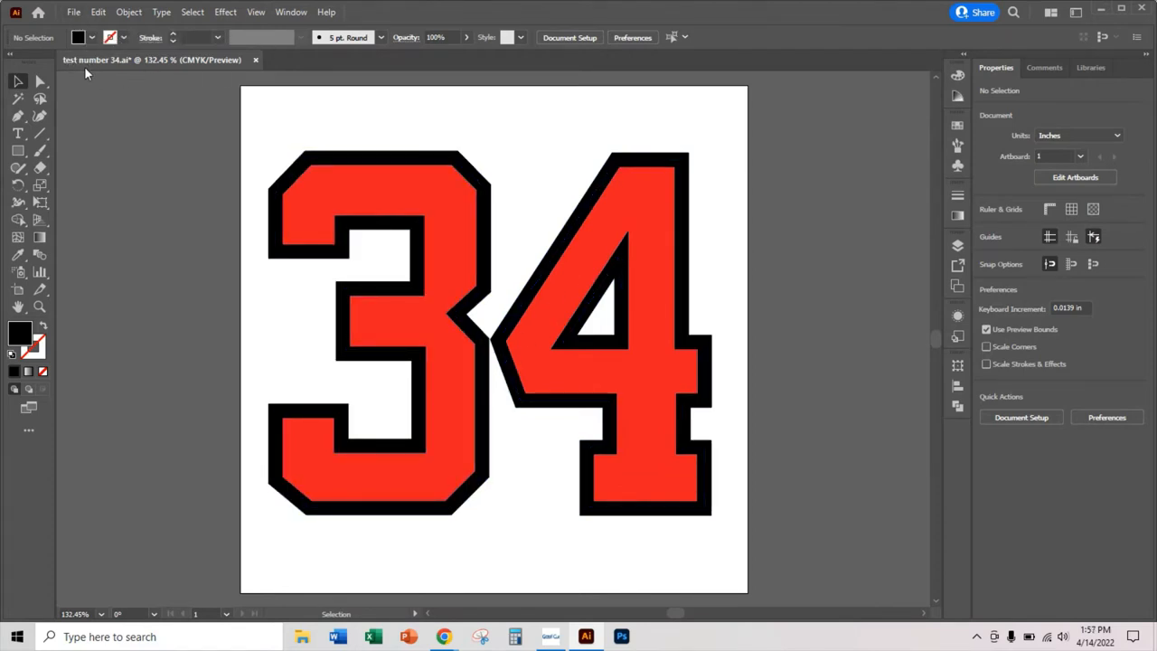
left_click(380, 334)
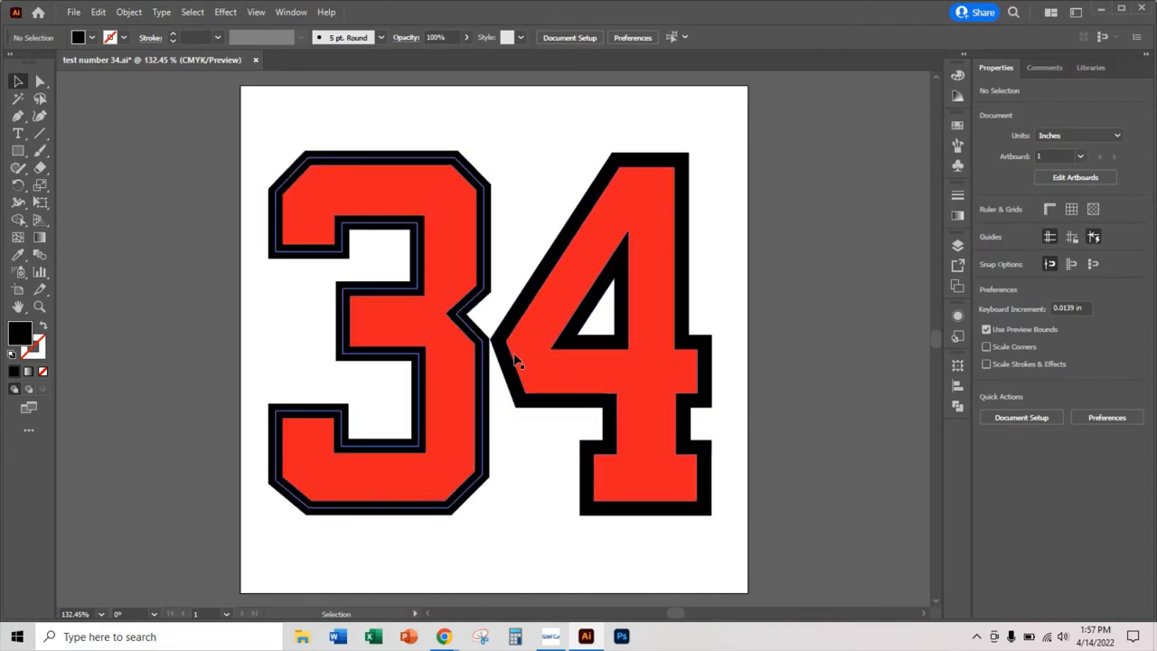
left_click(154, 121)
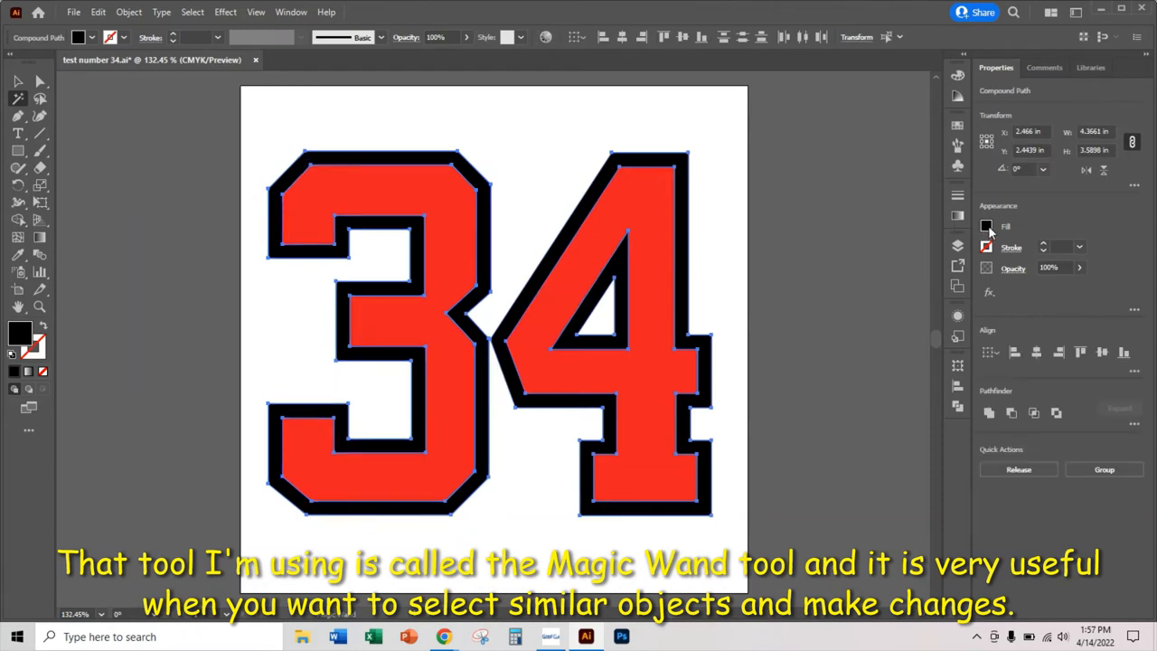
Step: Recolour the 34's black outlines white and resave the file
left_click(986, 226)
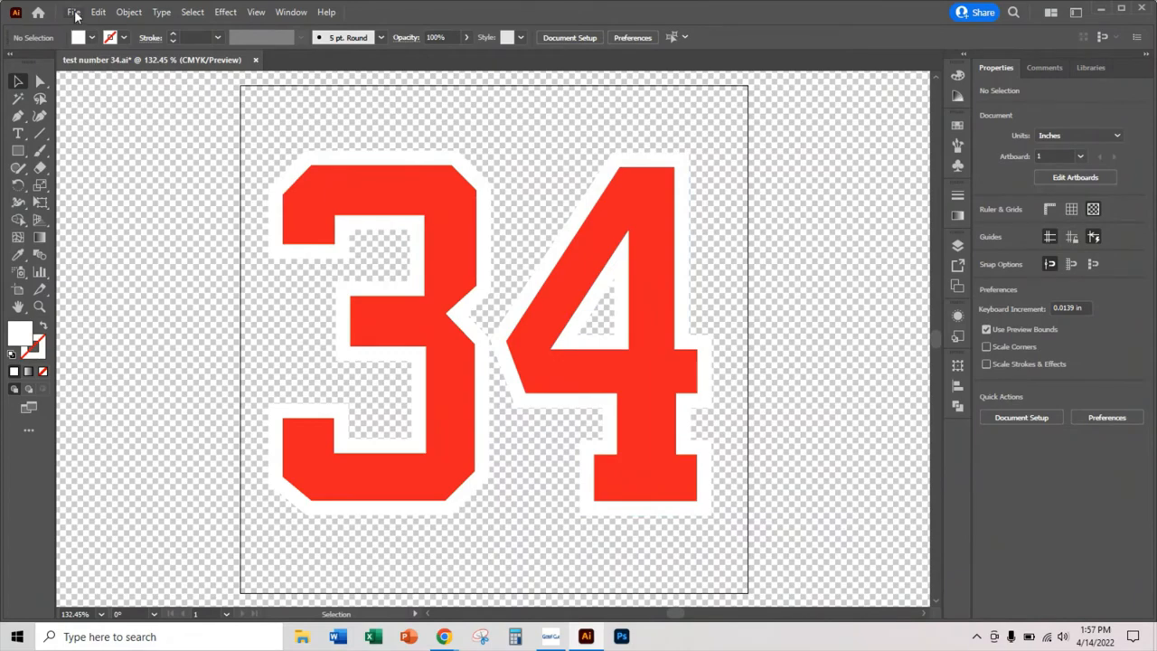
left_click(73, 12)
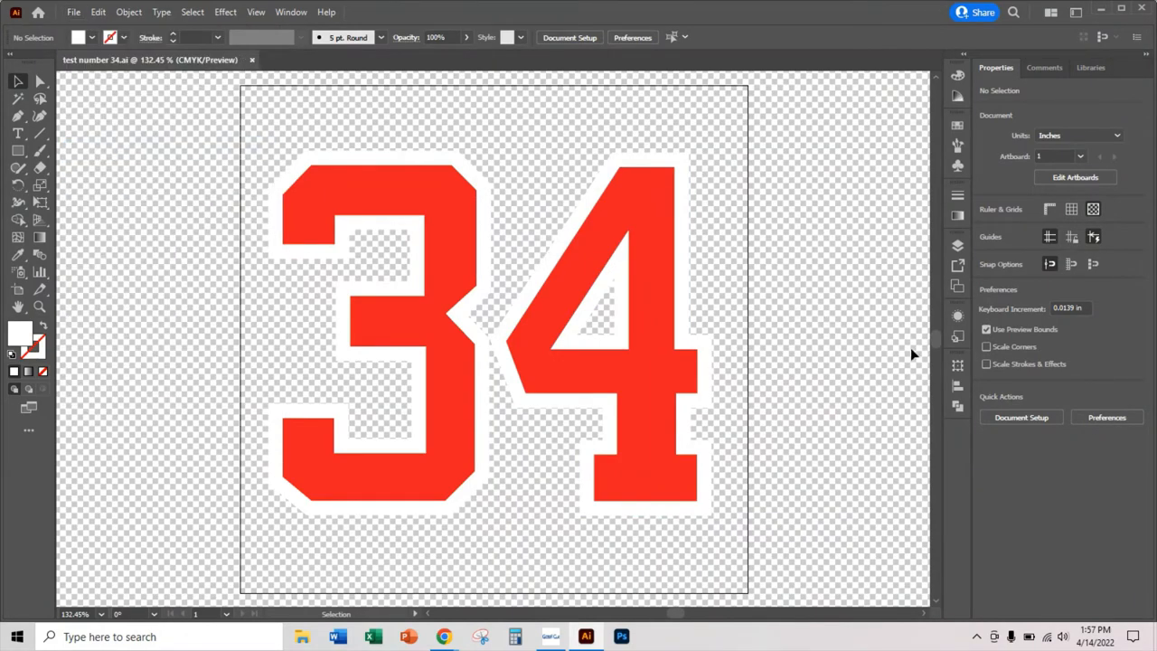
mouse_move(597, 622)
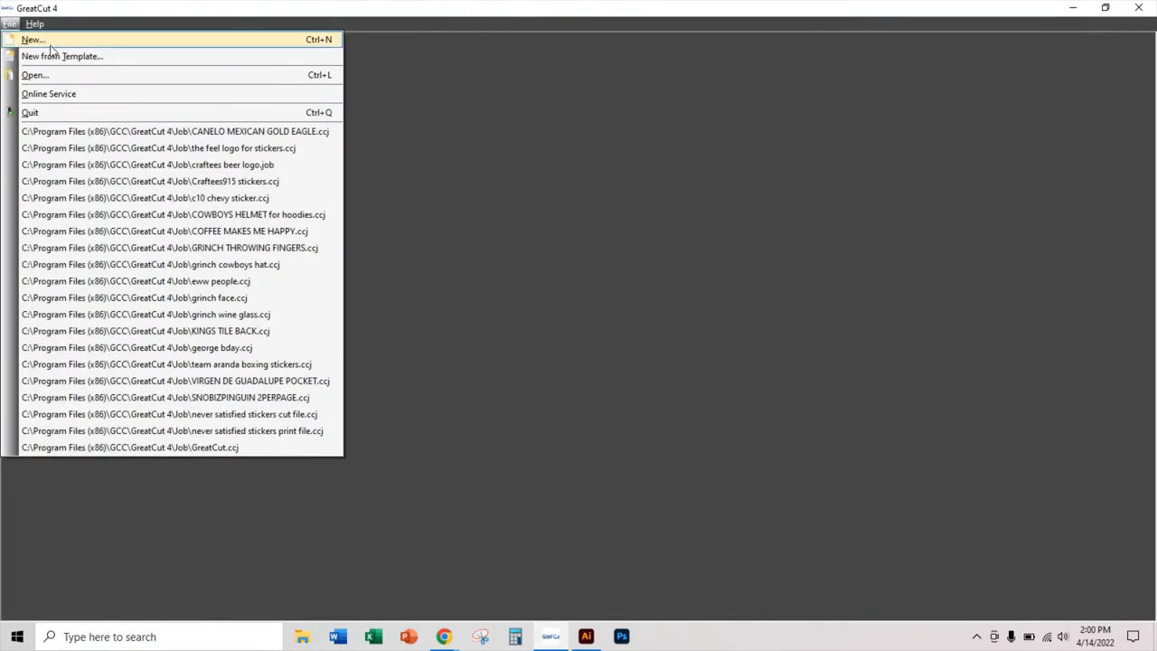
Step: Start a new job and set the DEFAULT 14 × 14 inch area with a blue sheet
left_click(33, 39)
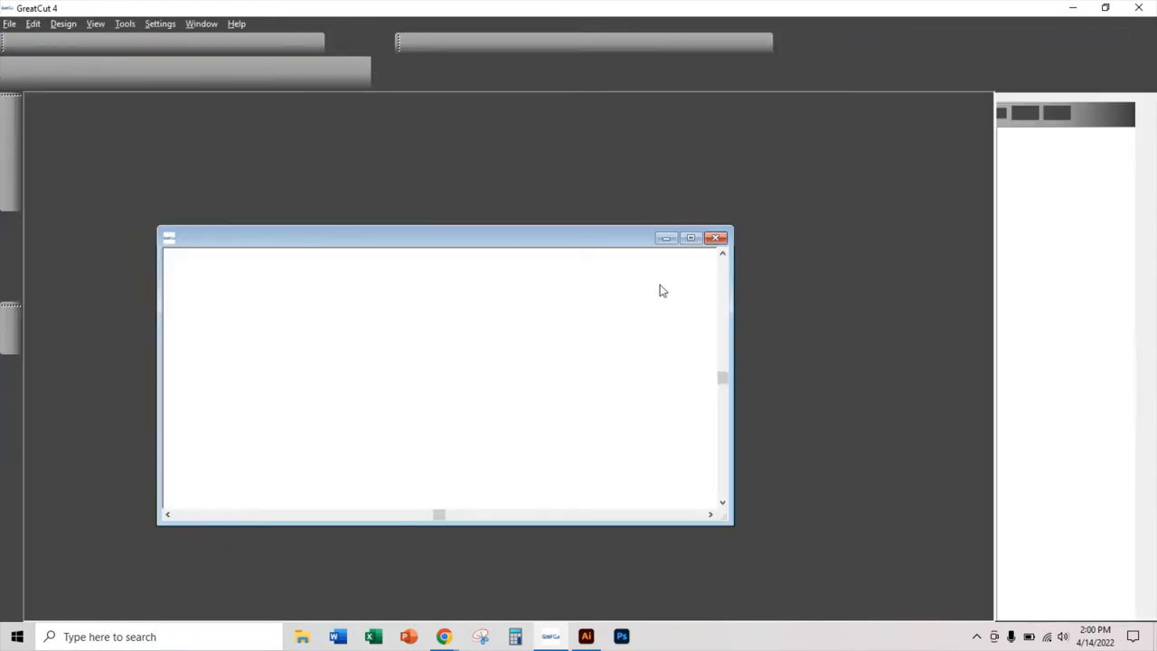
left_click(717, 237)
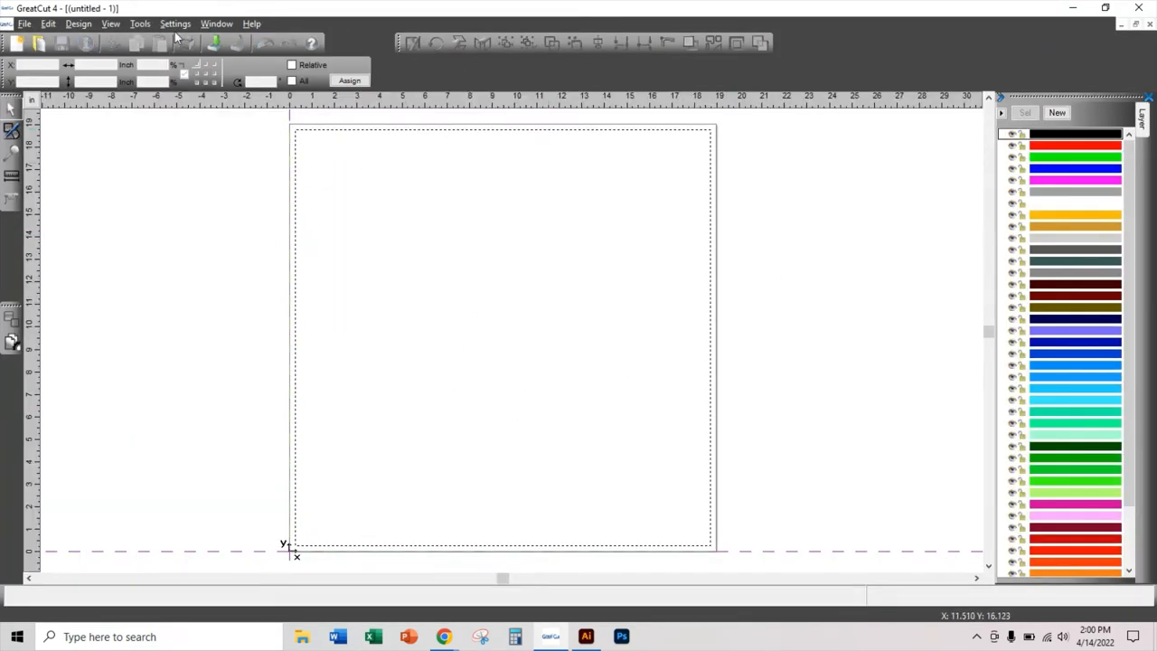
left_click(175, 24)
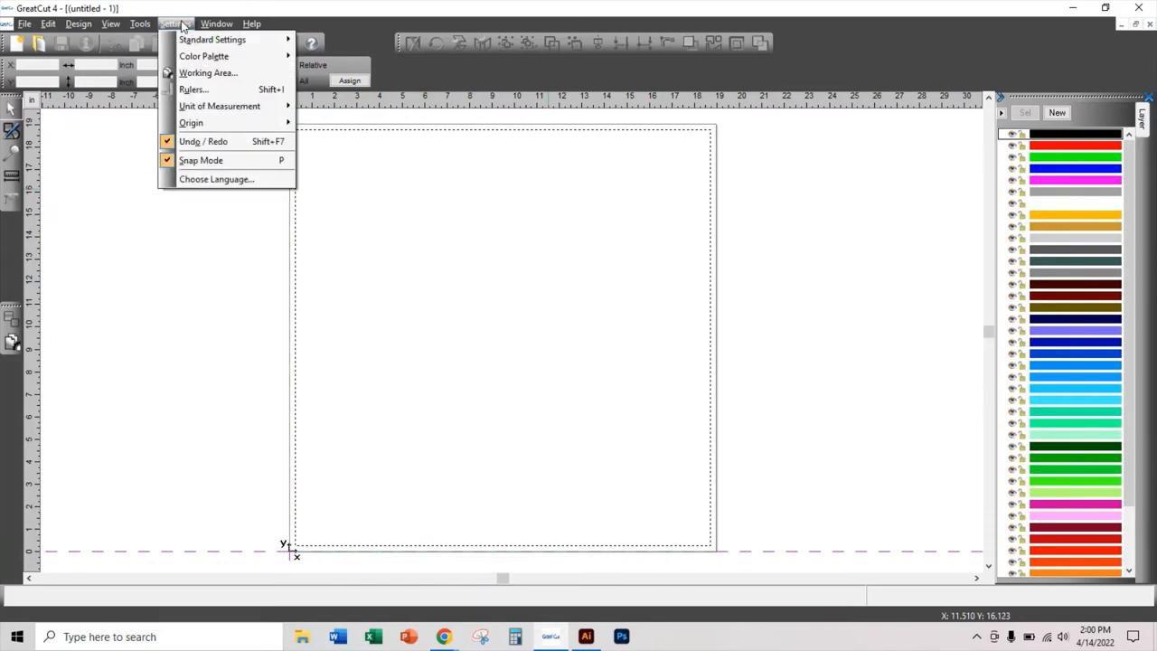
left_click(208, 73)
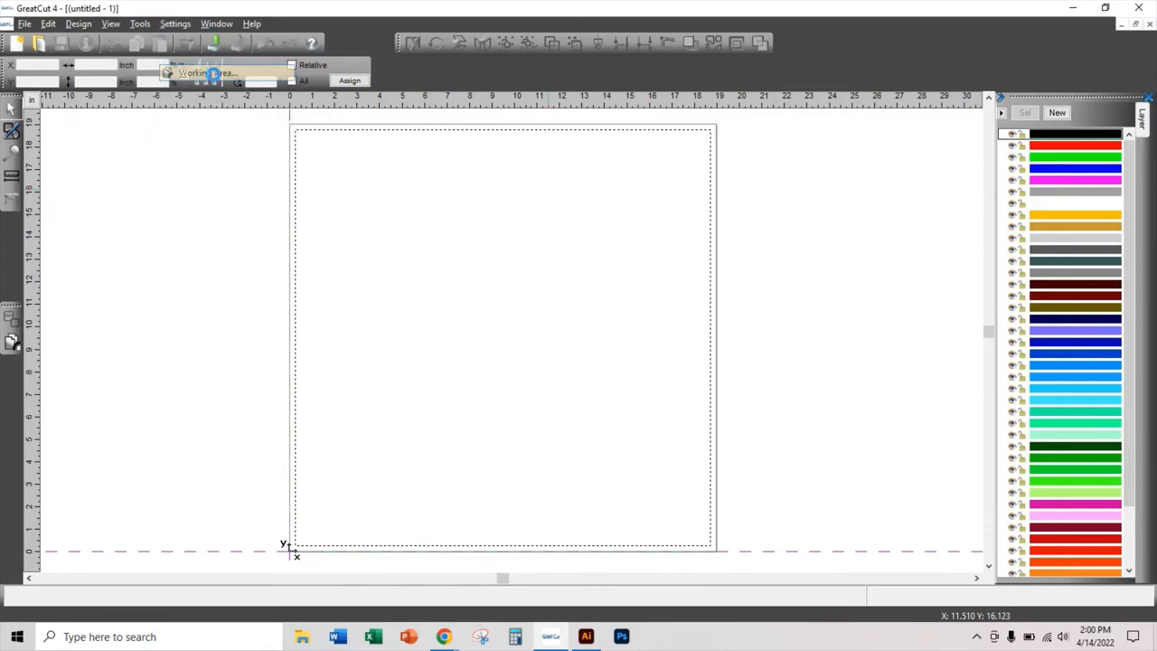
left_click(208, 73)
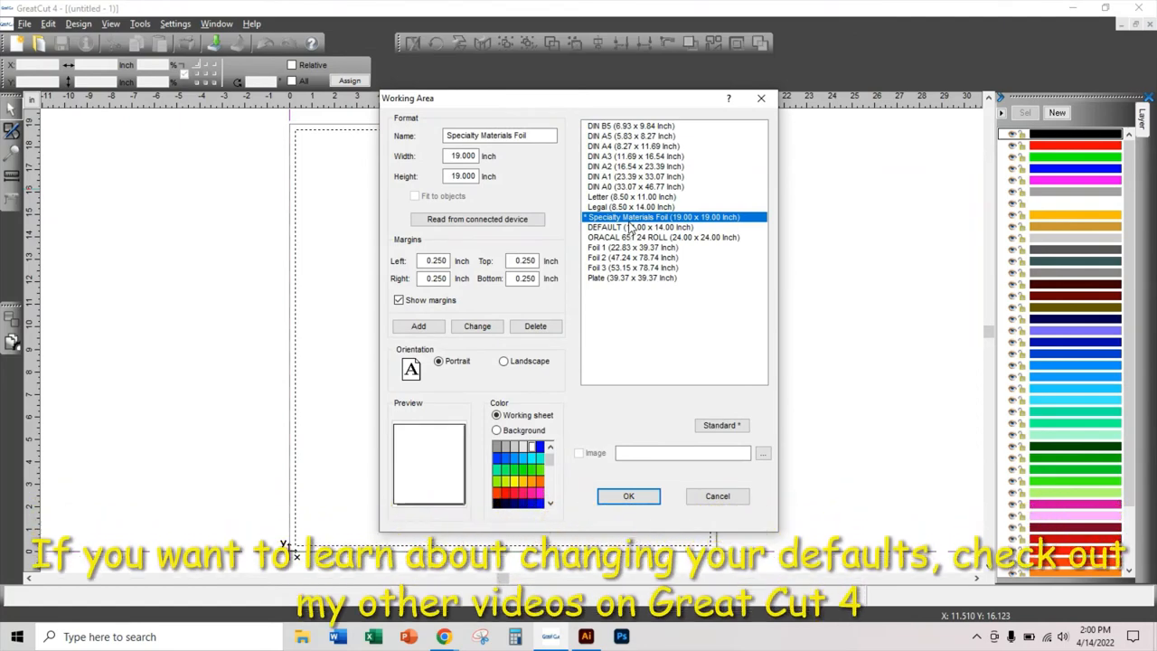
left_click(639, 227)
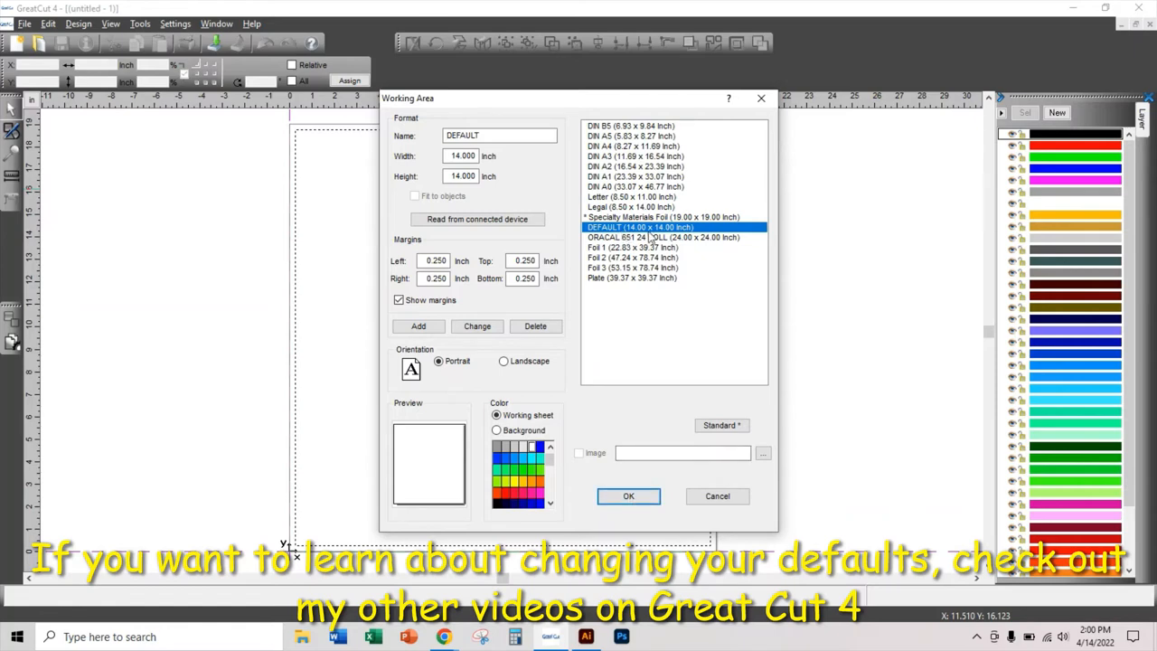
mouse_move(495, 357)
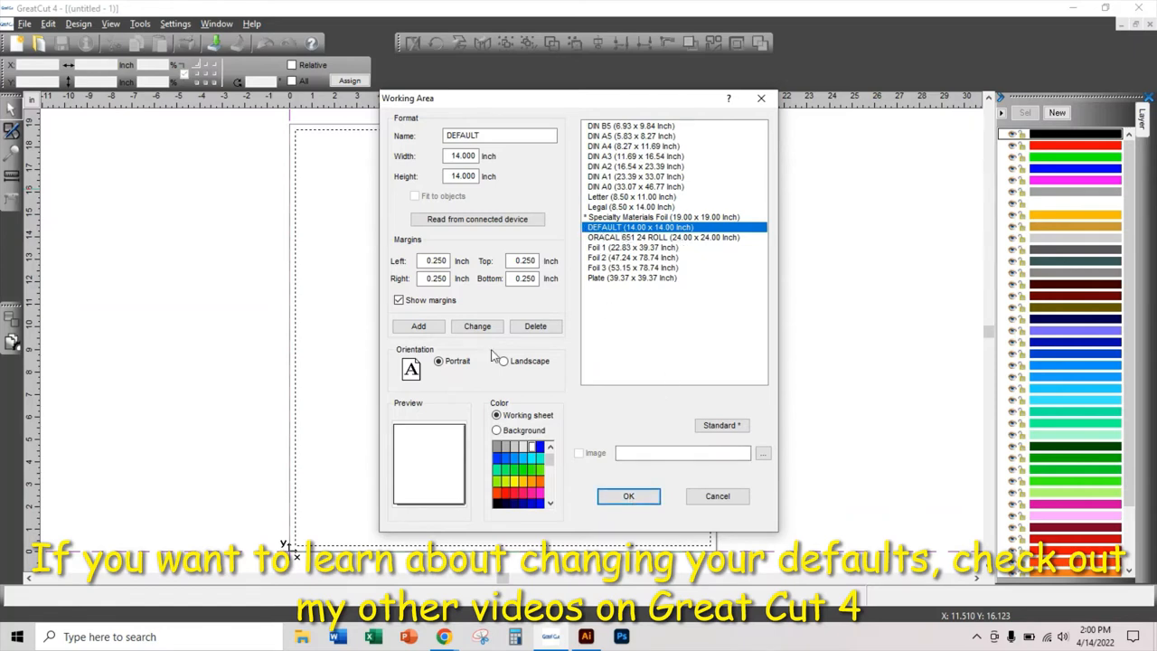
mouse_move(638, 391)
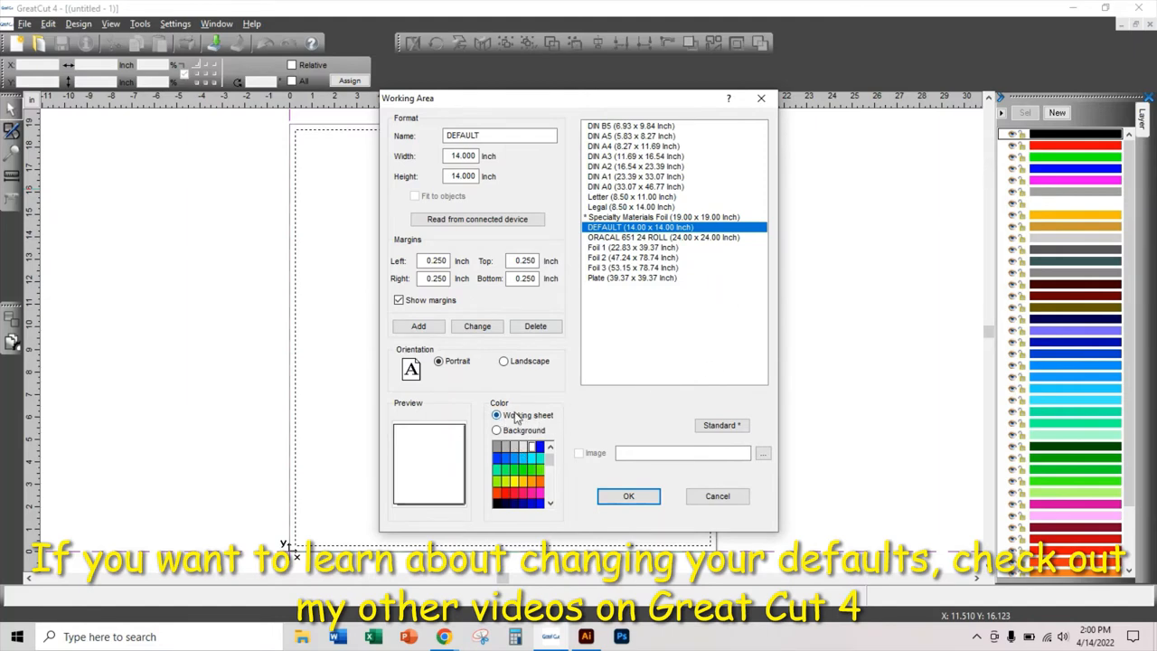
mouse_move(533, 422)
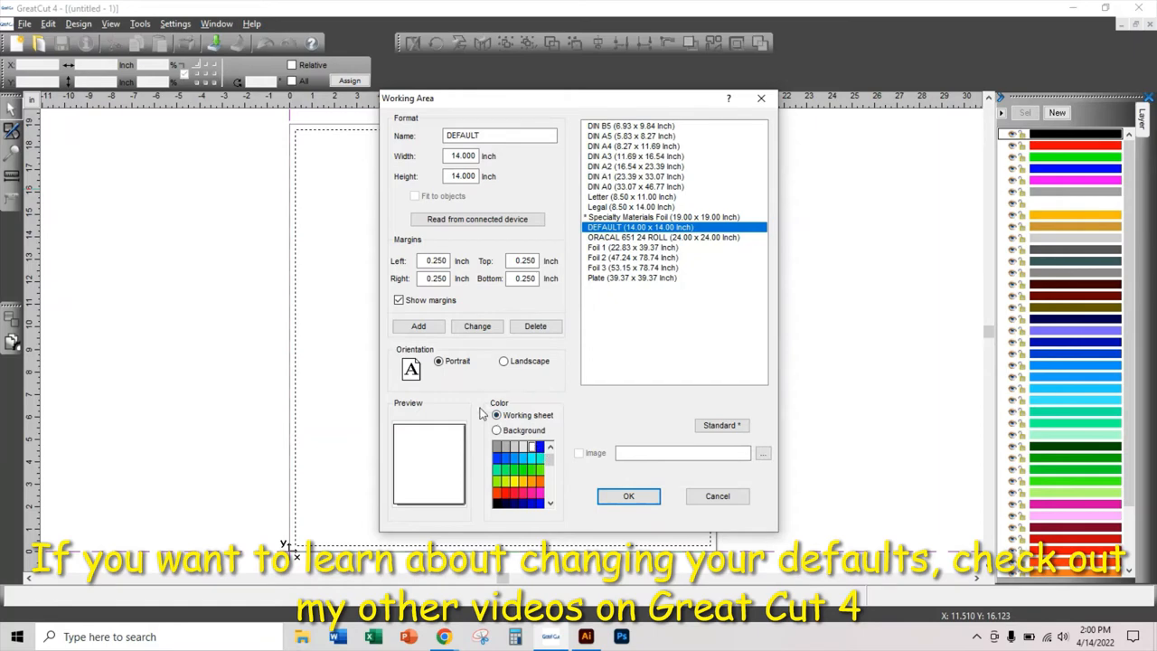
mouse_move(430, 459)
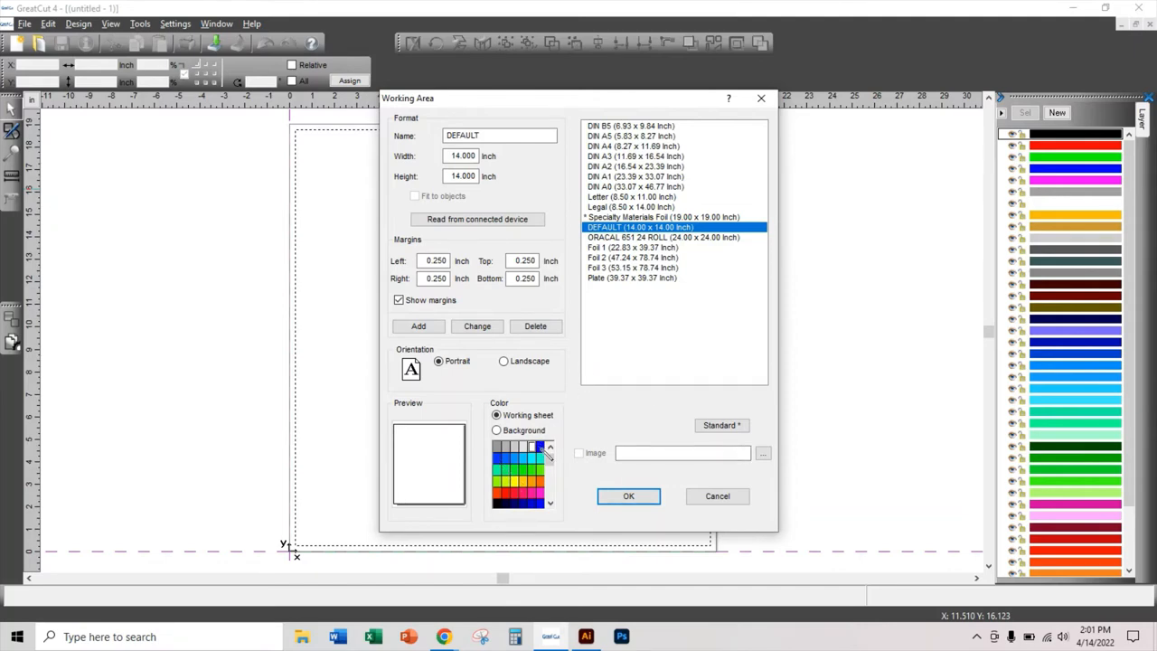
left_click(534, 447)
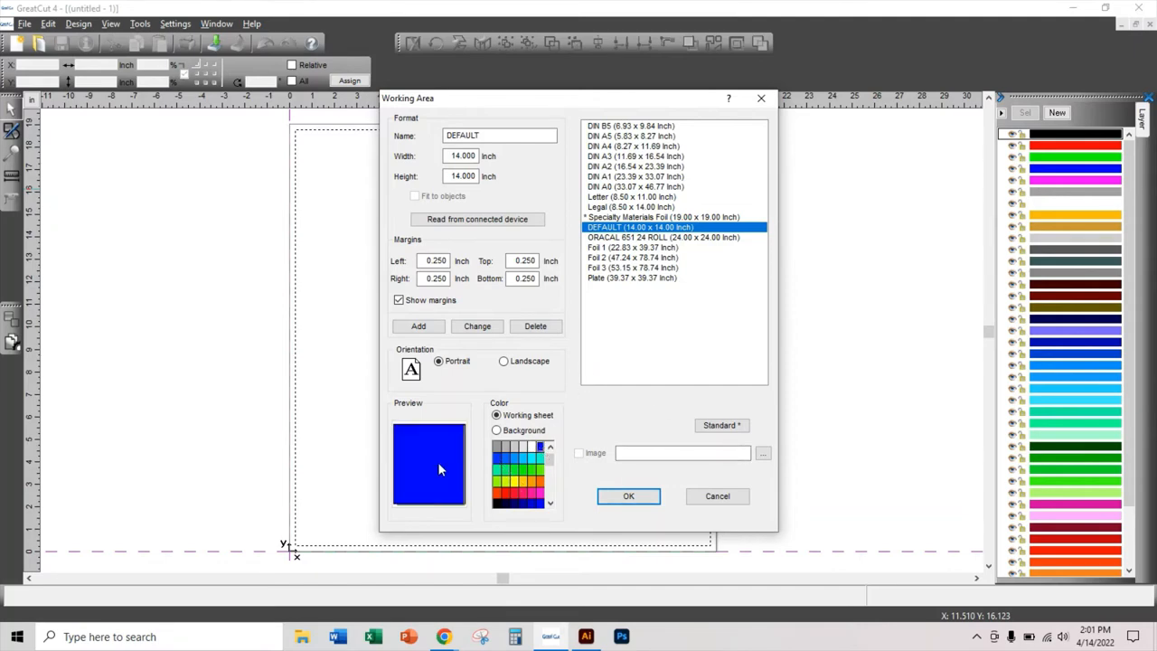
mouse_move(417, 460)
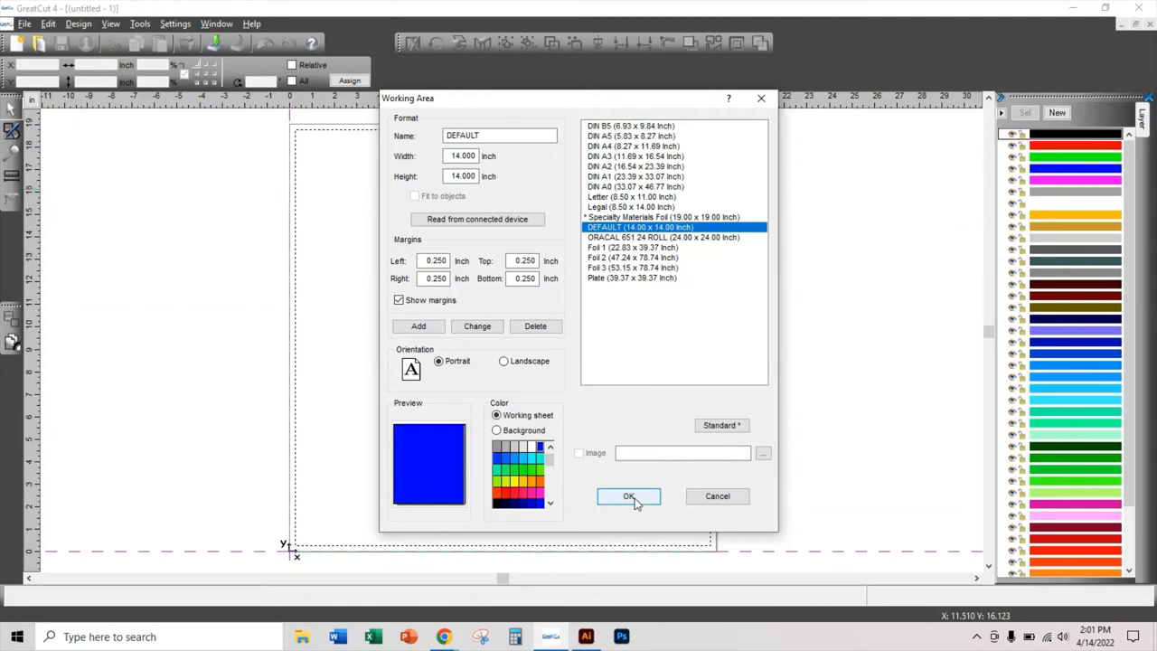
left_click(628, 496)
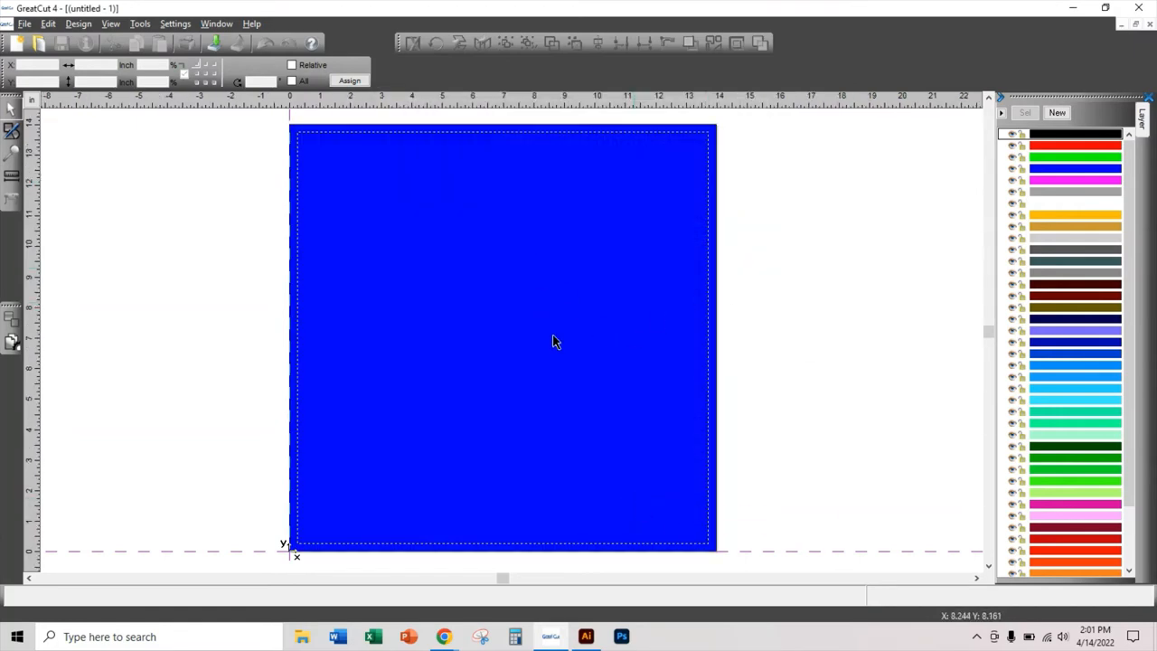
mouse_move(314, 113)
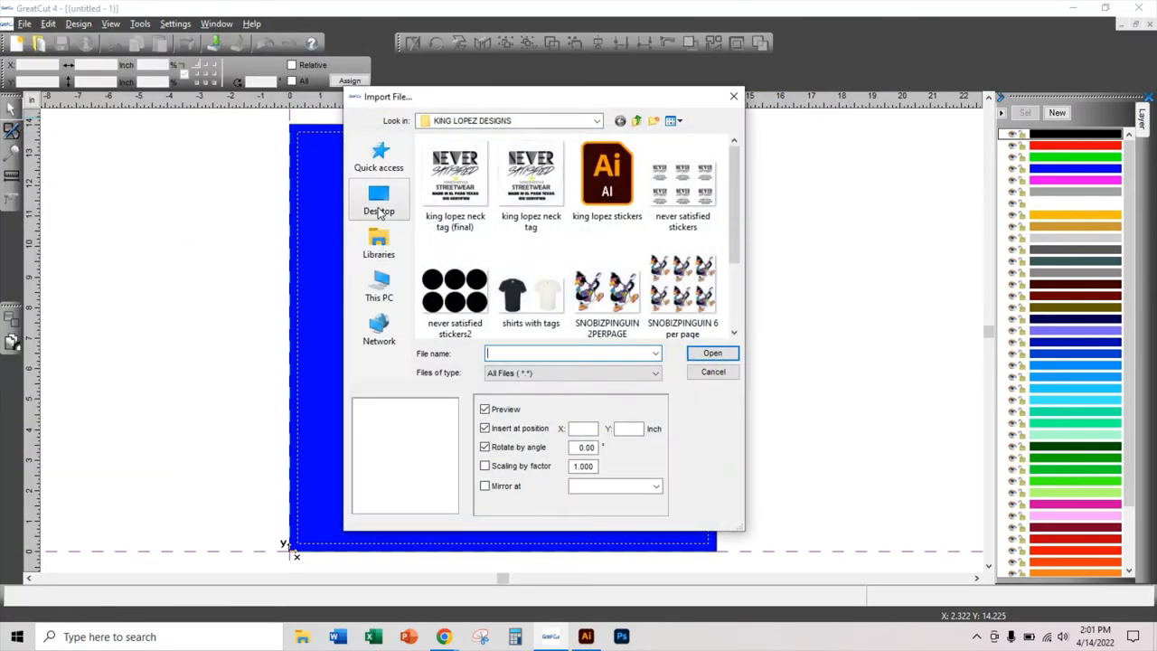
Step: Import 'test number 34' from the Desktop and drag it to the sheet centre
left_click(379, 199)
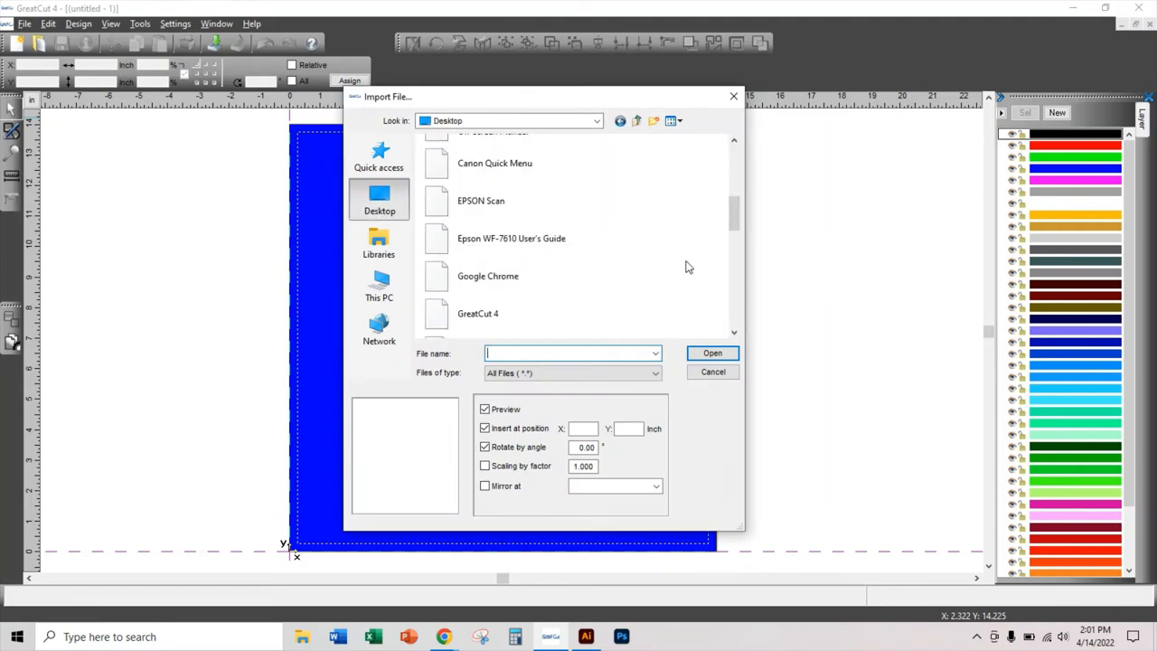
scroll("down", 3)
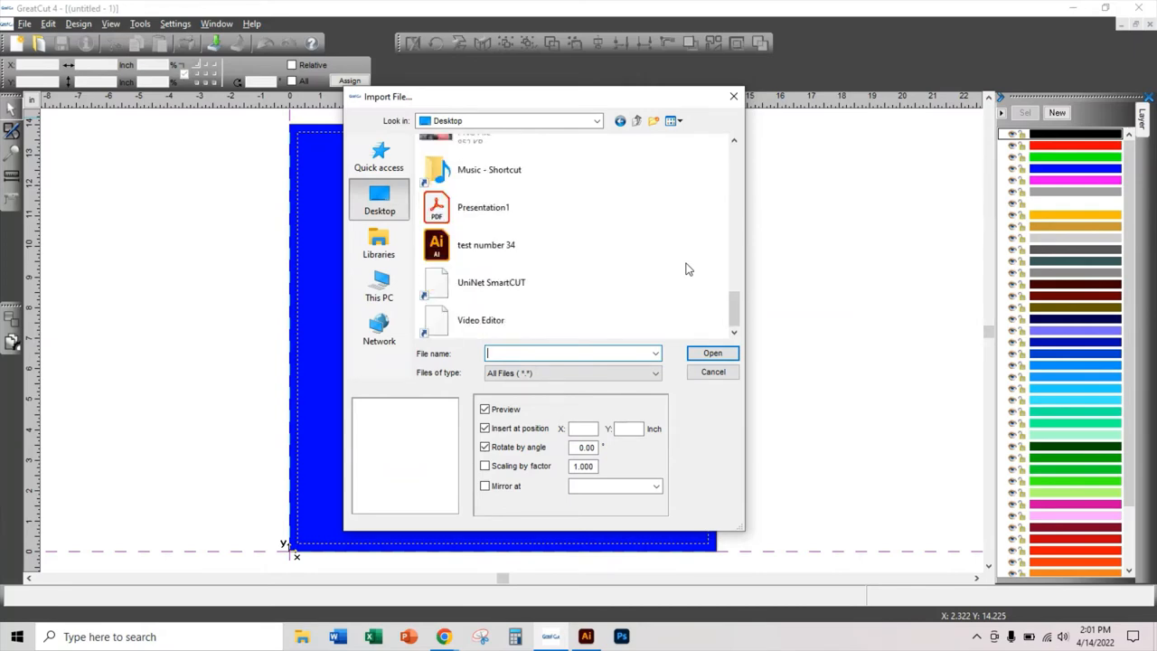
left_click(487, 244)
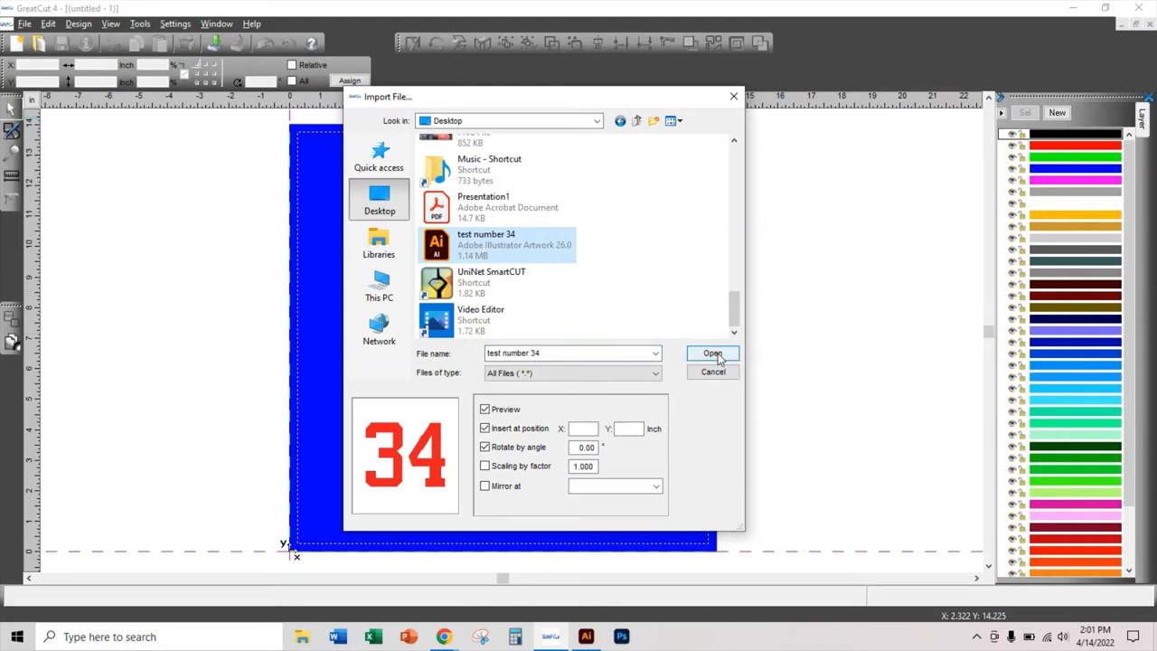
left_click(712, 353)
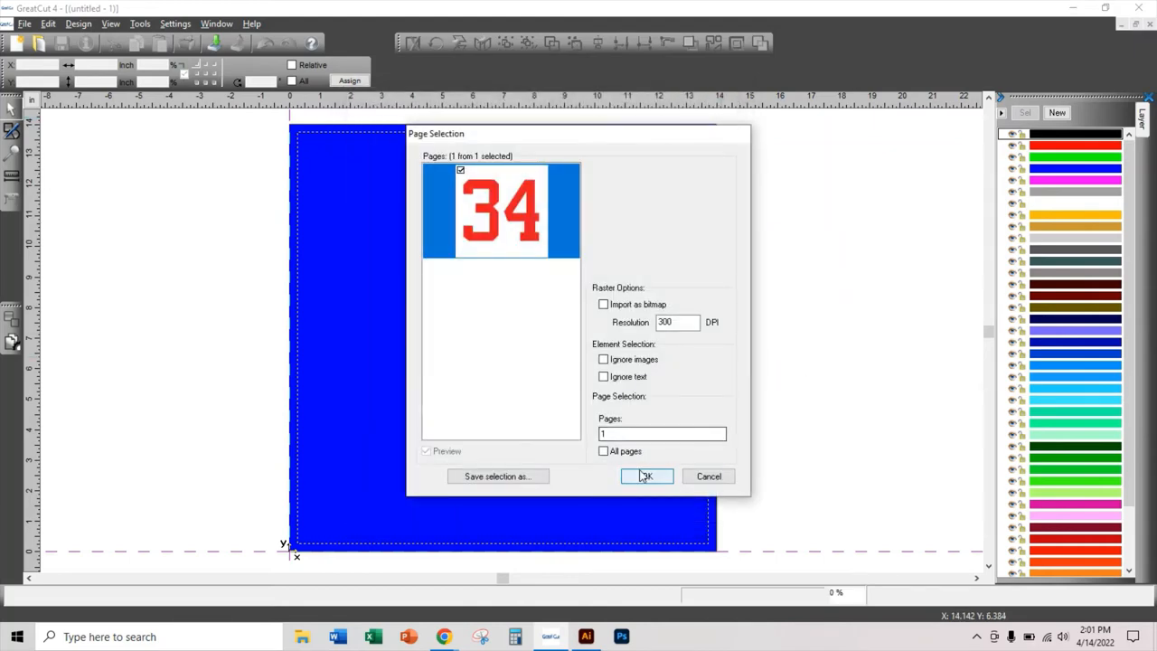
left_click(647, 476)
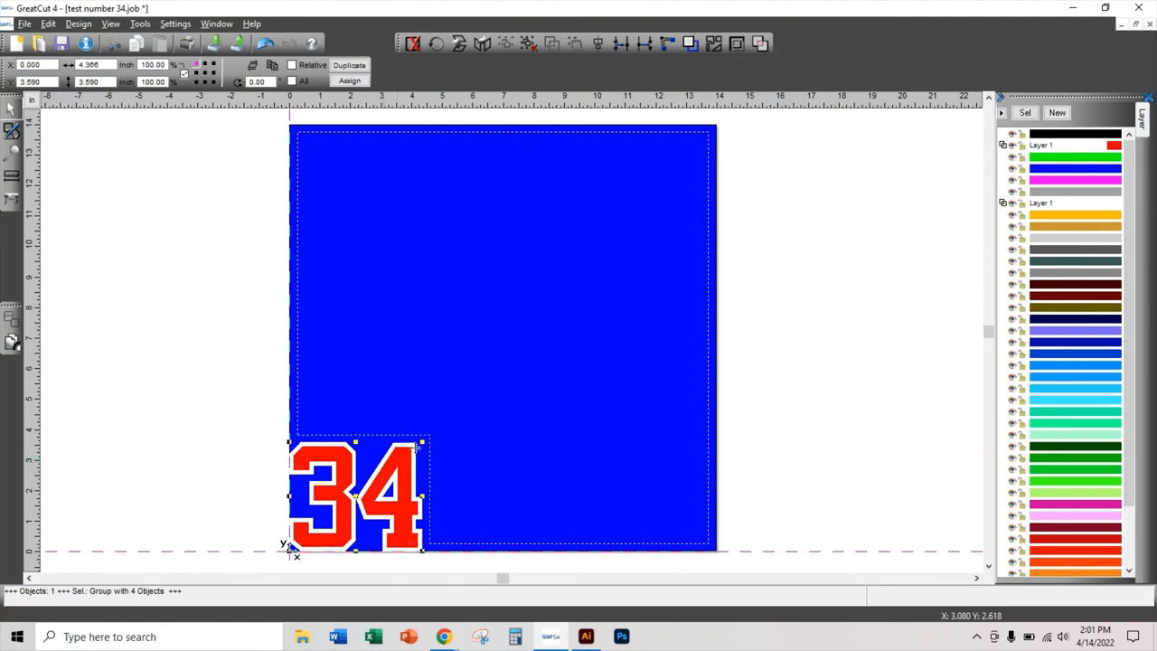
left_click_drag(358, 493, 466, 353)
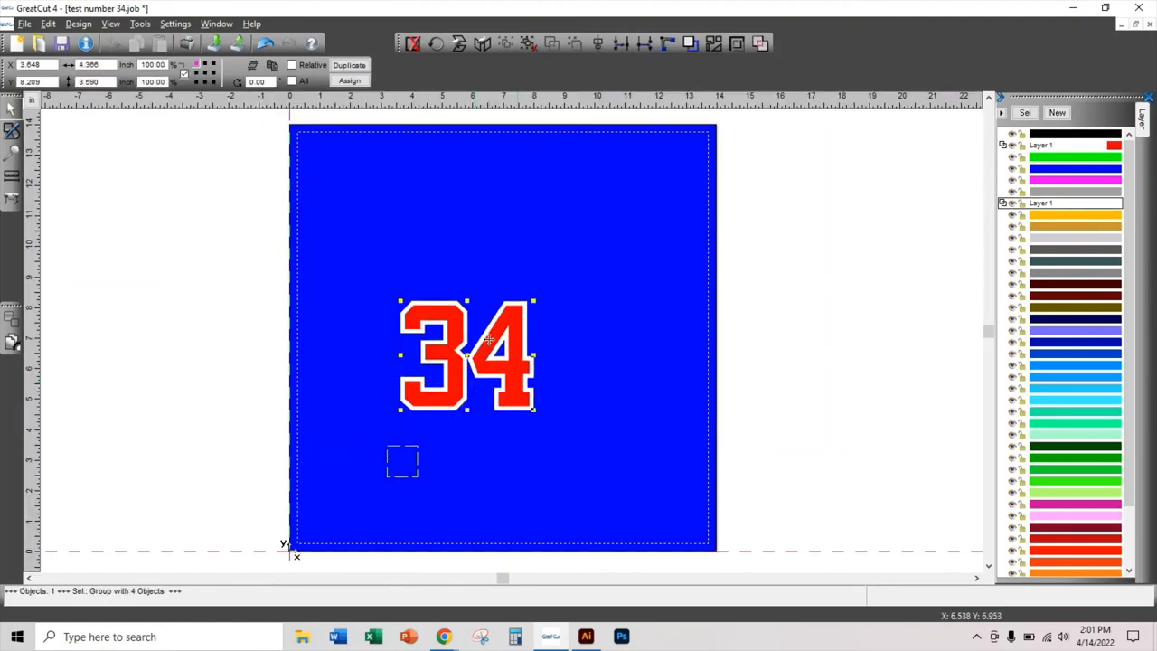
left_click_drag(466, 353, 496, 321)
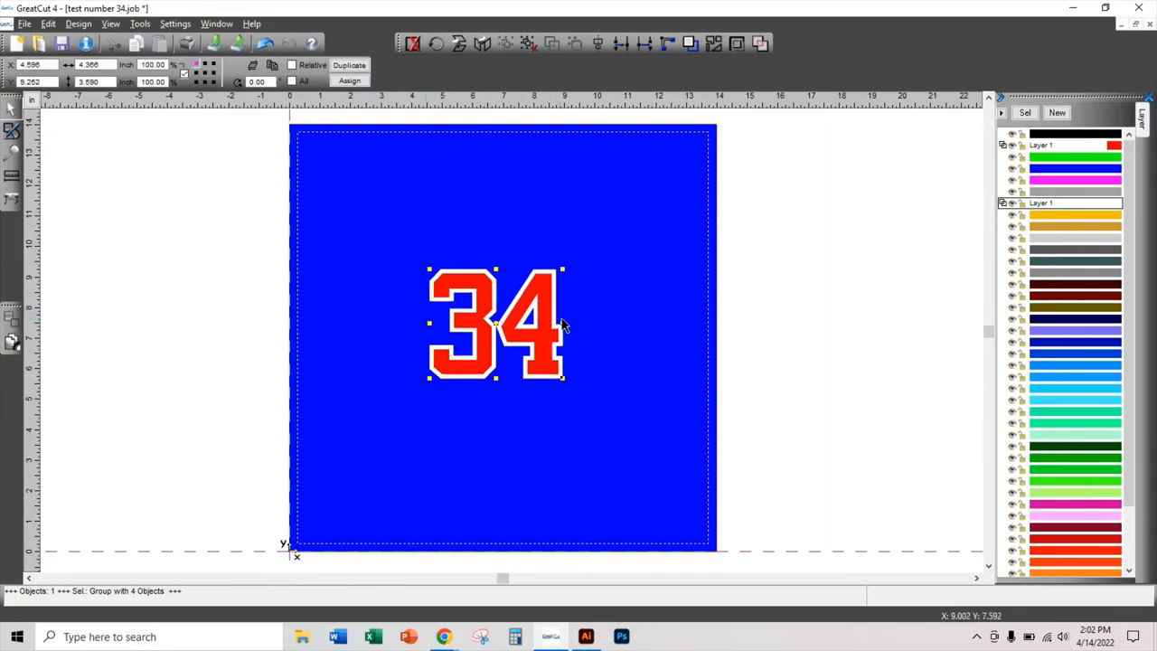
mouse_move(666, 278)
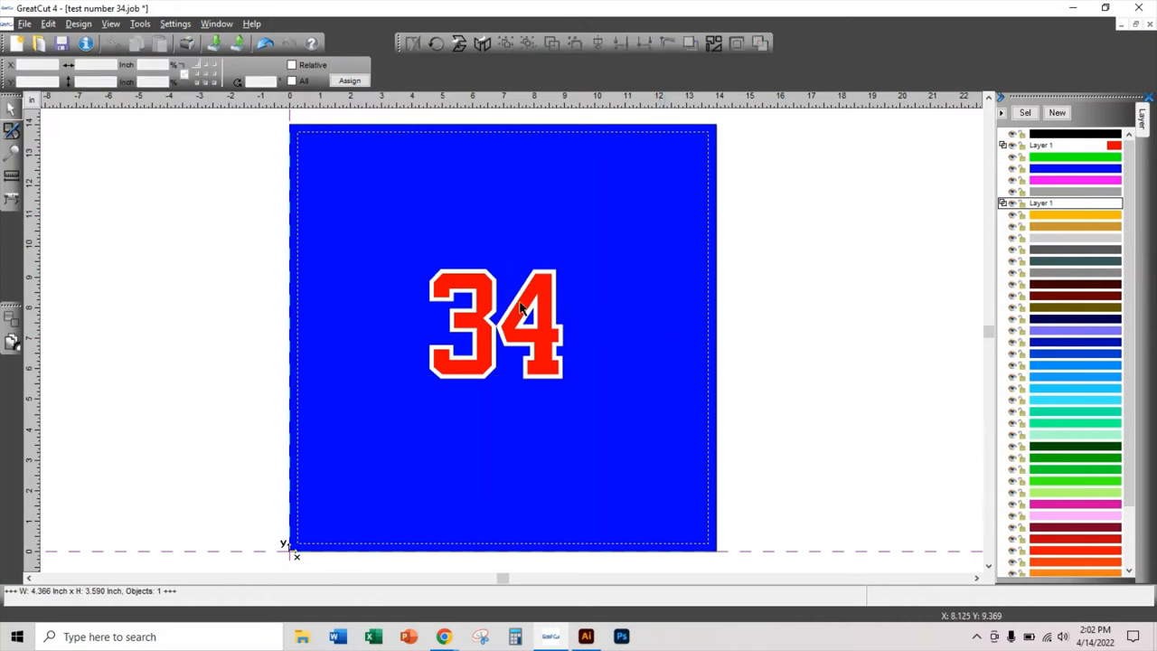
mouse_move(130, 84)
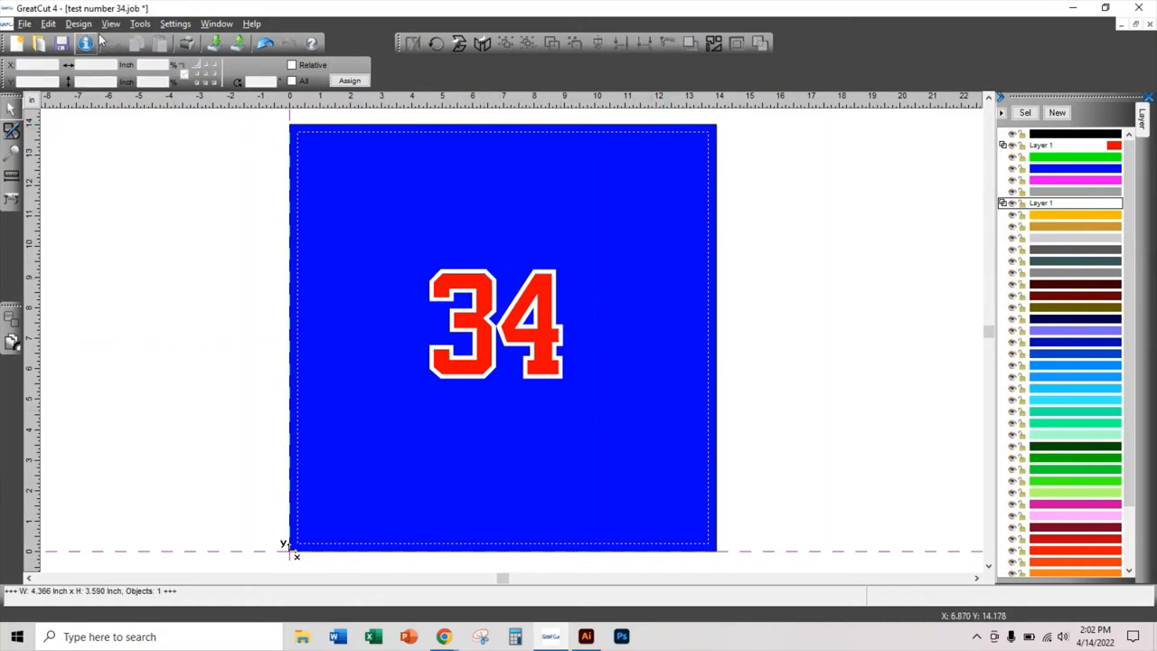
Step: Apply the white working sheet setting, then change the working sheet to royal blue
left_click(176, 23)
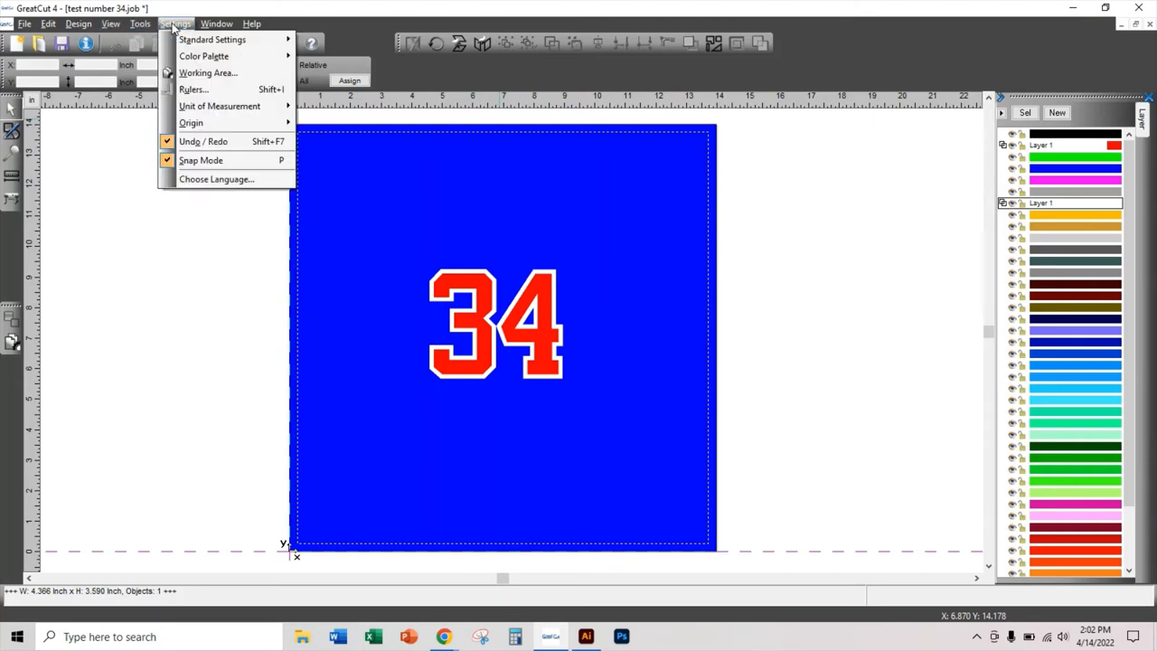
left_click(208, 72)
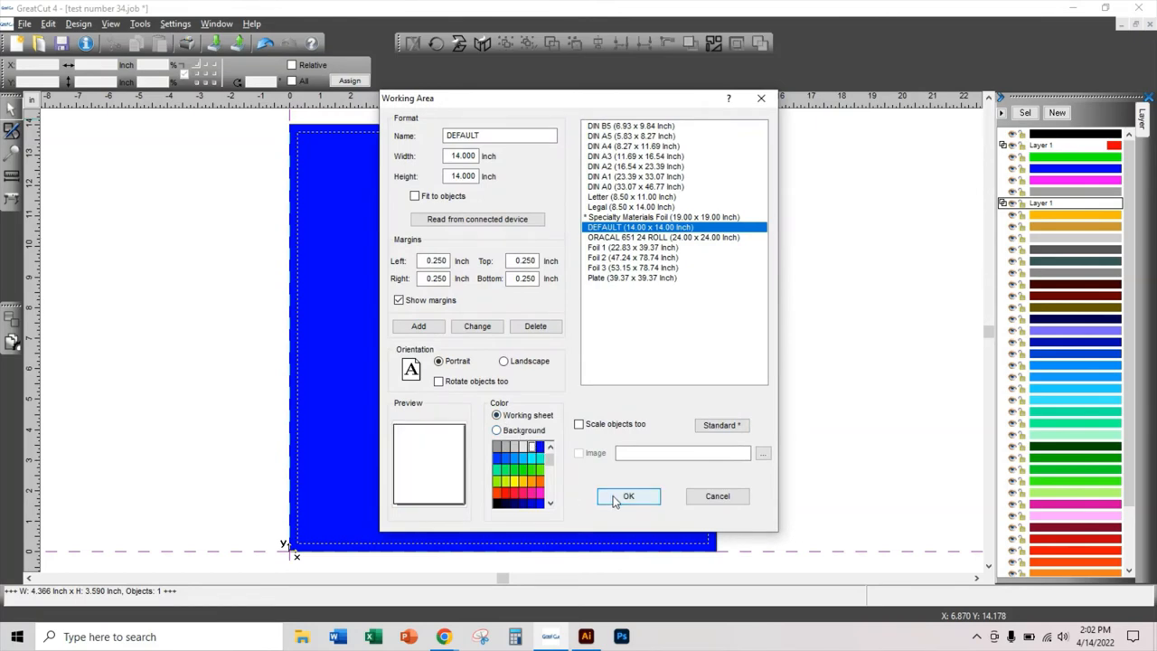
left_click(628, 495)
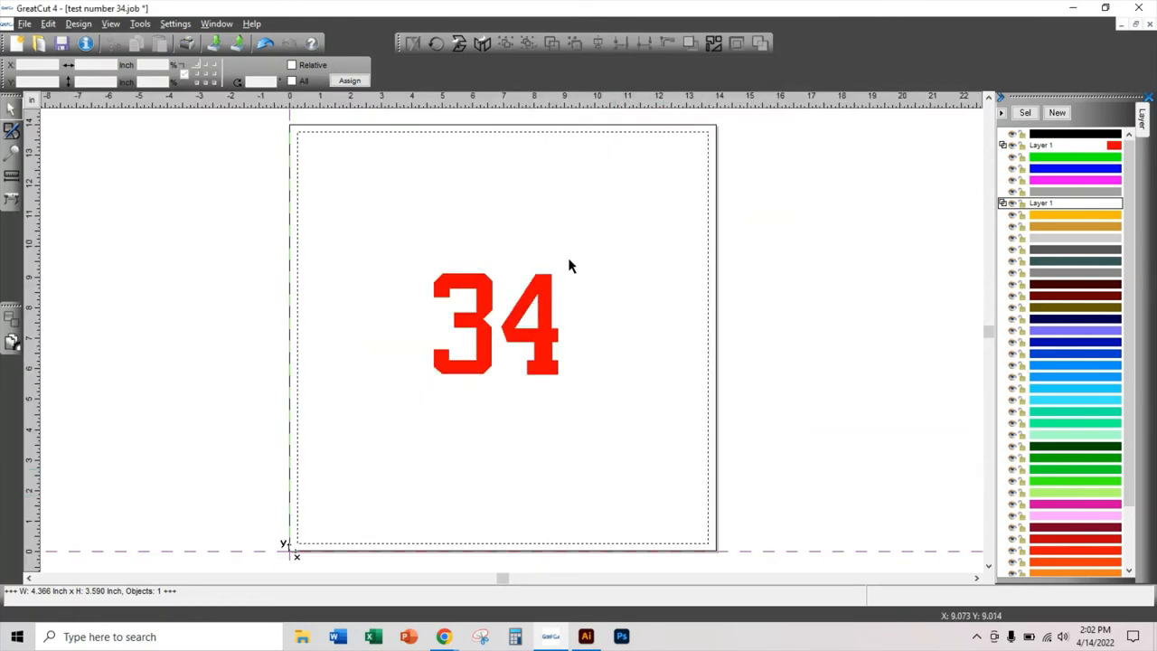
mouse_move(532, 266)
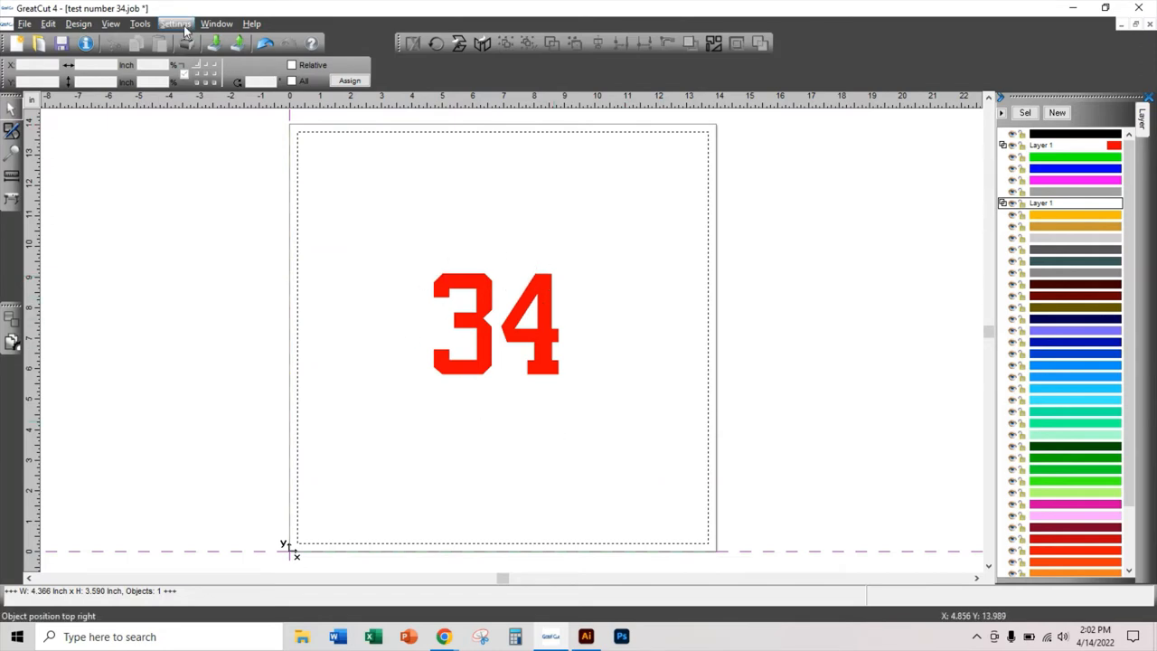
left_click(175, 24)
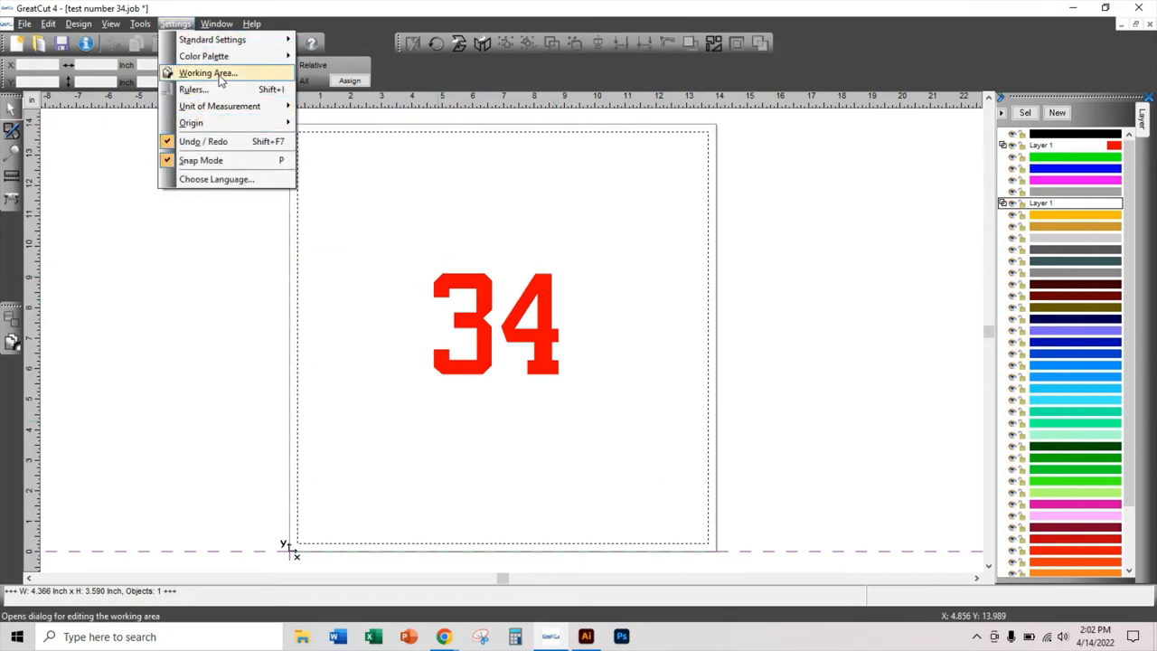
left_click(208, 73)
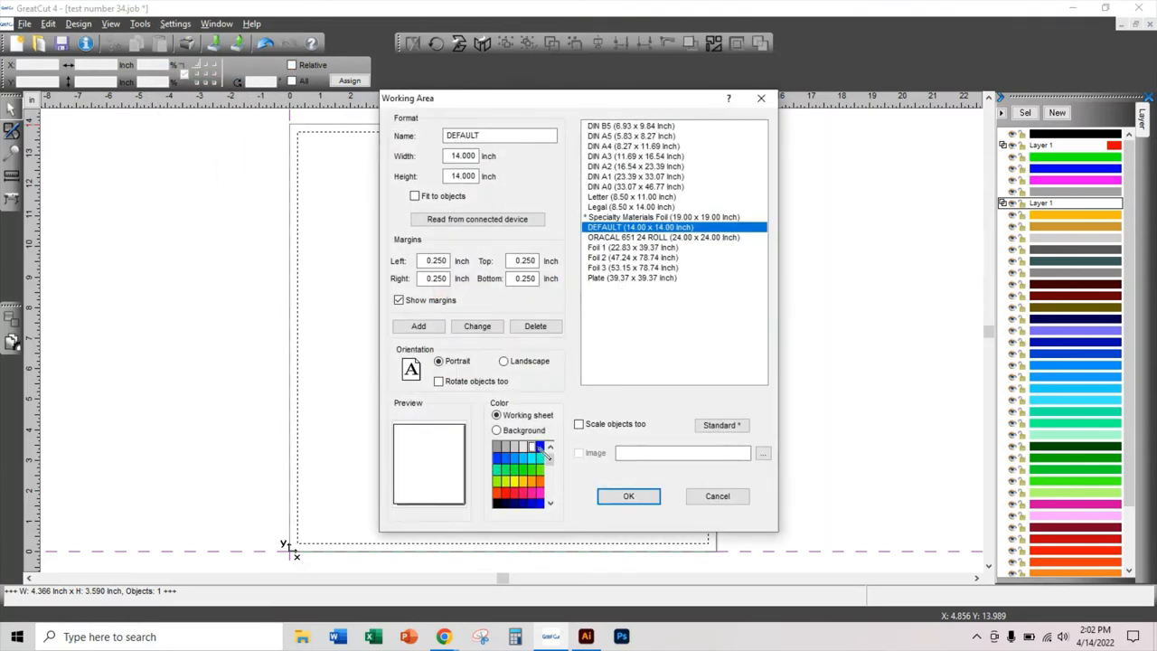
left_click(496, 459)
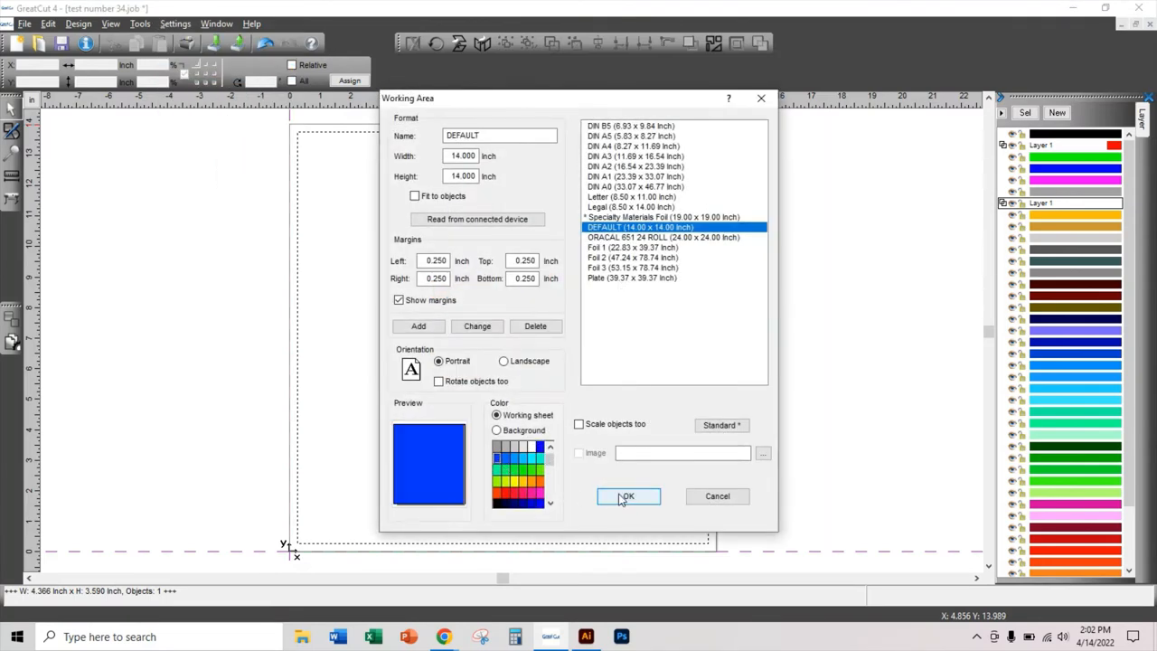
left_click(627, 496)
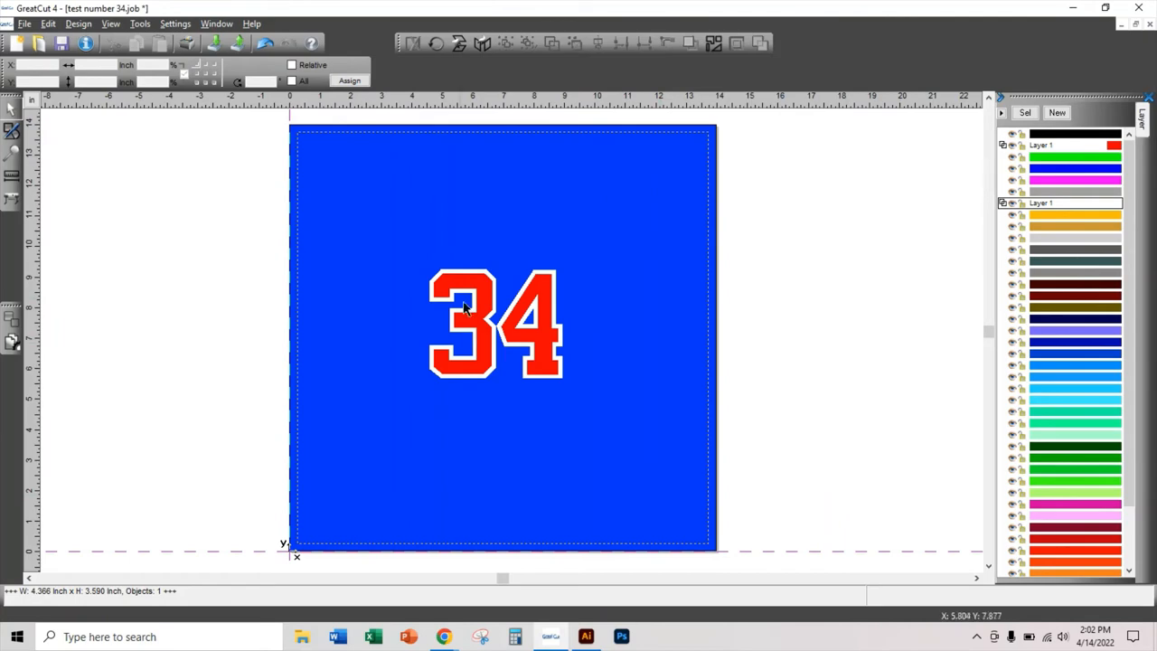
Step: Select the number 34 and drag it to settle near the sheet centre
left_click(493, 325)
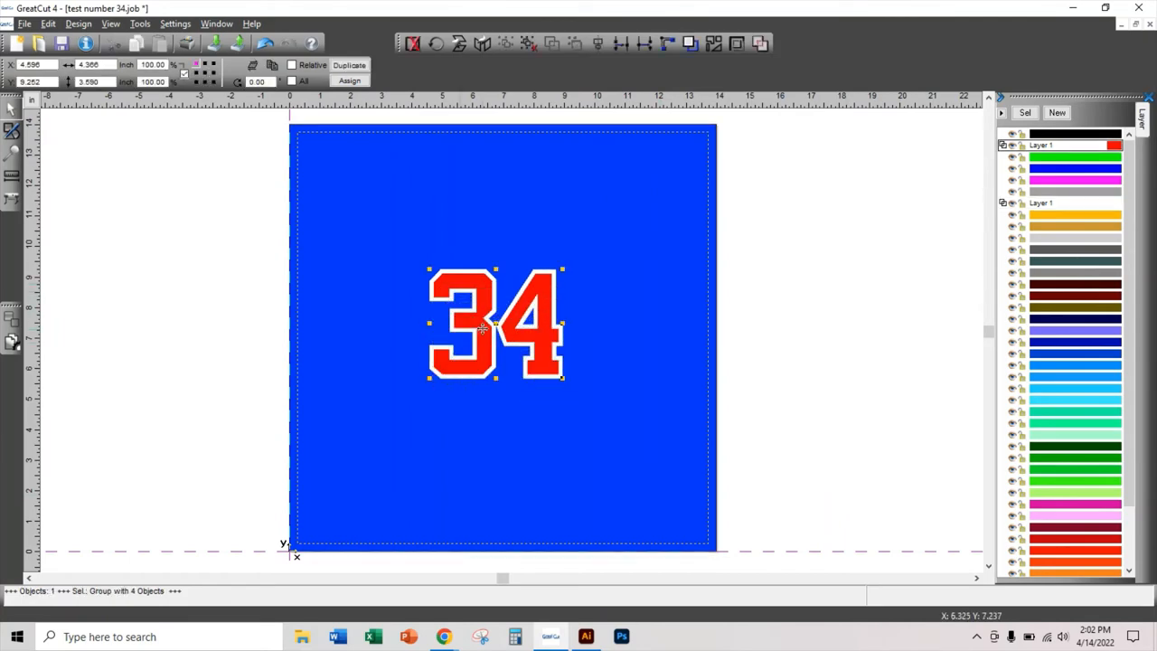
left_click_drag(495, 323, 498, 366)
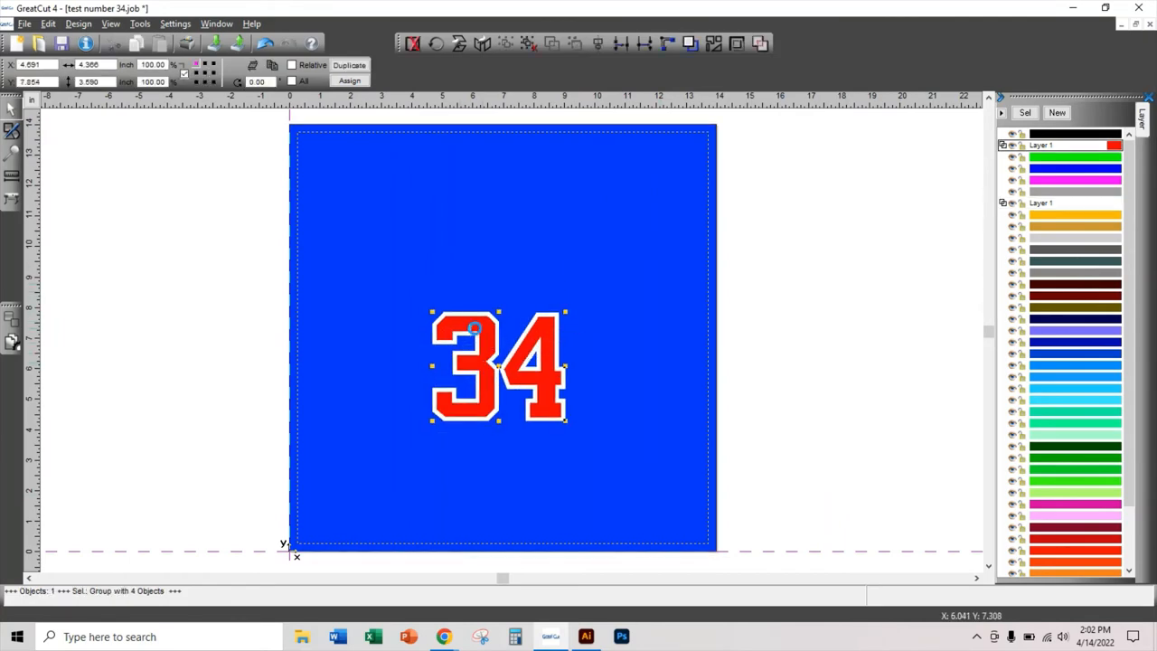
left_click_drag(497, 366, 496, 333)
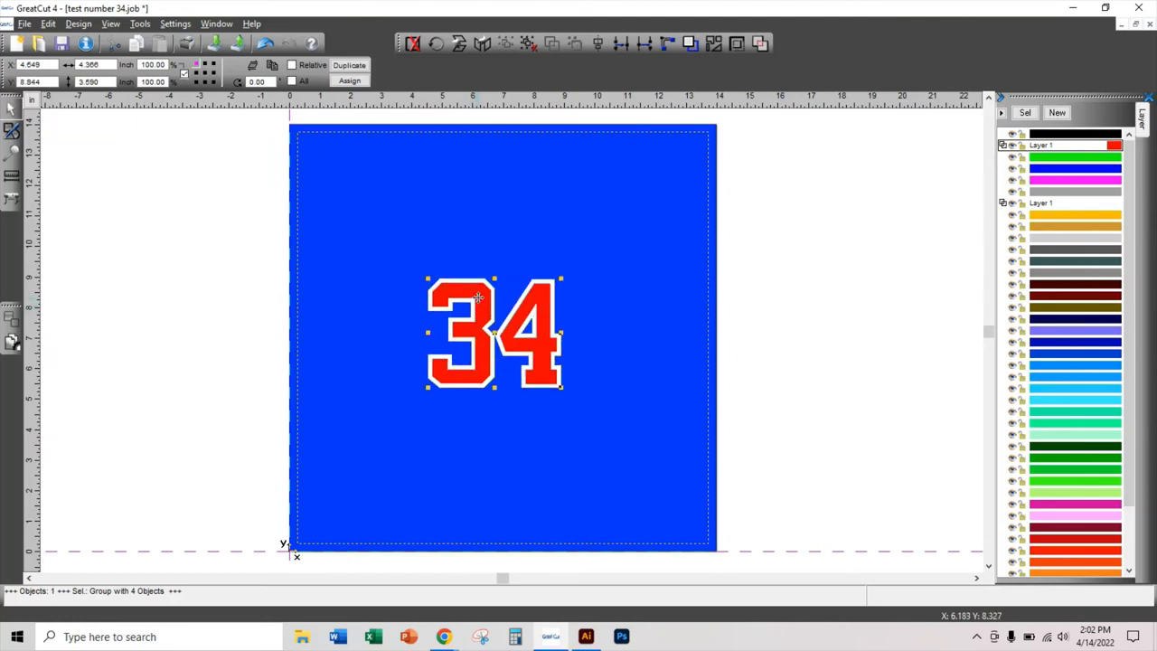
left_click_drag(494, 332, 495, 362)
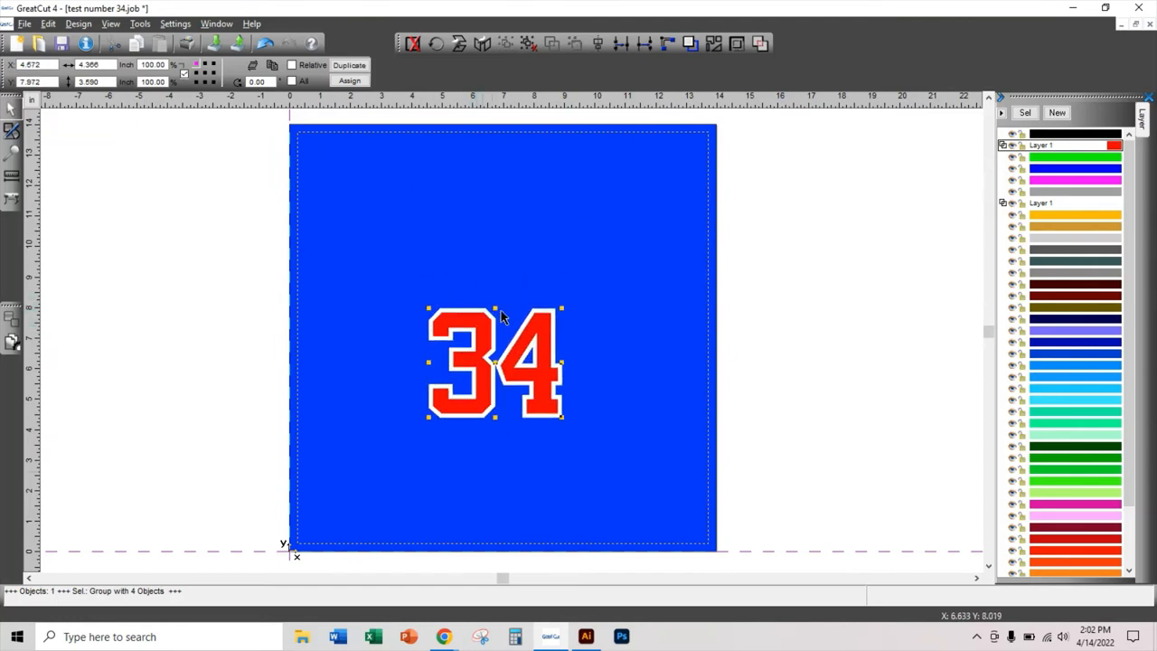
mouse_move(604, 275)
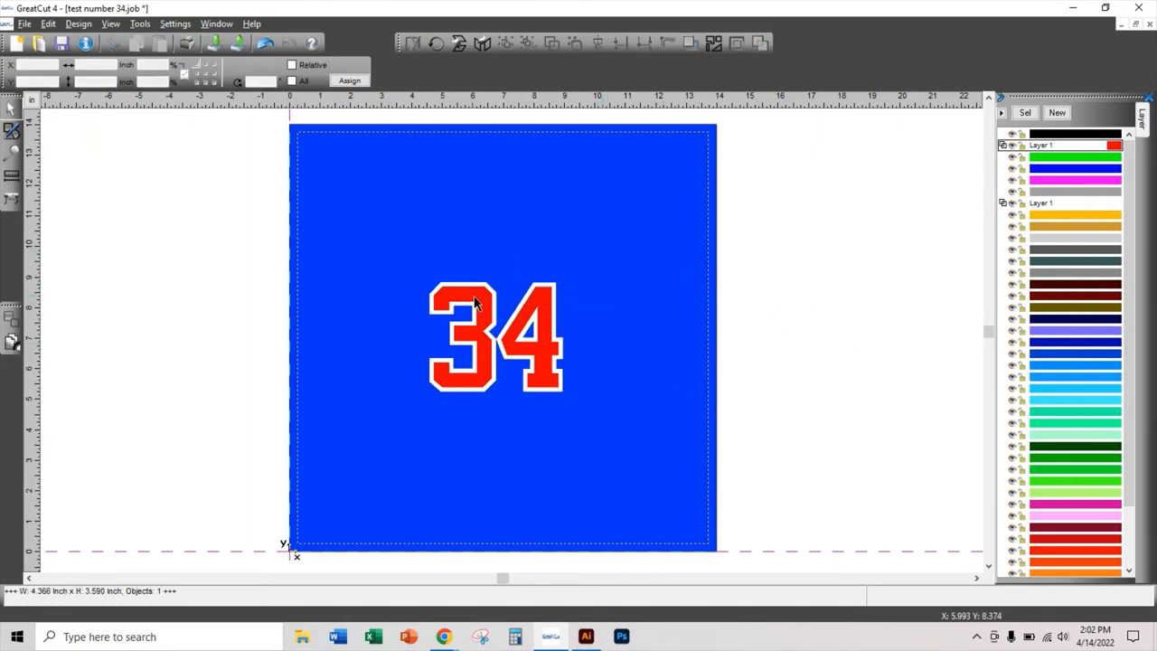
Step: Select the number 34 group on the royal blue sheet
left_click(496, 339)
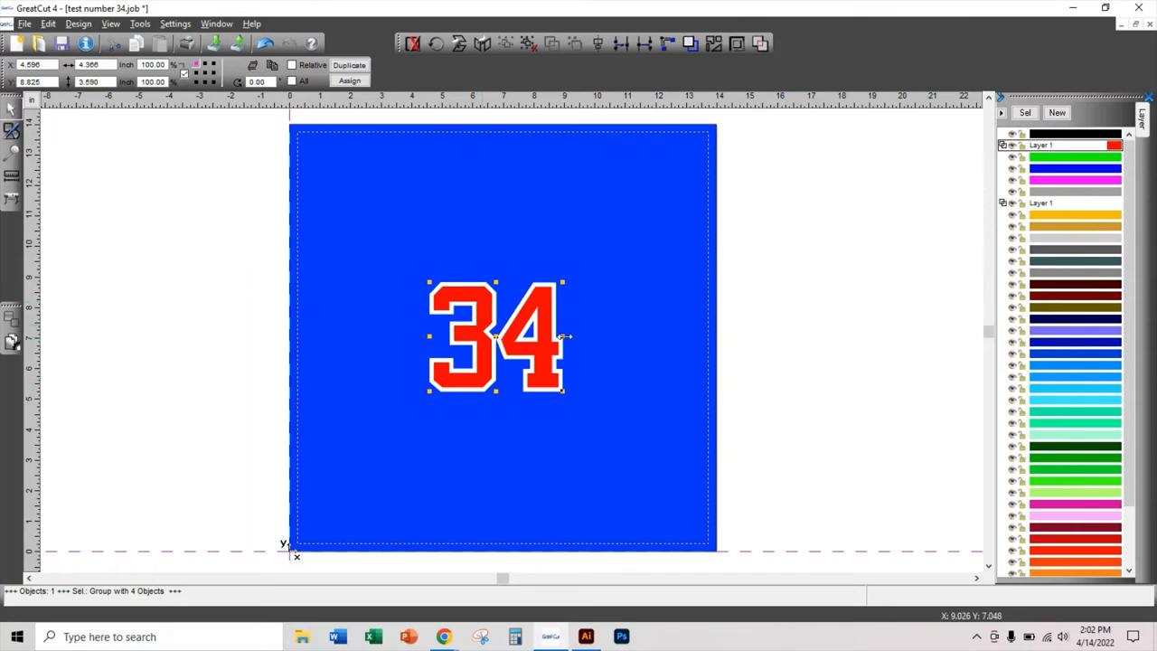
mouse_move(479, 331)
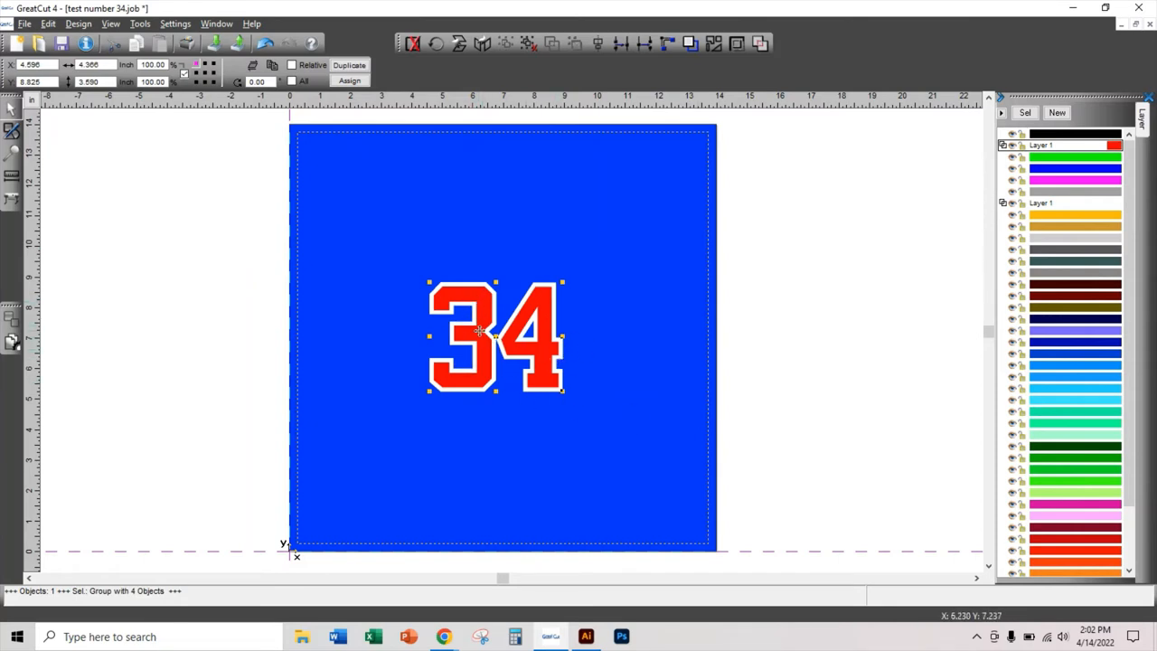
mouse_move(1040, 149)
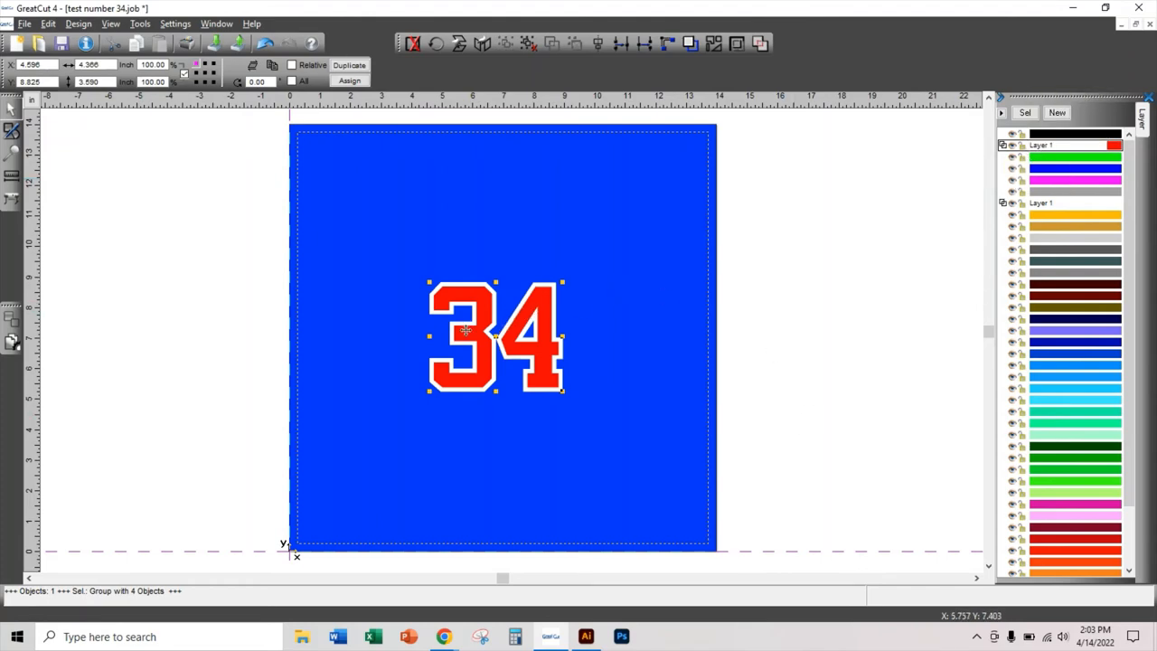
mouse_move(542, 319)
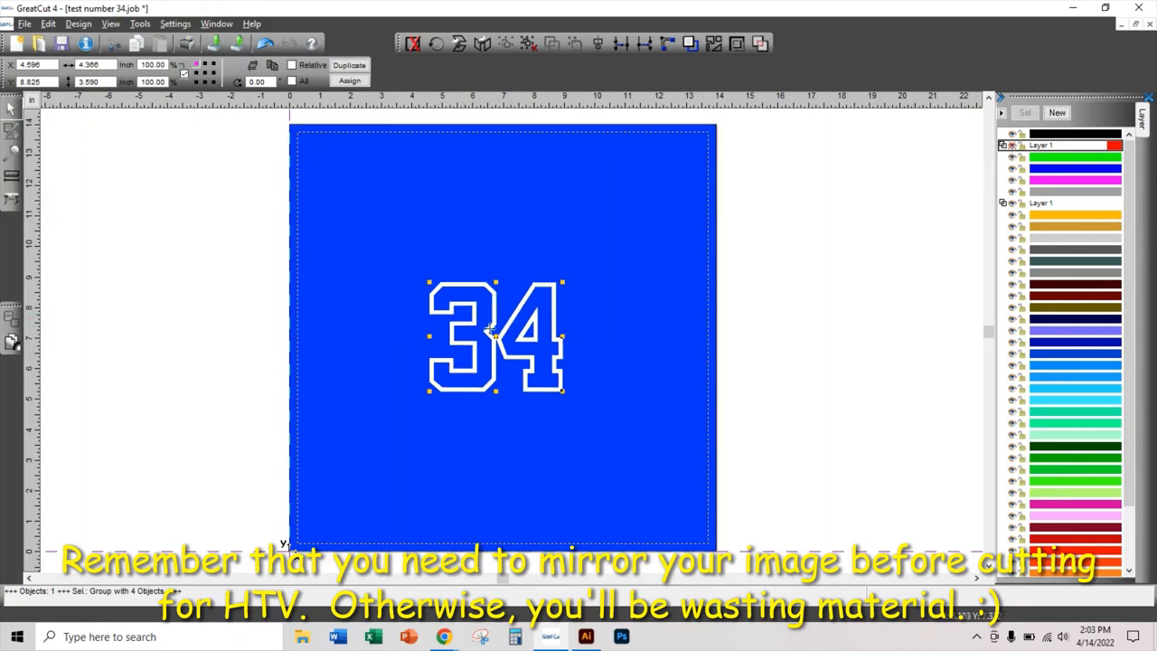
mouse_move(421, 359)
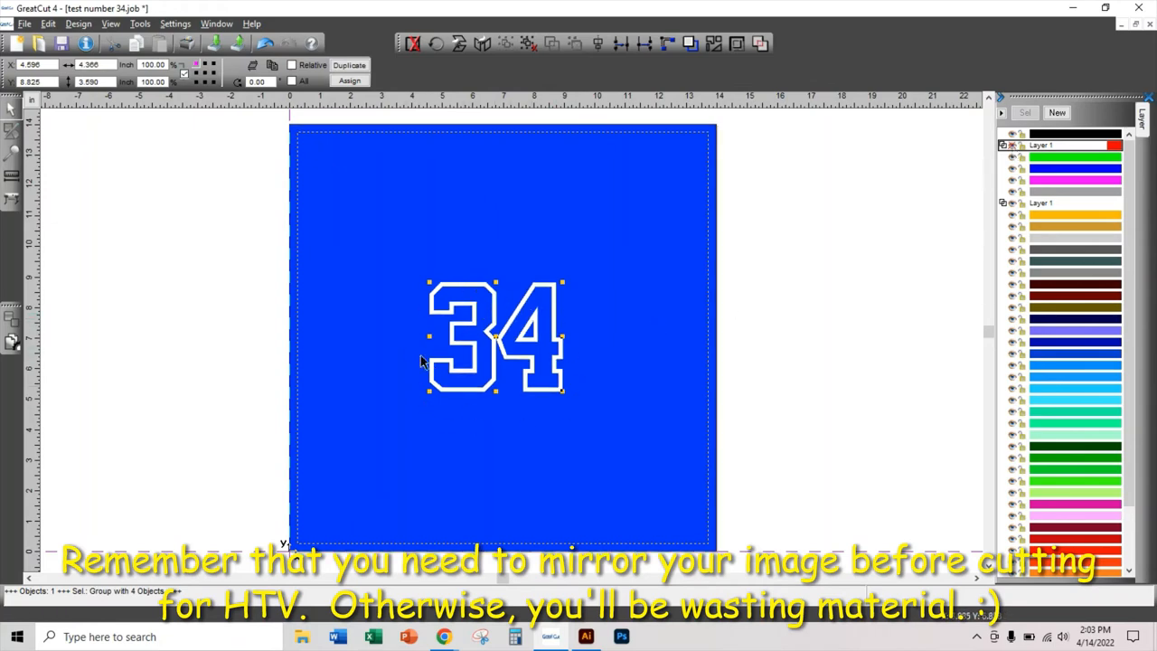
mouse_move(511, 299)
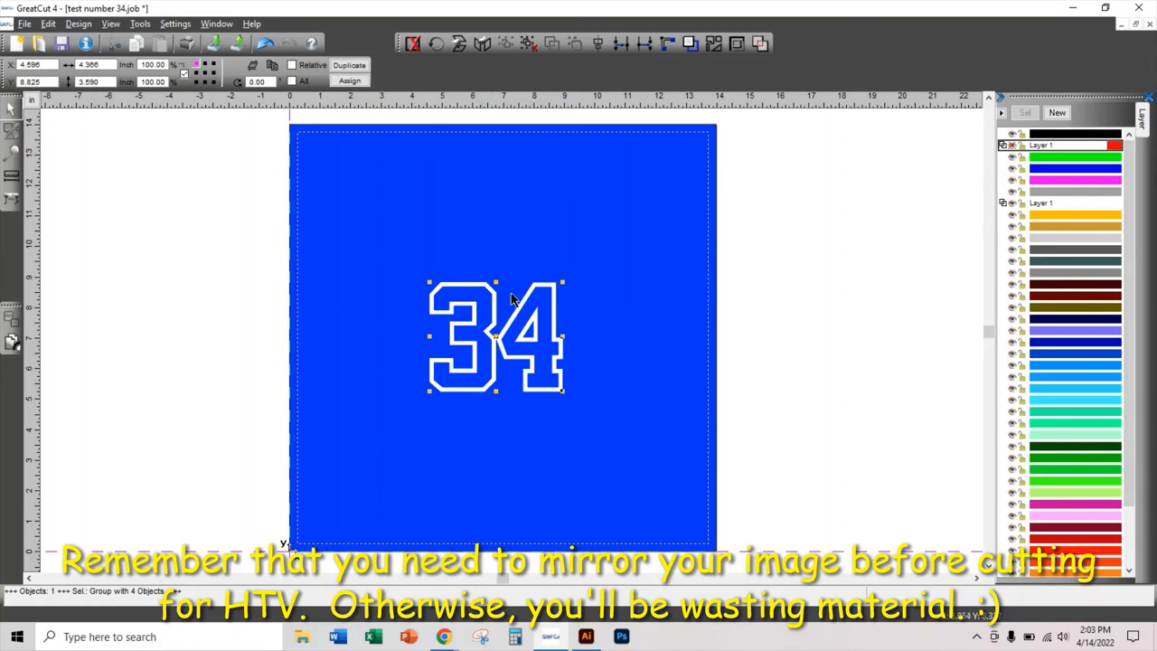
mouse_move(638, 269)
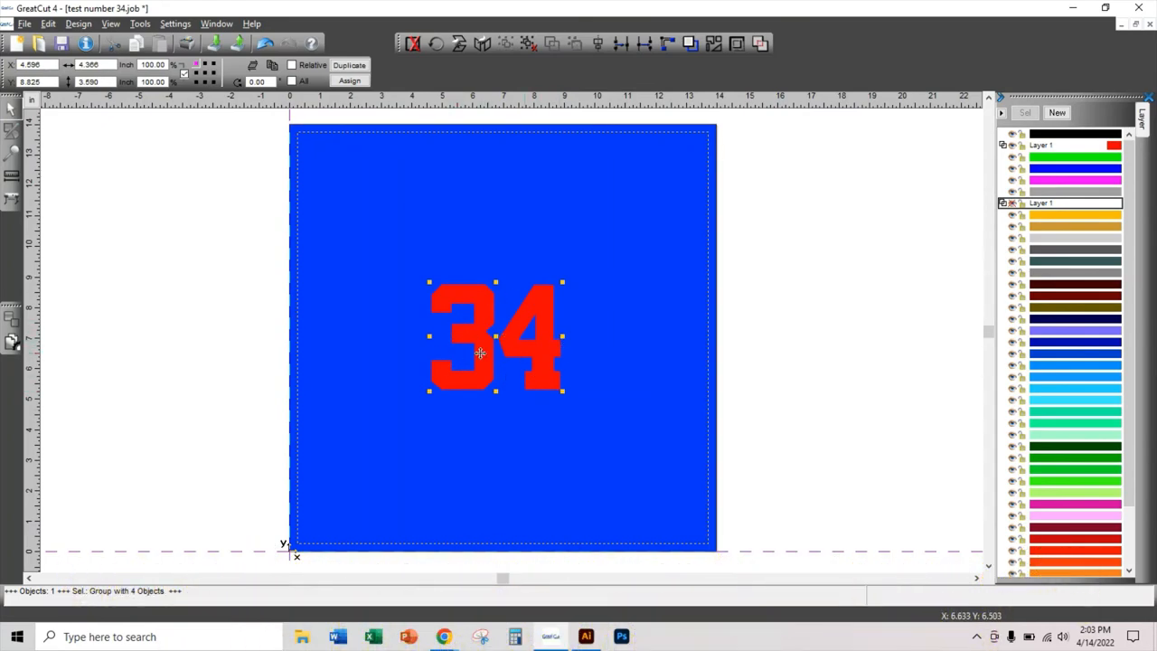
mouse_move(506, 369)
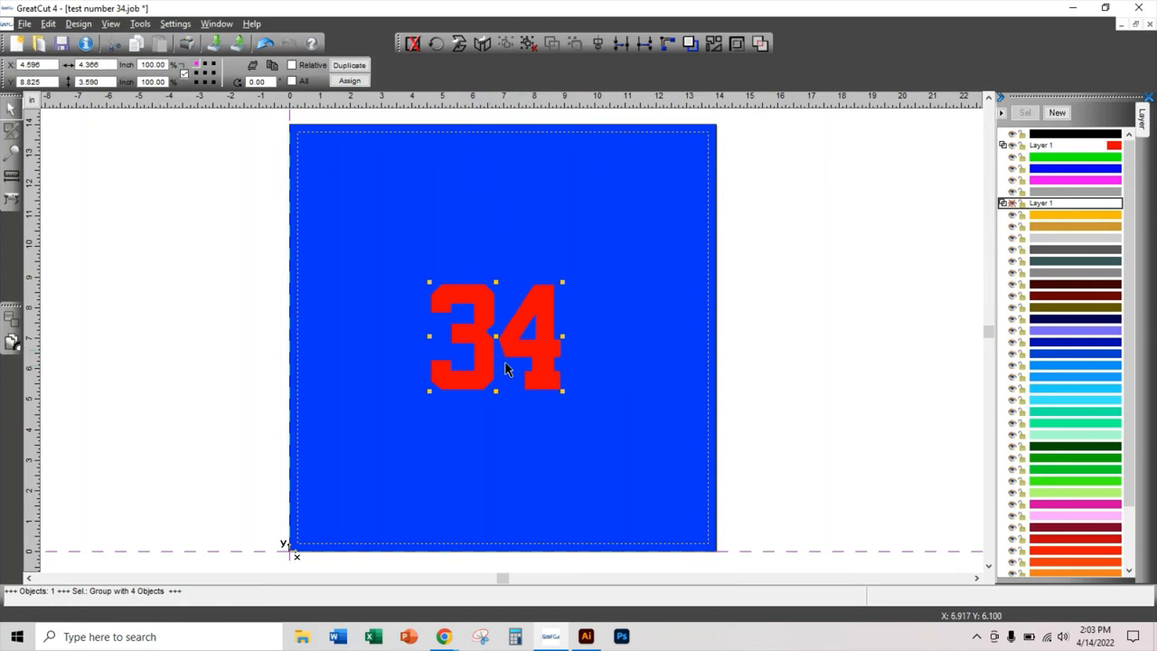
mouse_move(524, 355)
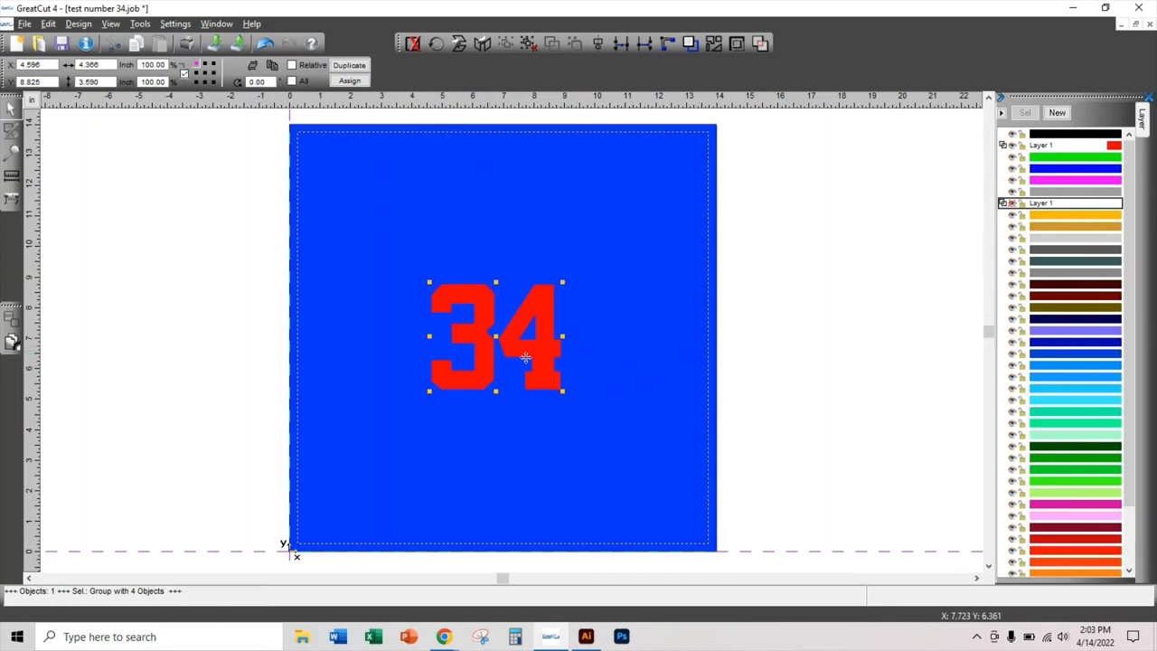
mouse_move(610, 324)
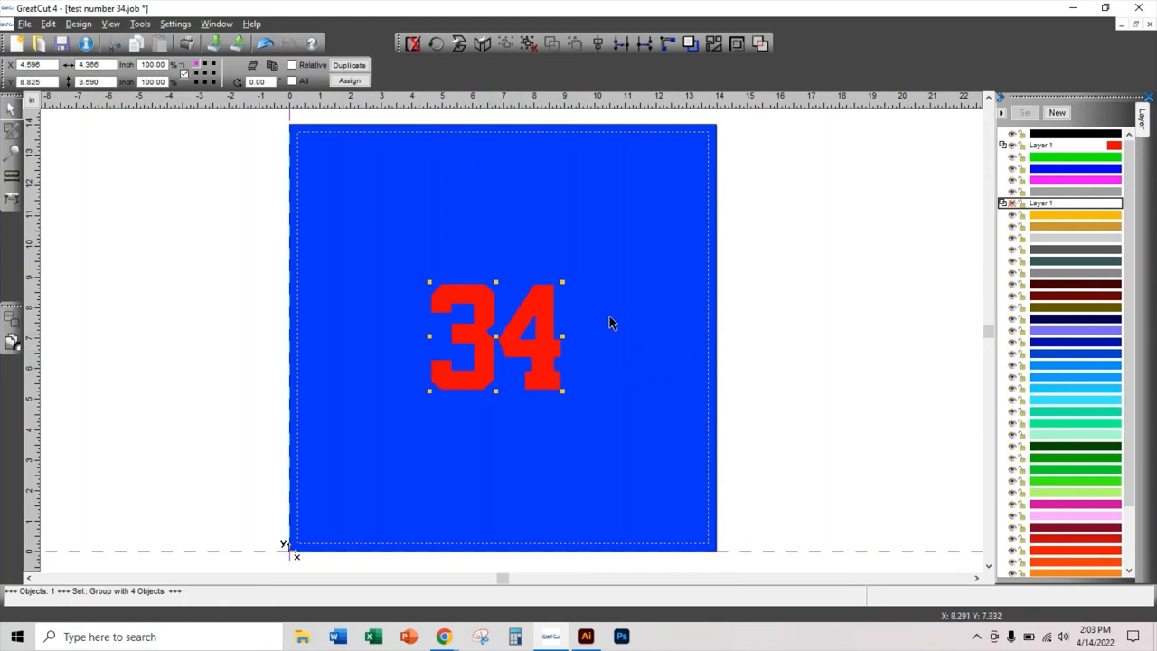
mouse_move(636, 314)
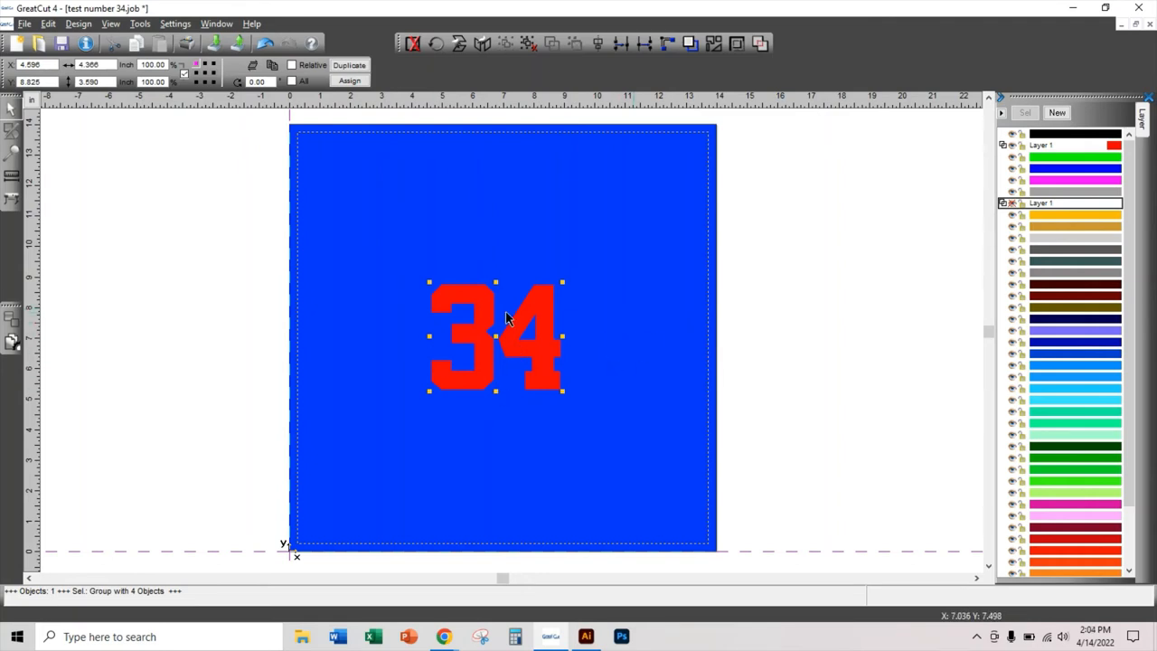
mouse_move(605, 391)
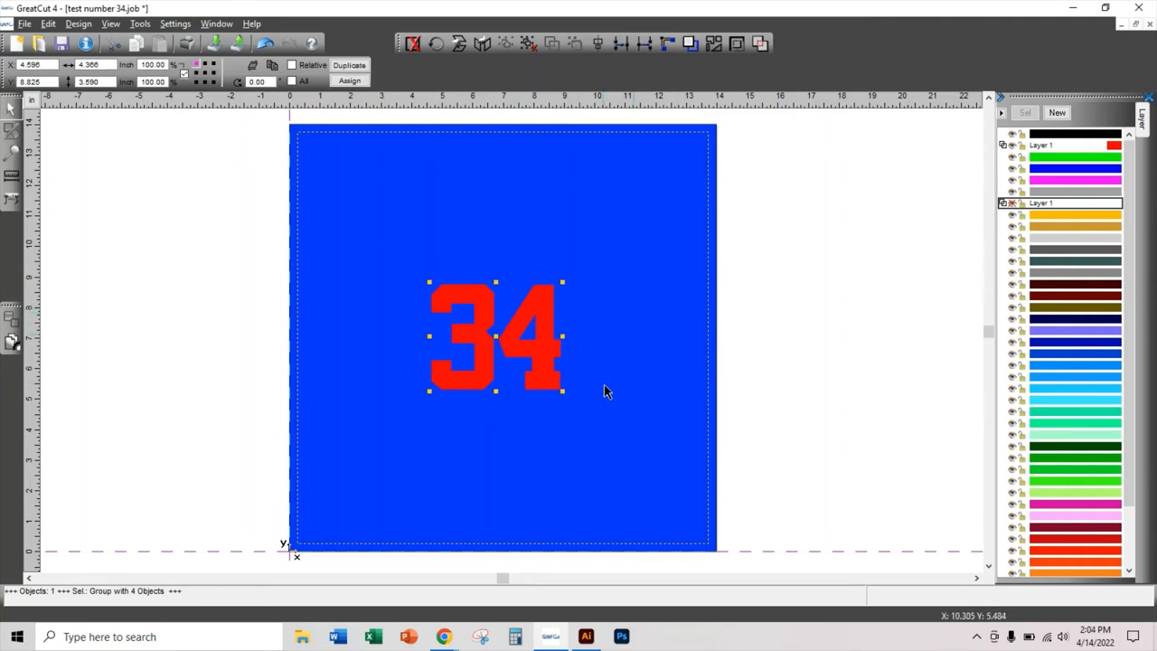
mouse_move(507, 366)
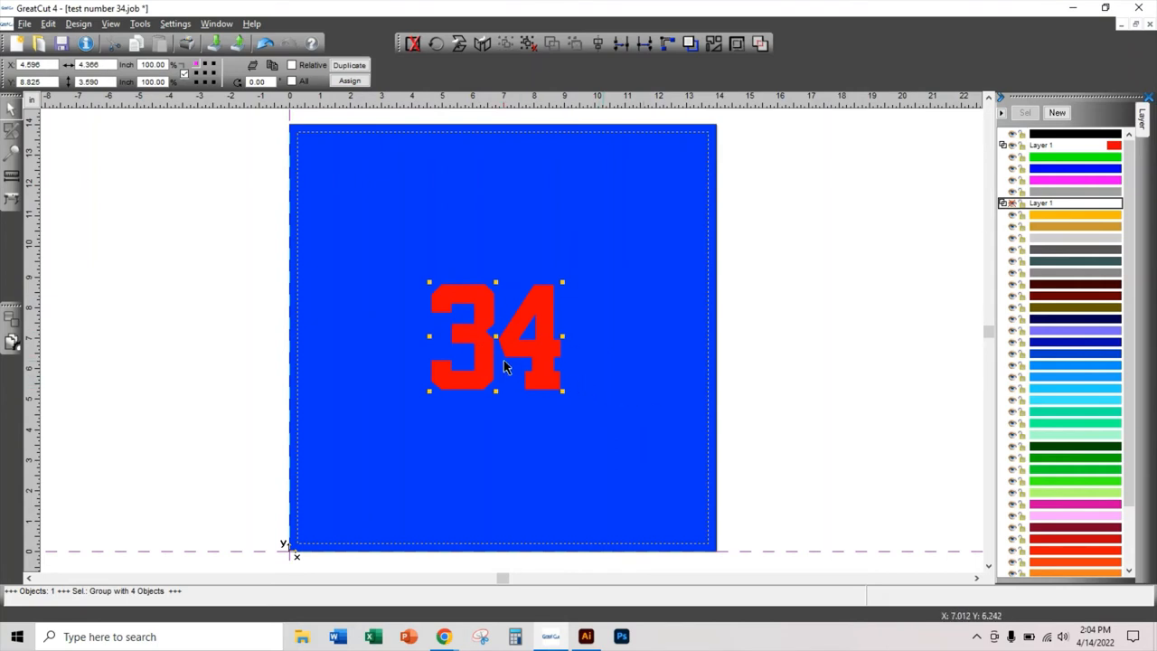
mouse_move(535, 318)
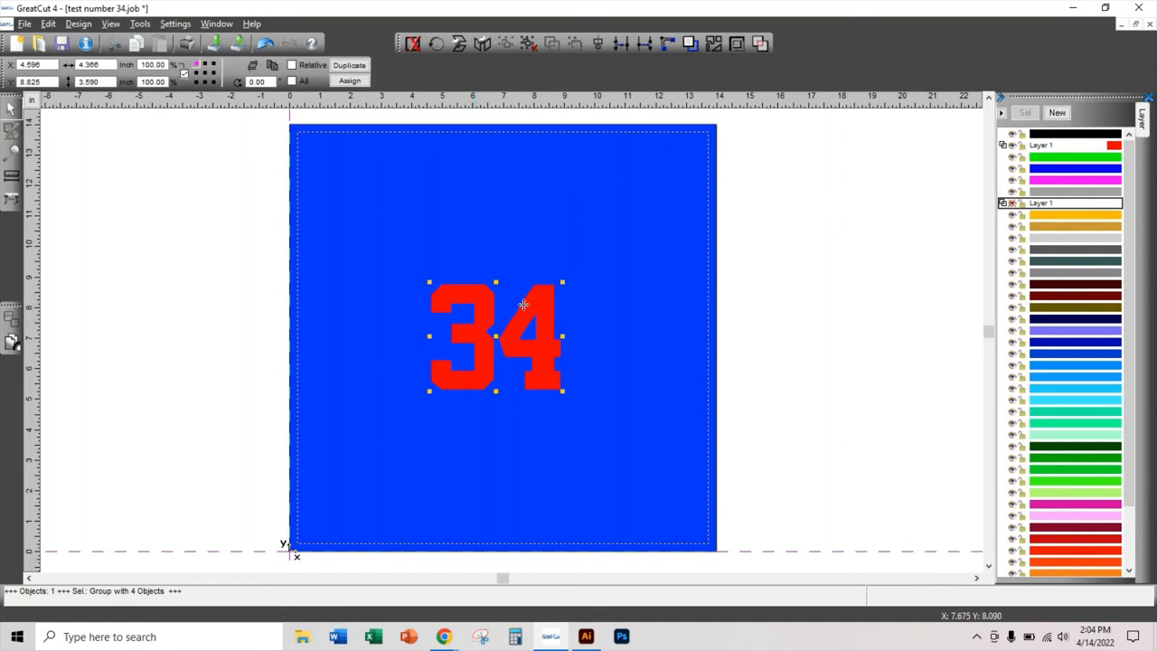
mouse_move(1012, 151)
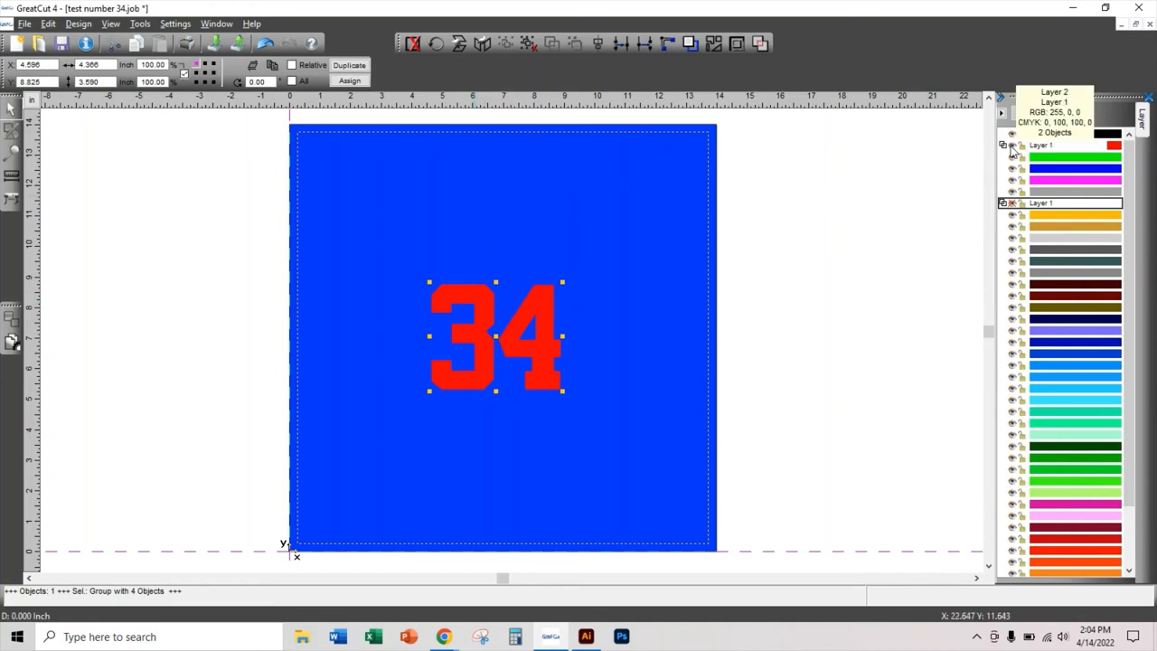